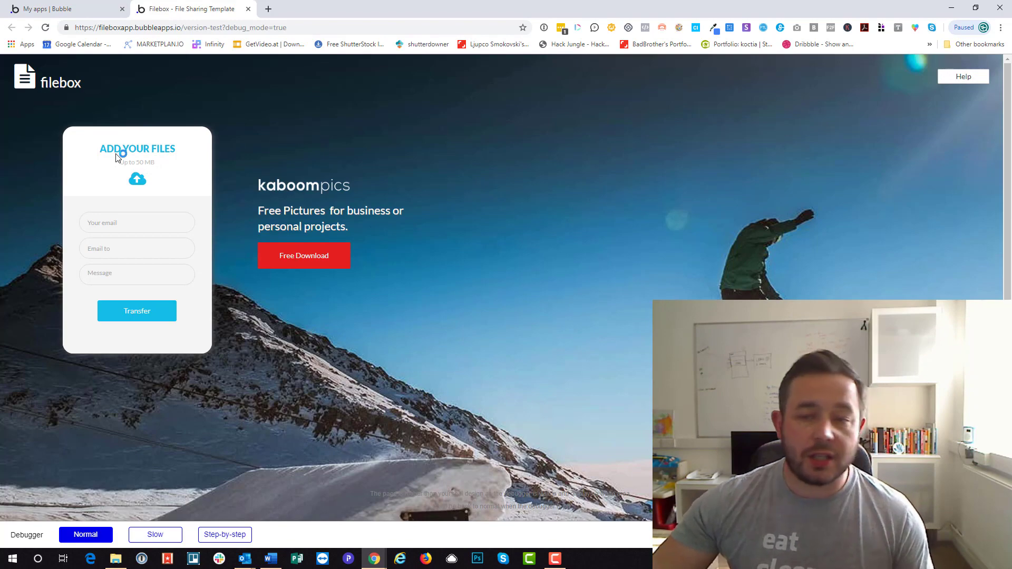
Step: Add a file, enter sender and addflows.com recipient emails and a message, then transfer
left_click(137, 178)
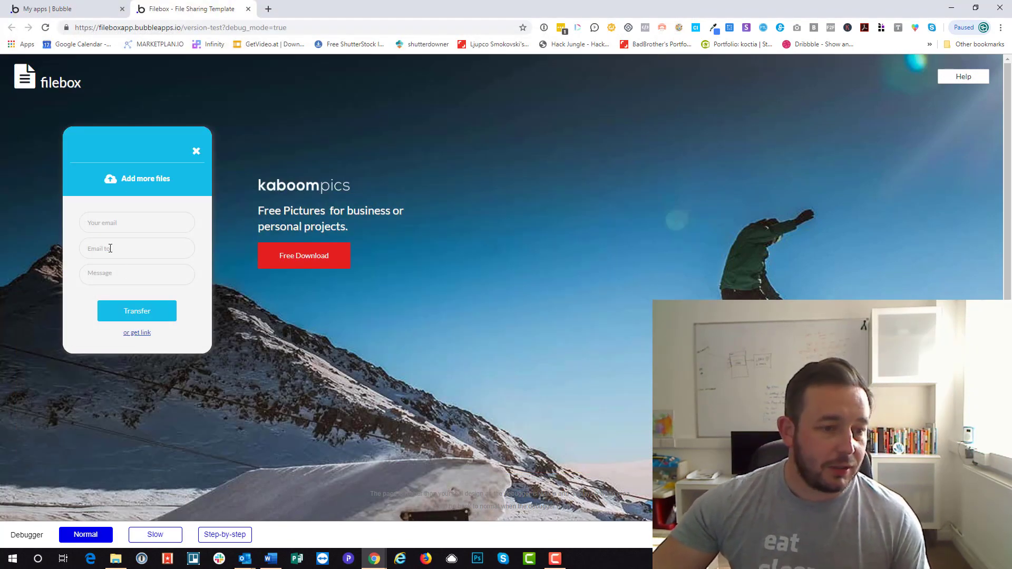
type("shad")
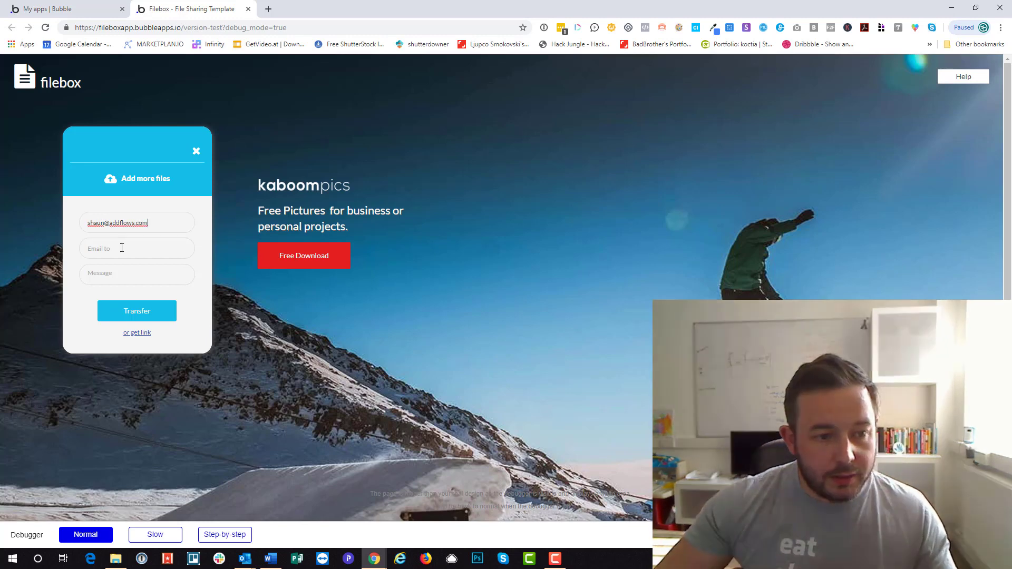
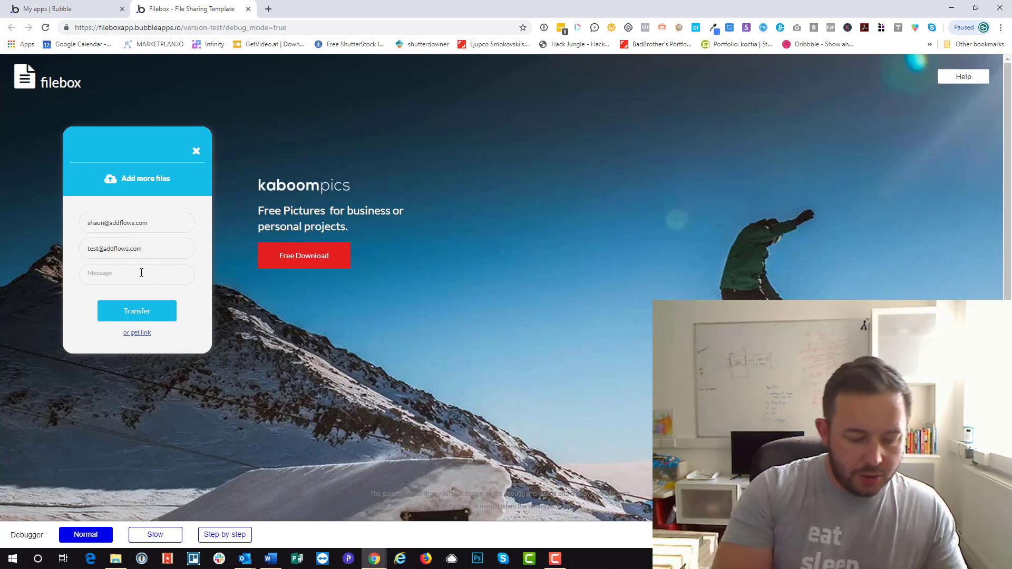
type("This is a message")
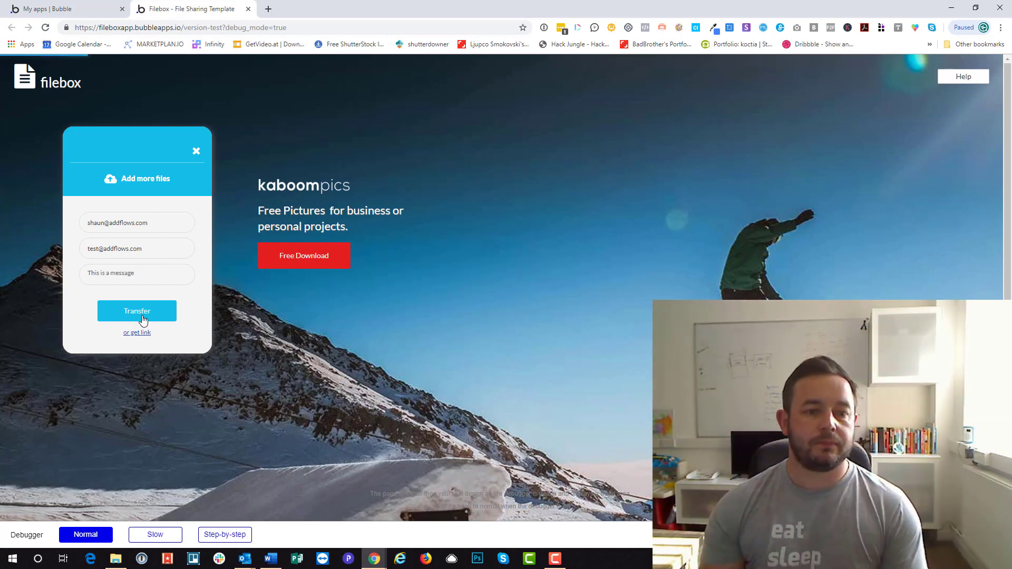
left_click(137, 311)
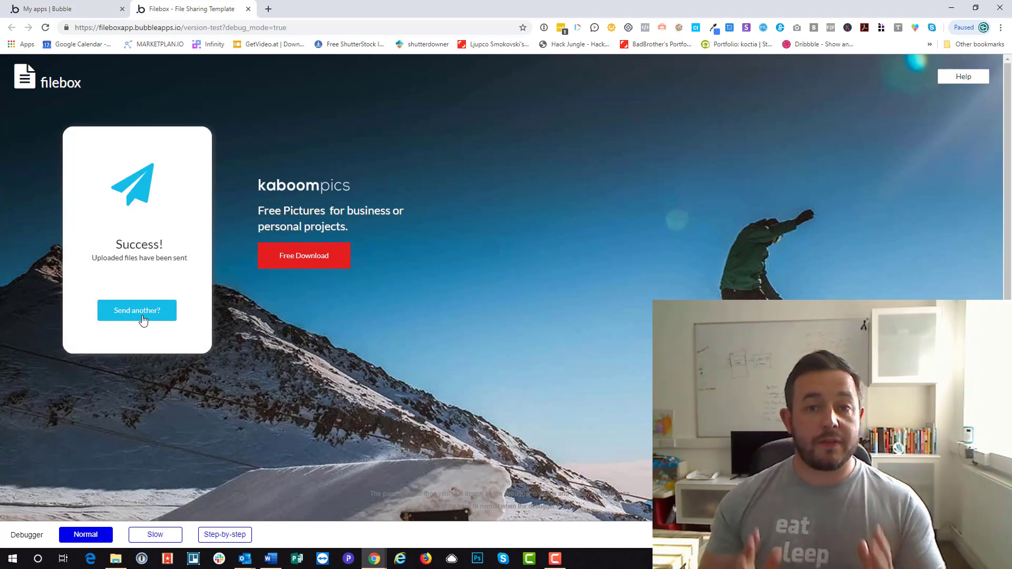
mouse_move(632, 316)
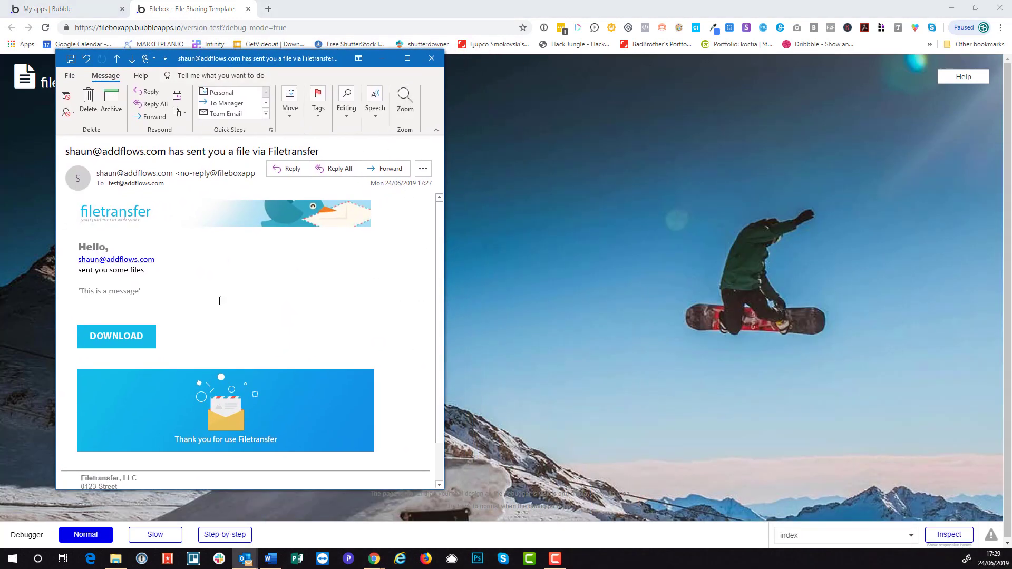
mouse_move(156, 291)
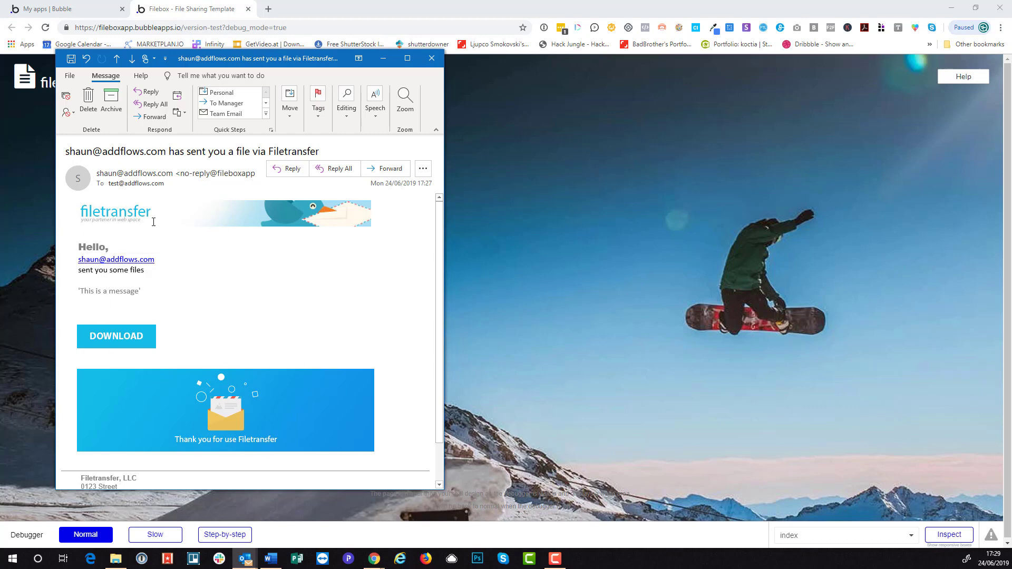
mouse_move(282, 388)
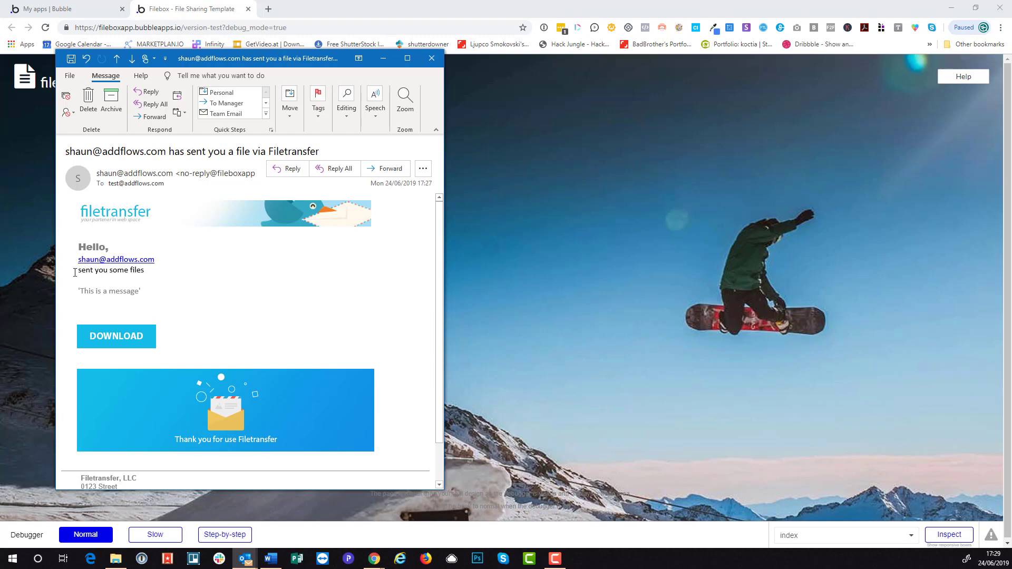
mouse_move(116, 340)
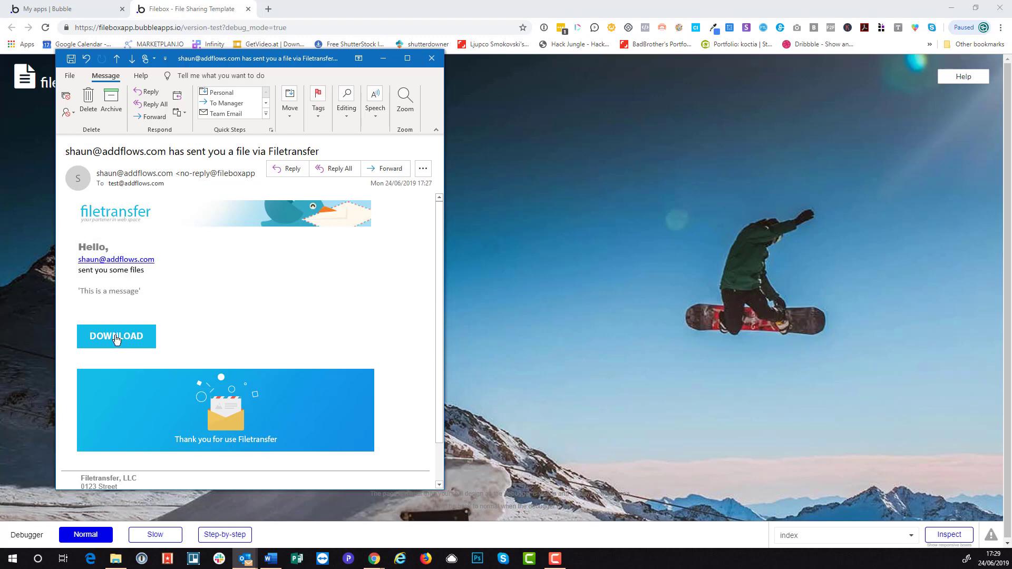
Step: Follow the Filetransfer email's DOWNLOAD link to the received file's download page
left_click(116, 336)
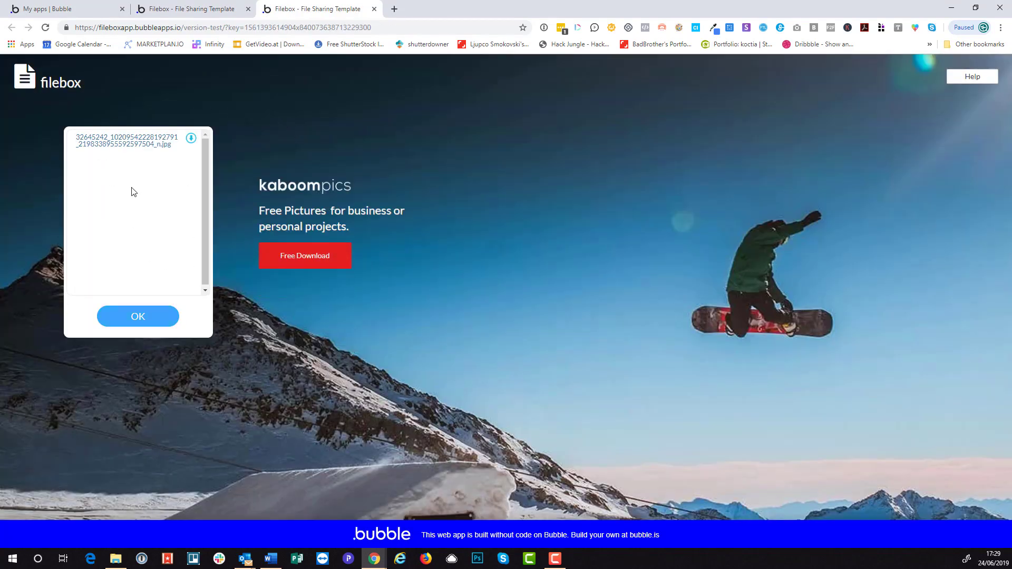
Step: View the received portrait photo, then the sender's confirmation email in Outlook
left_click(190, 137)
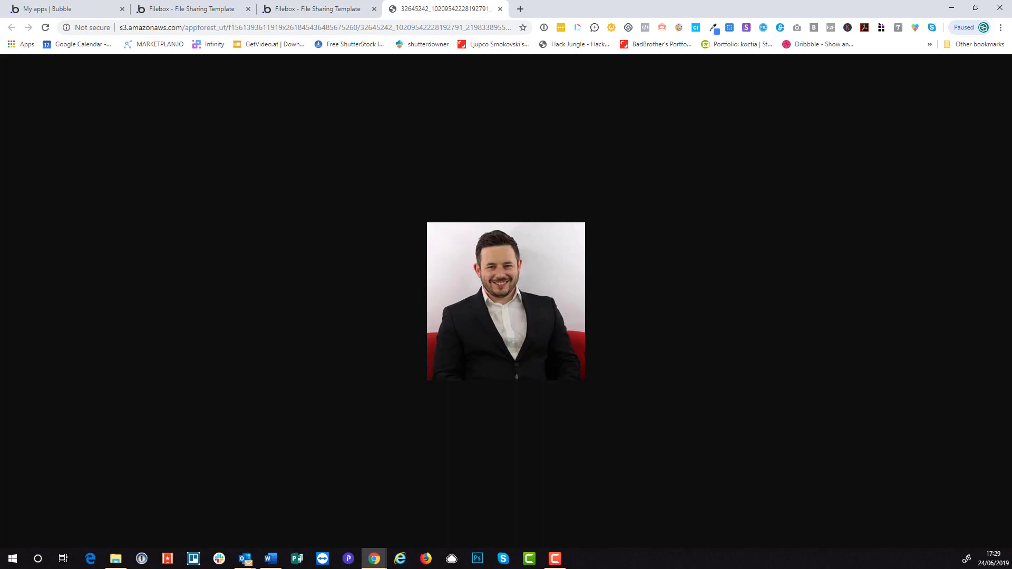
left_click(245, 559)
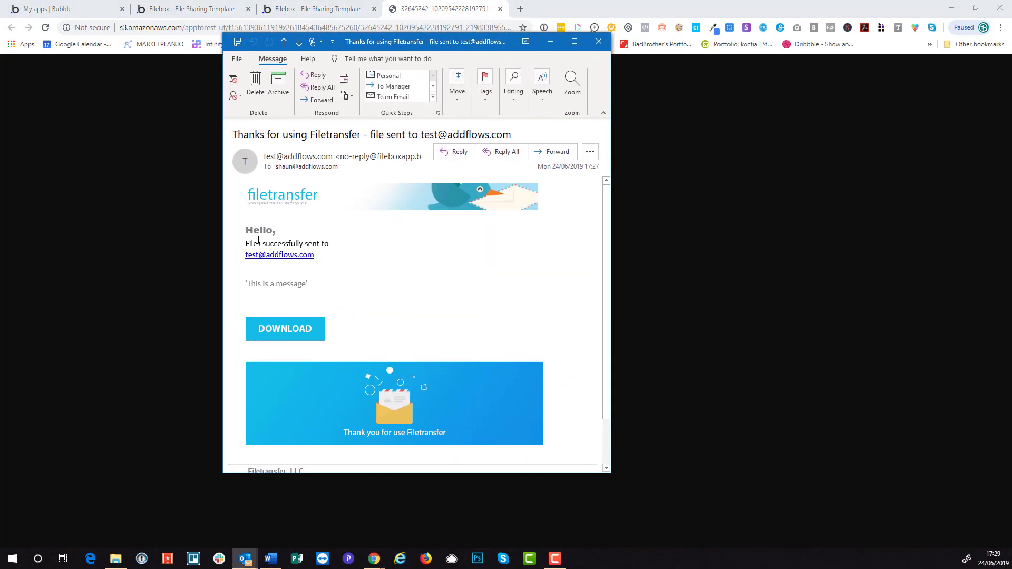
mouse_move(398, 369)
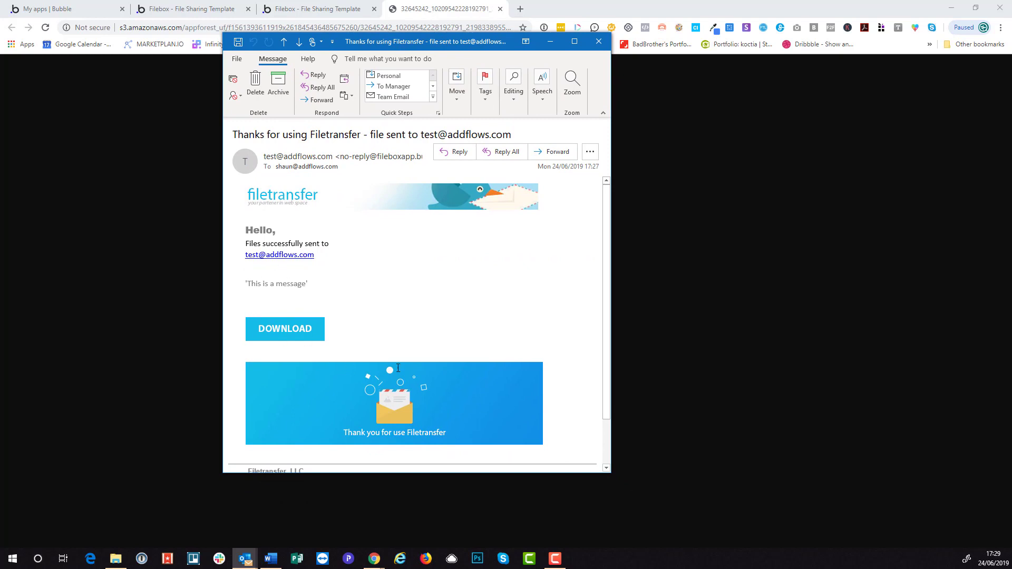
mouse_move(465, 239)
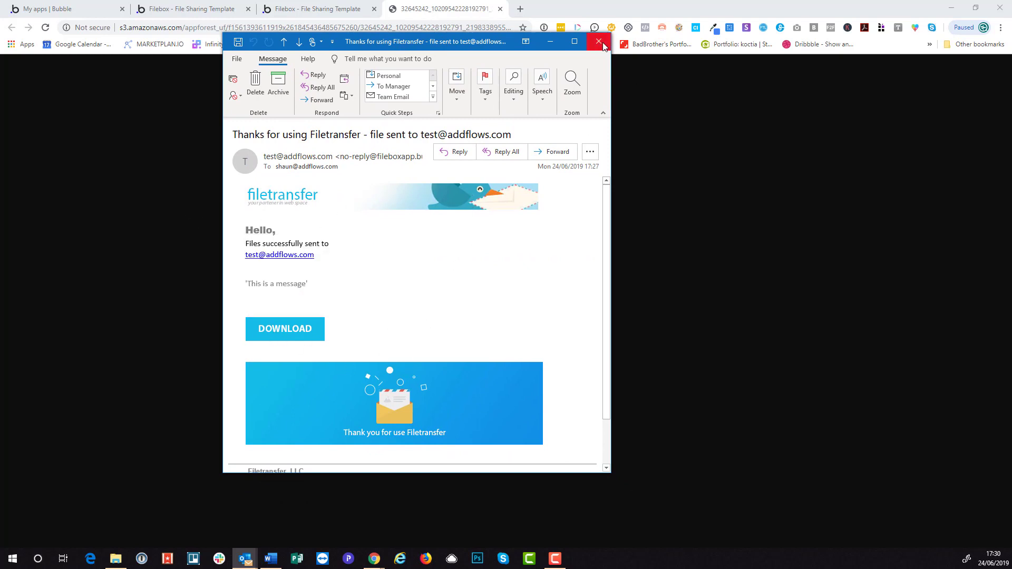
Step: Close the confirmation email and extra tabs, returning to the Filebox success page
left_click(597, 42)
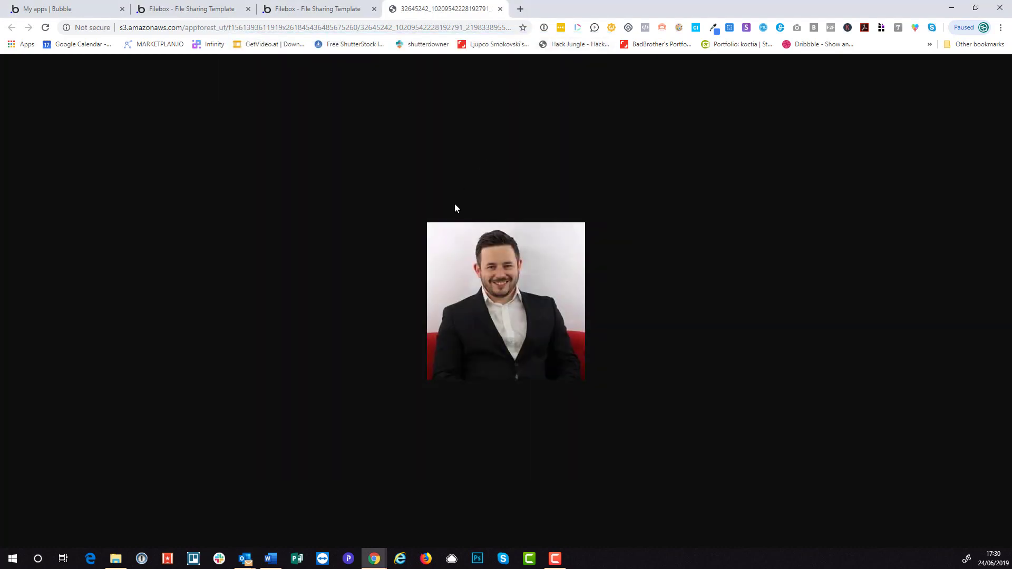
left_click(311, 8)
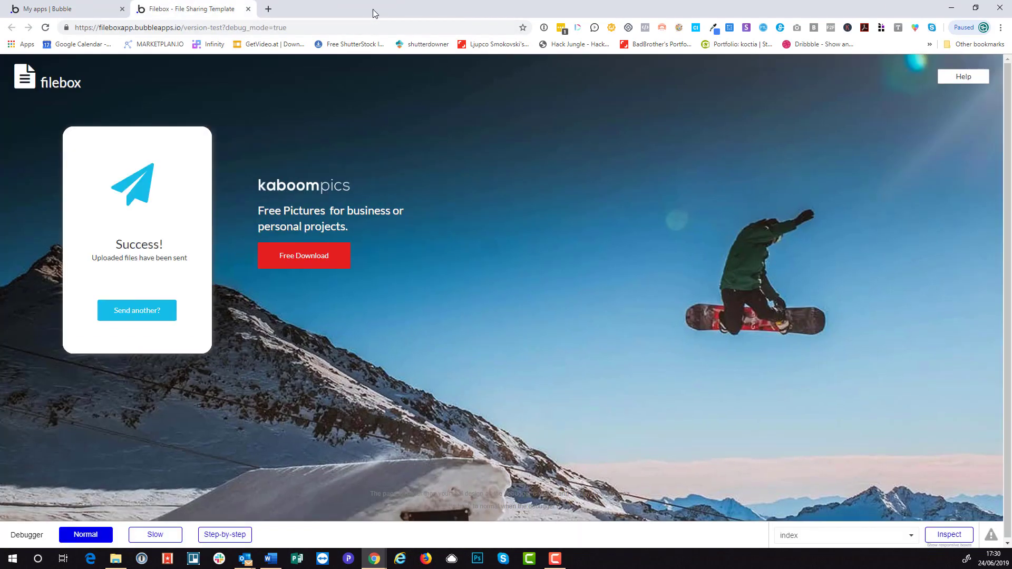
Step: From My apps, load Fileboxapp in the editor on its index page success card
left_click(53, 9)
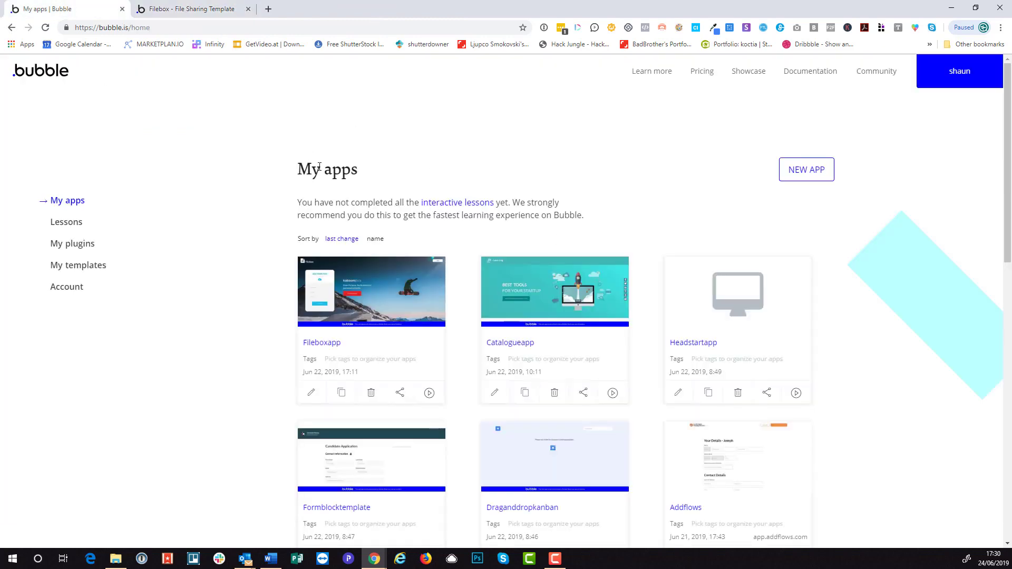
scroll("down", 3)
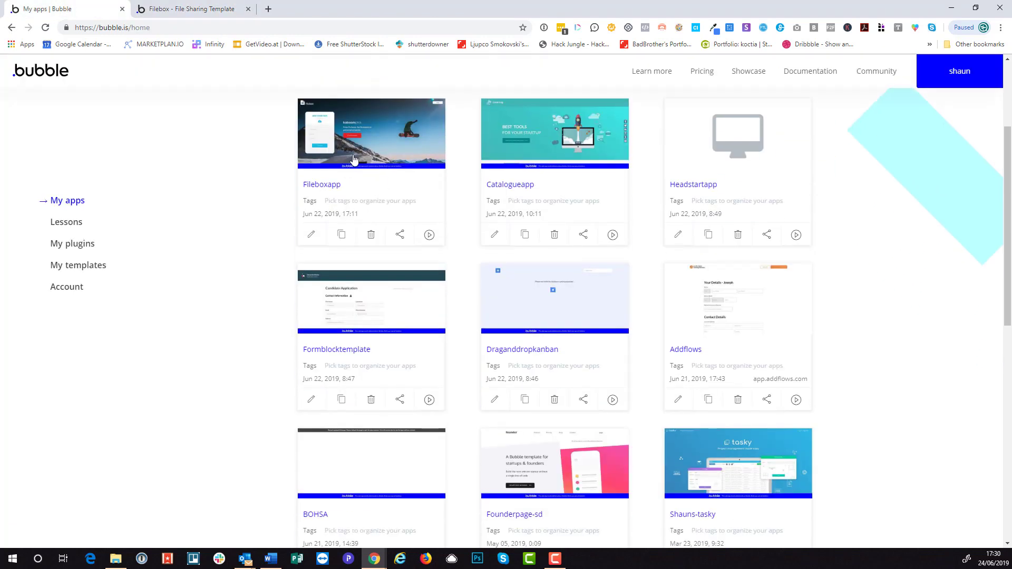
left_click(371, 133)
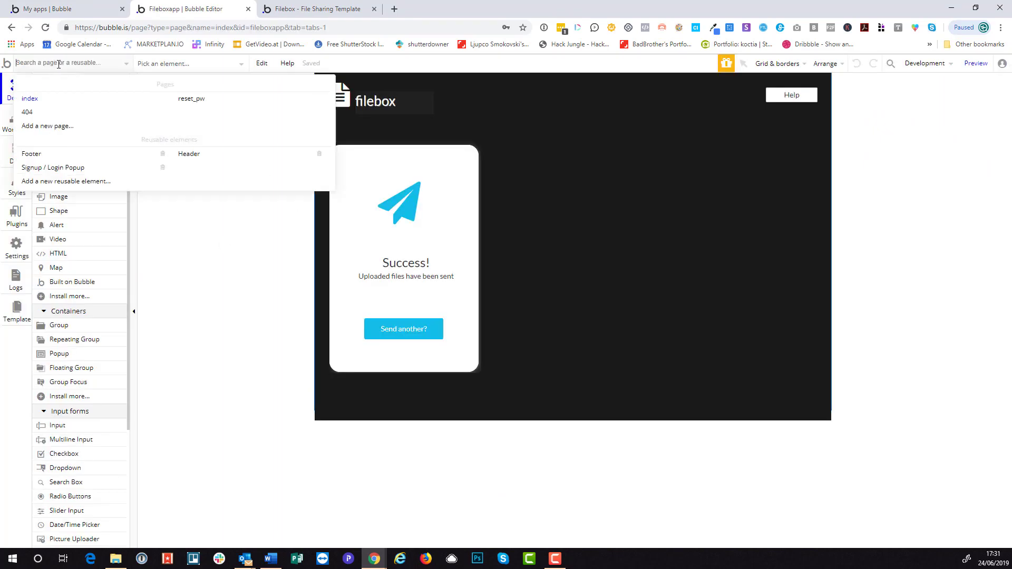
mouse_move(55, 73)
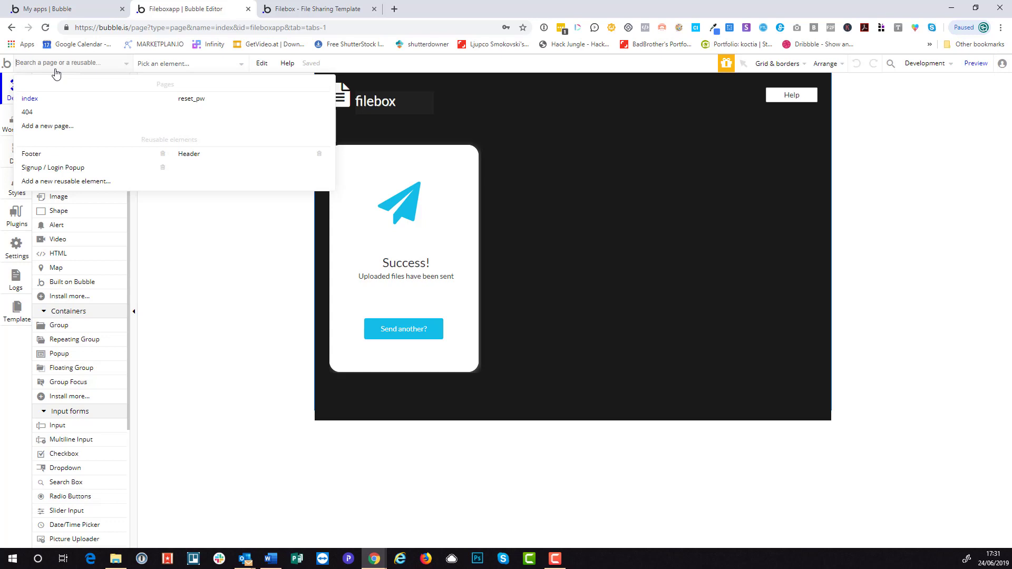
mouse_move(29, 99)
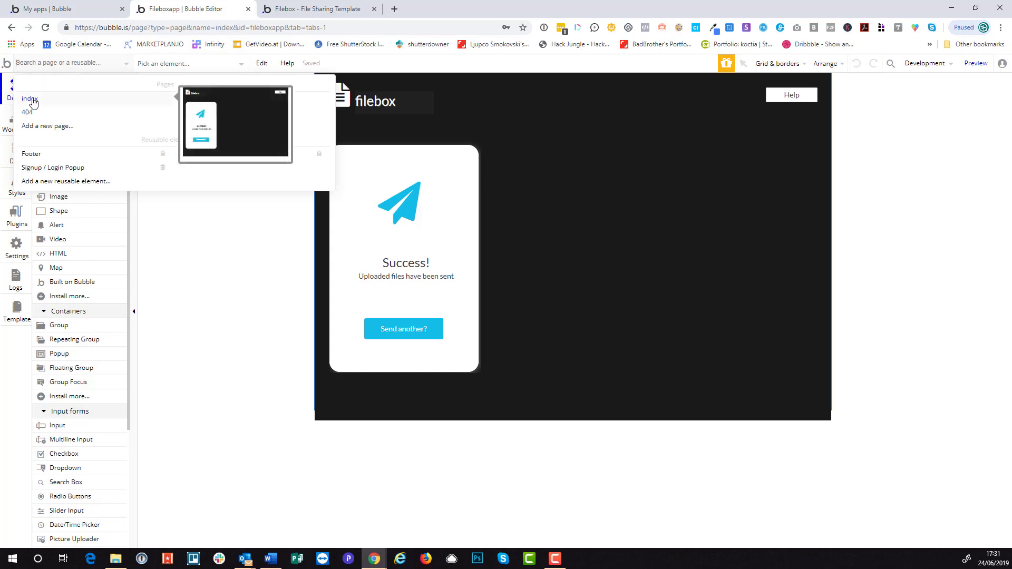
left_click(25, 99)
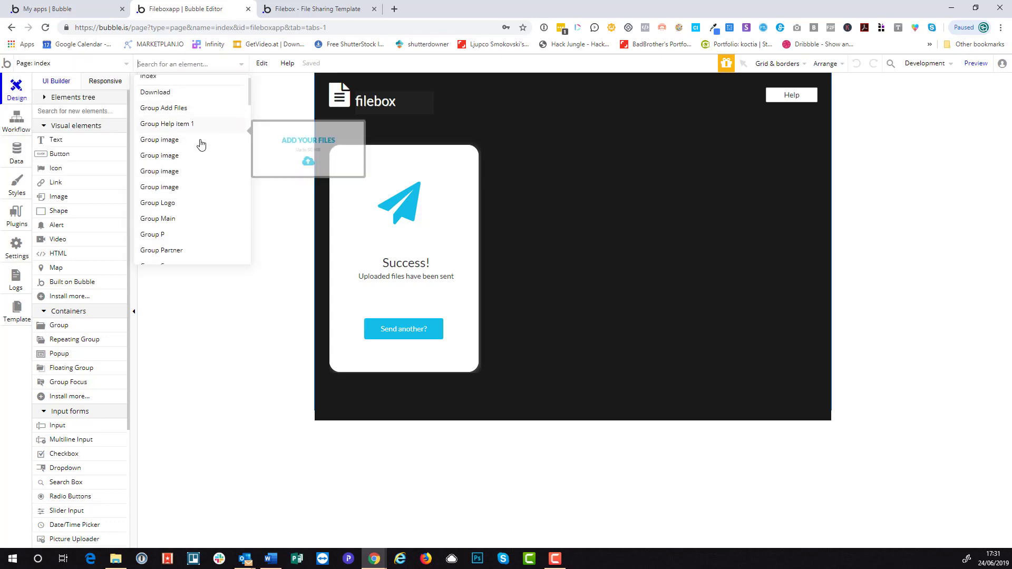
scroll("down", 3)
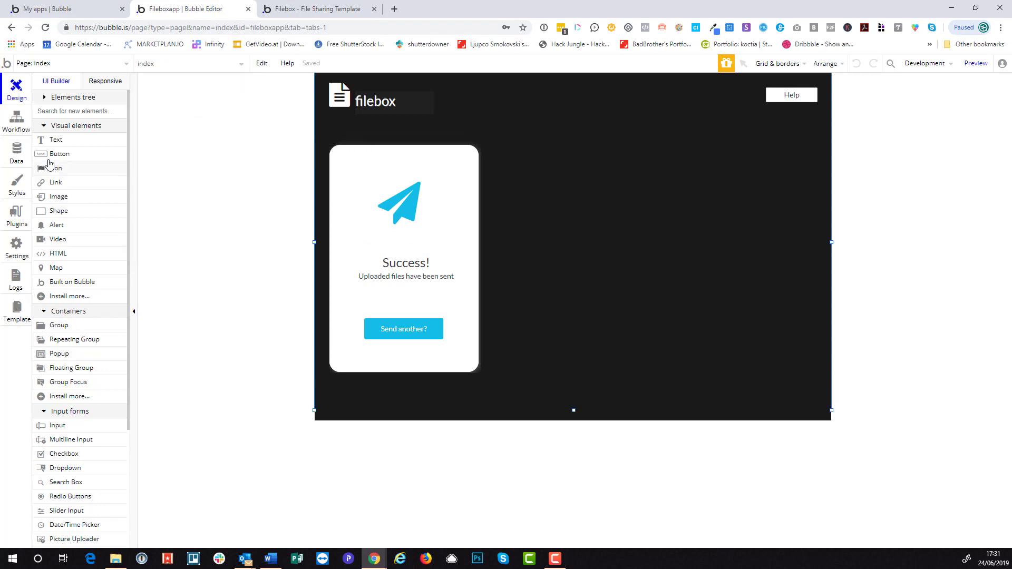
Step: Browse Data types, Privacy and Files, then show the All Uploads app-data view with 41 entries
left_click(17, 152)
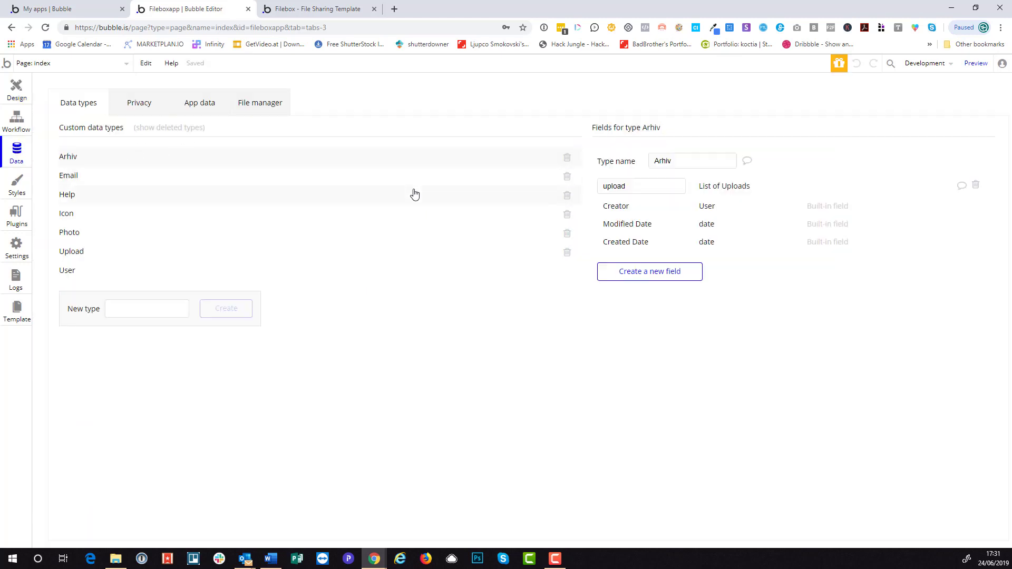
mouse_move(69, 270)
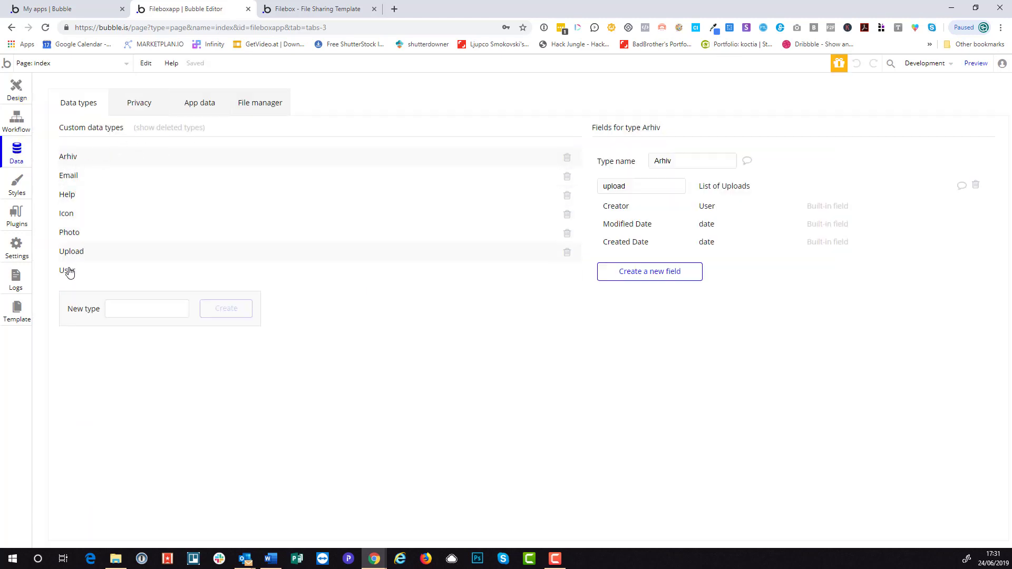
left_click(139, 102)
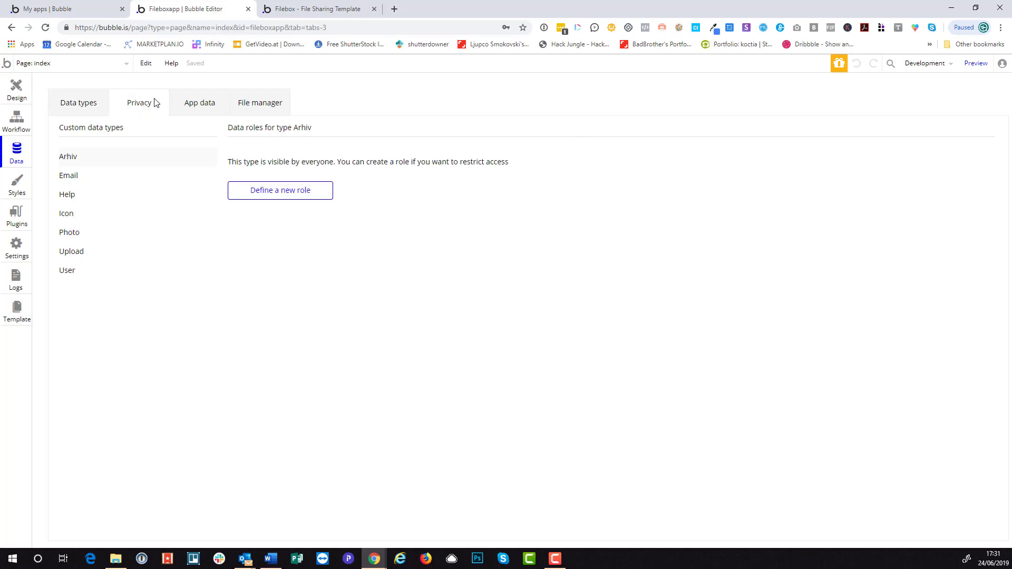
left_click(200, 102)
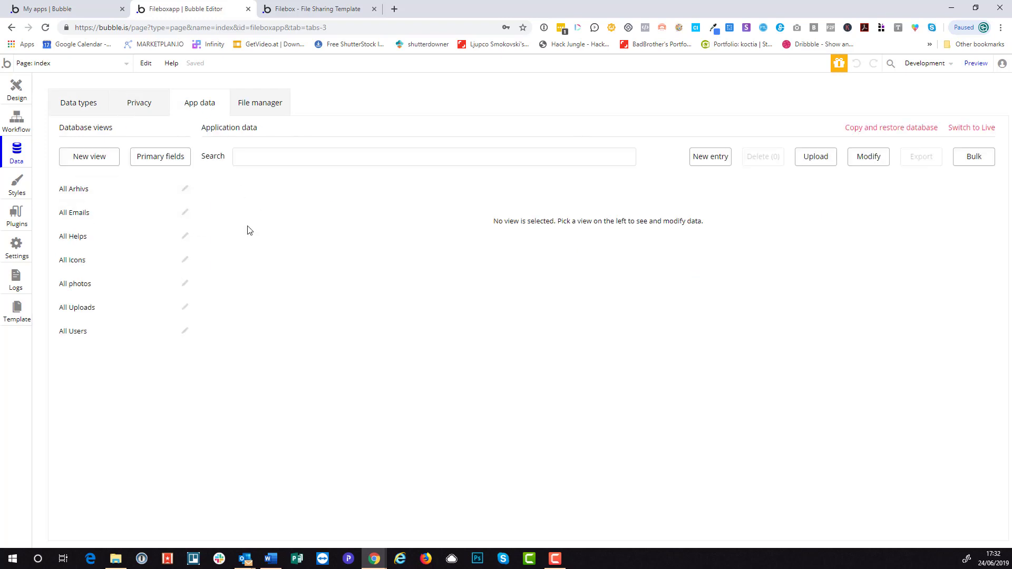
left_click(260, 103)
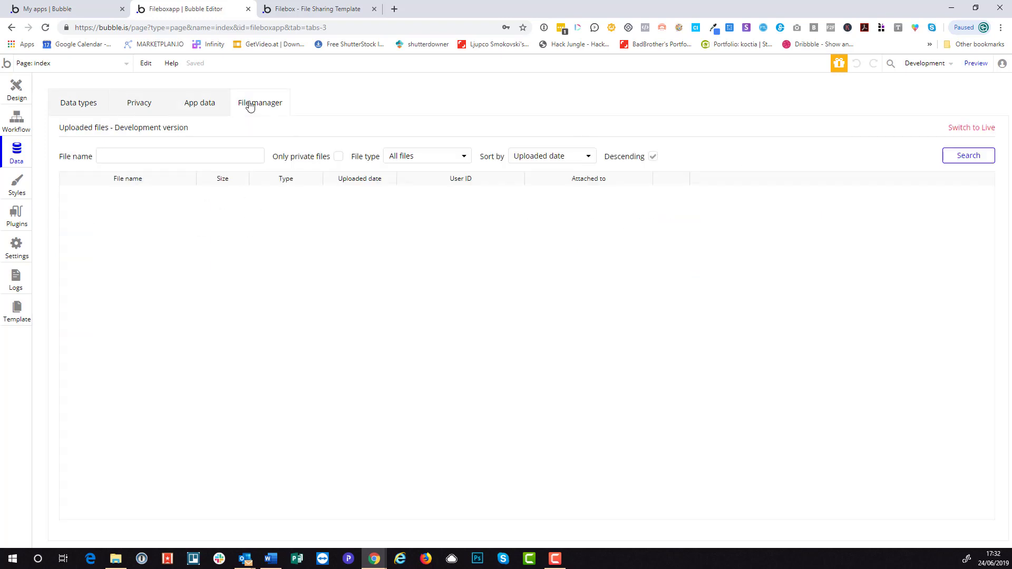
left_click(199, 102)
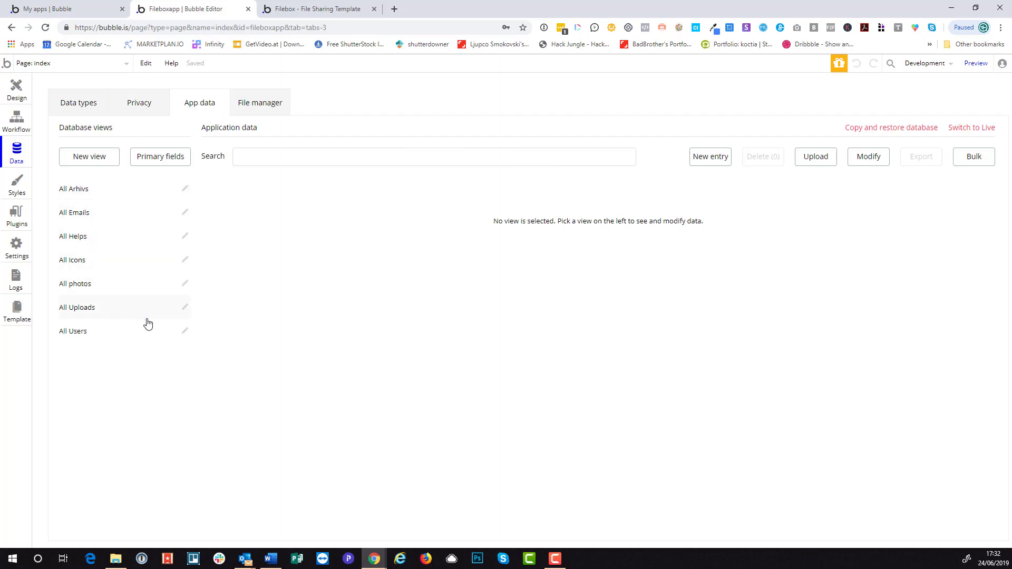
left_click(183, 308)
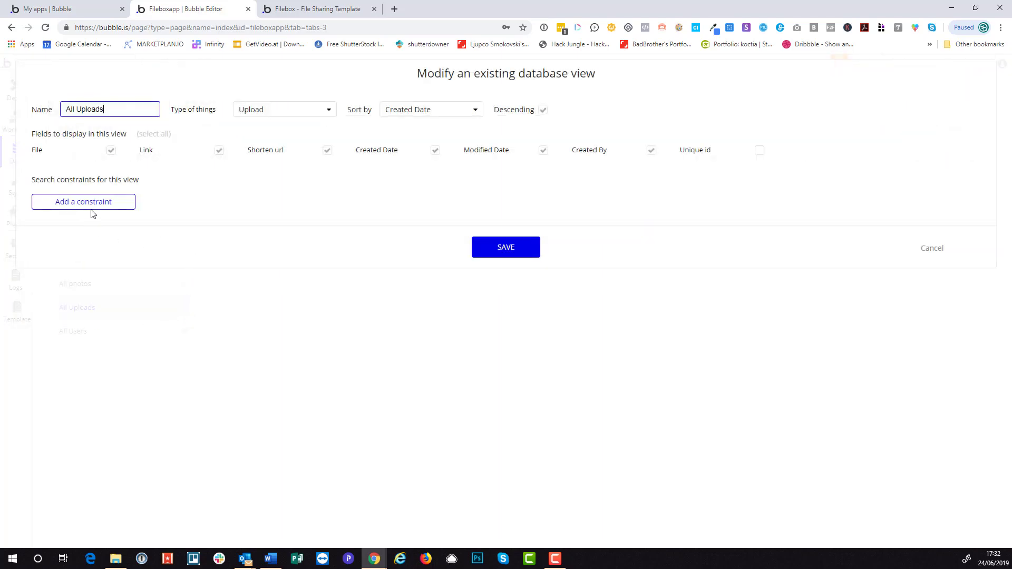
left_click(506, 246)
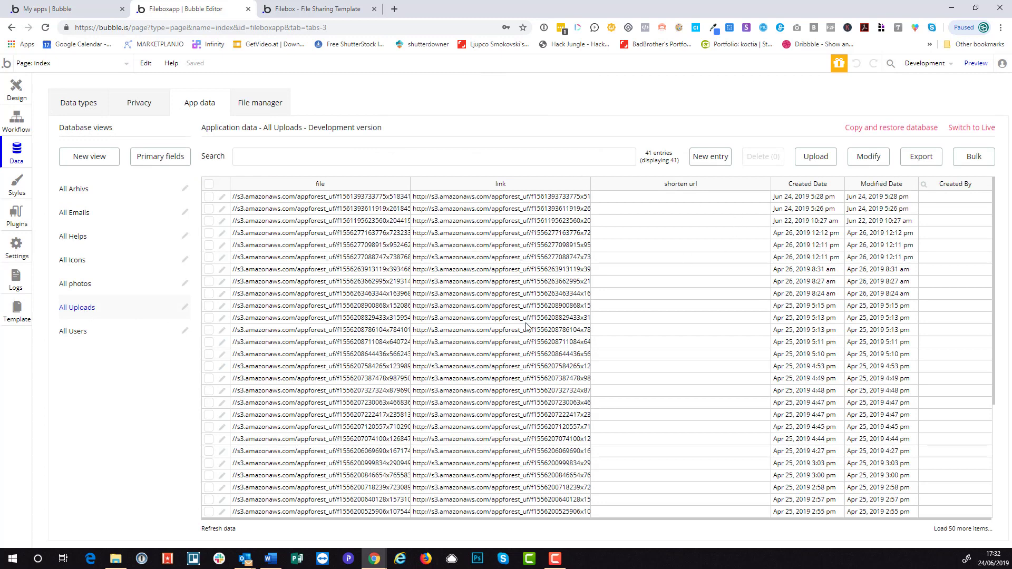
mouse_move(479, 386)
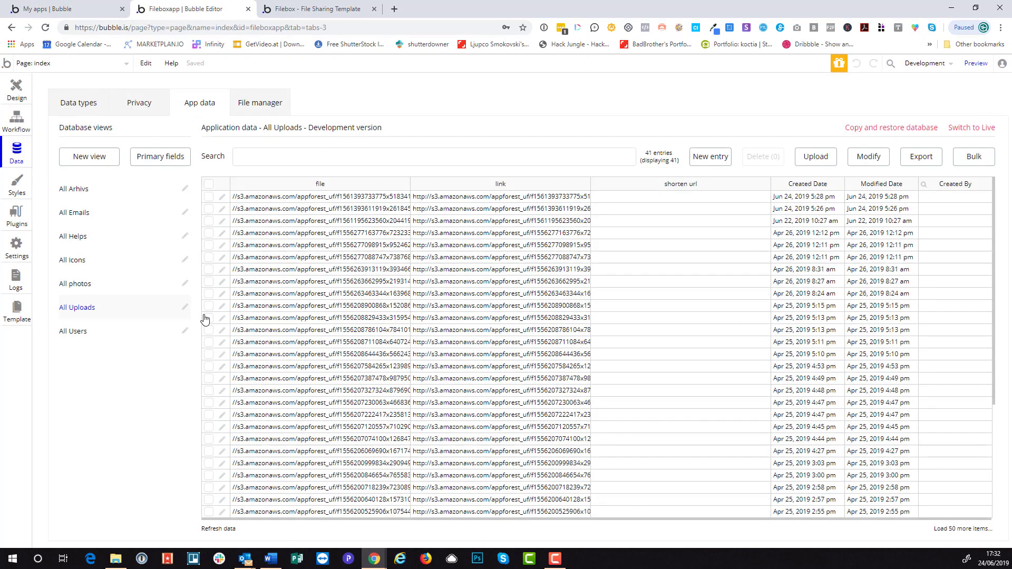
mouse_move(92, 199)
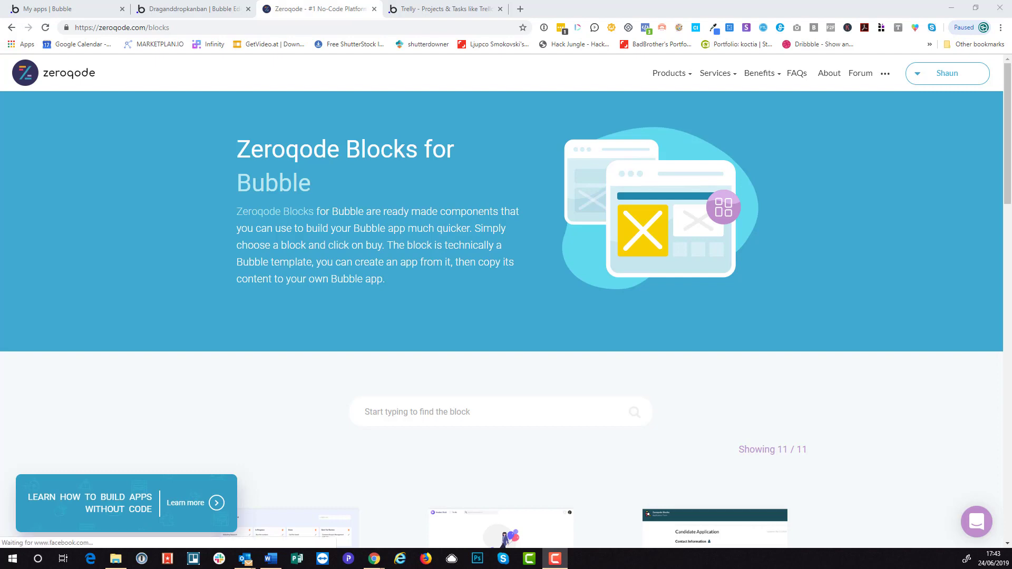
Step: Scroll the Zeroqode Blocks page and launch the Drag-n-Drop Kanban Block live demo
scroll("down", 3)
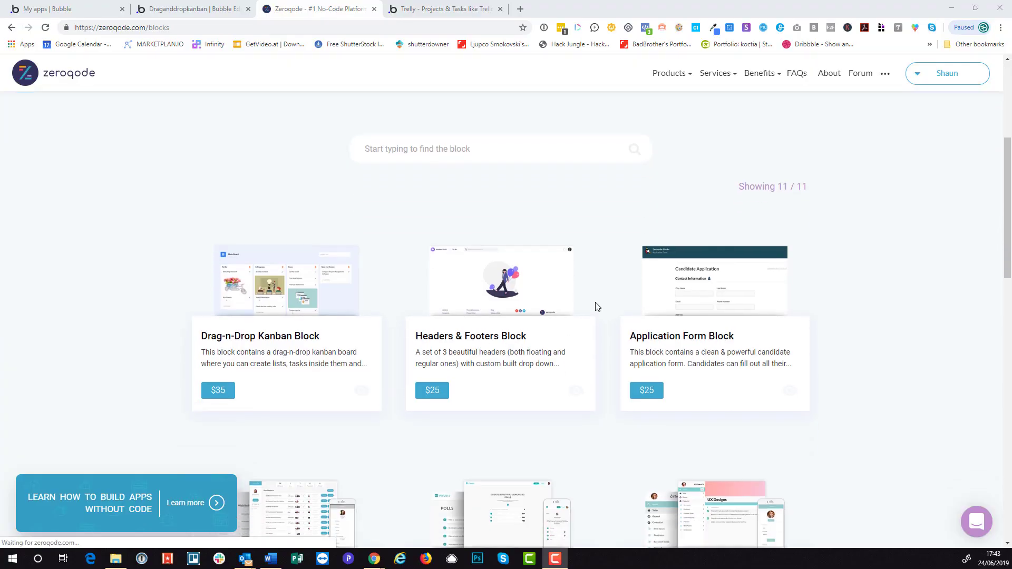
scroll("down", 3)
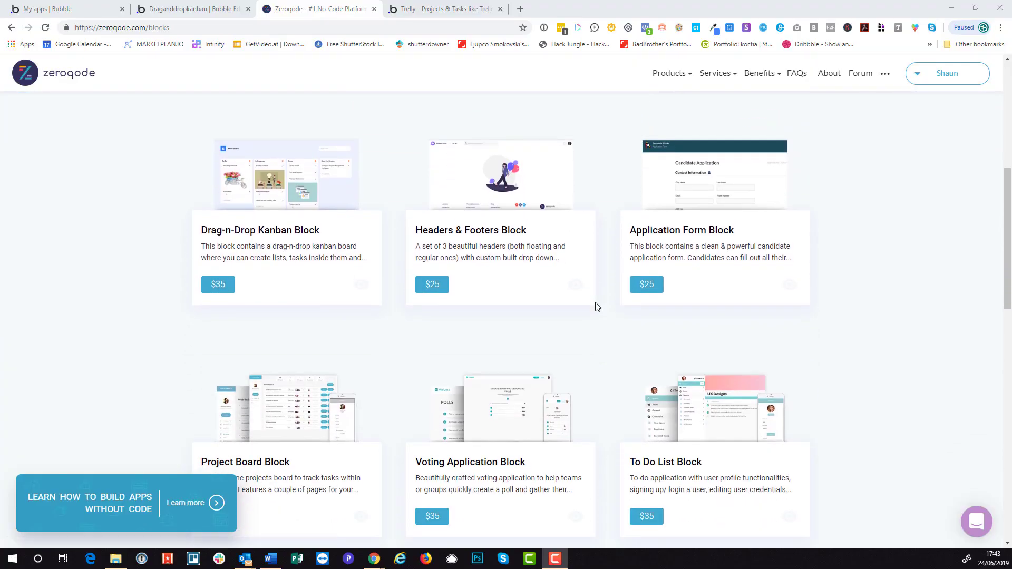
scroll("down", 3)
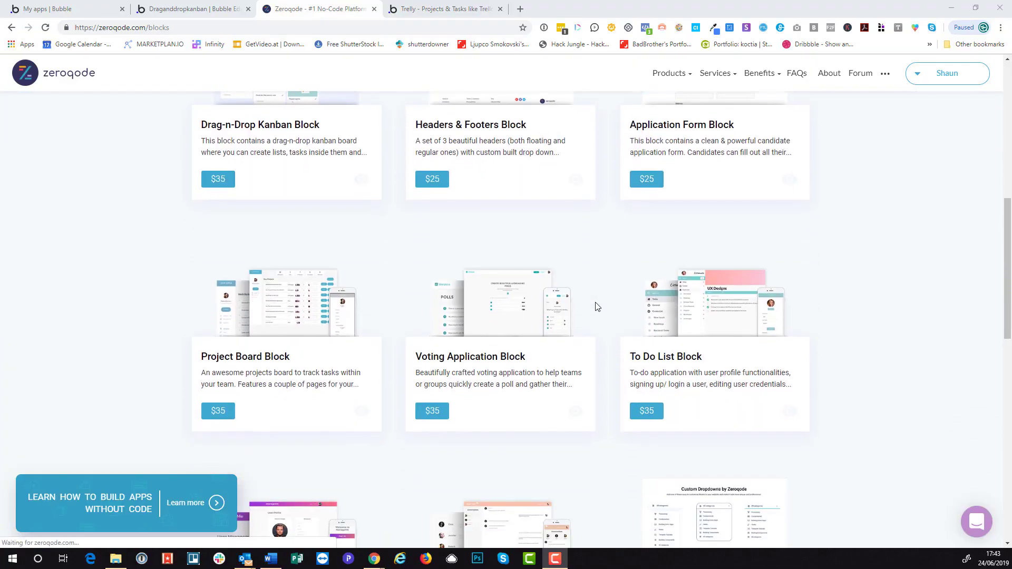
scroll("down", 3)
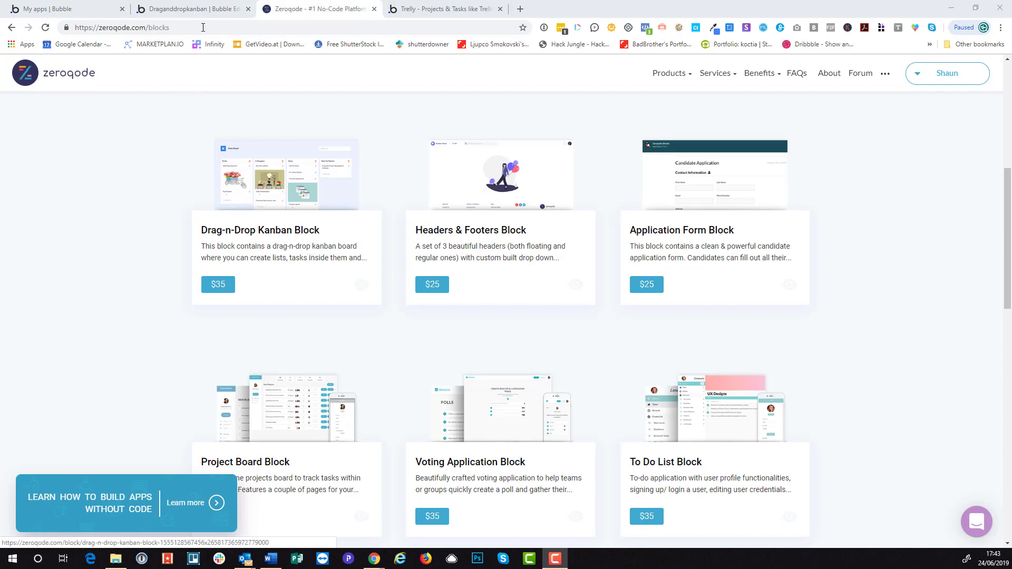
left_click(443, 8)
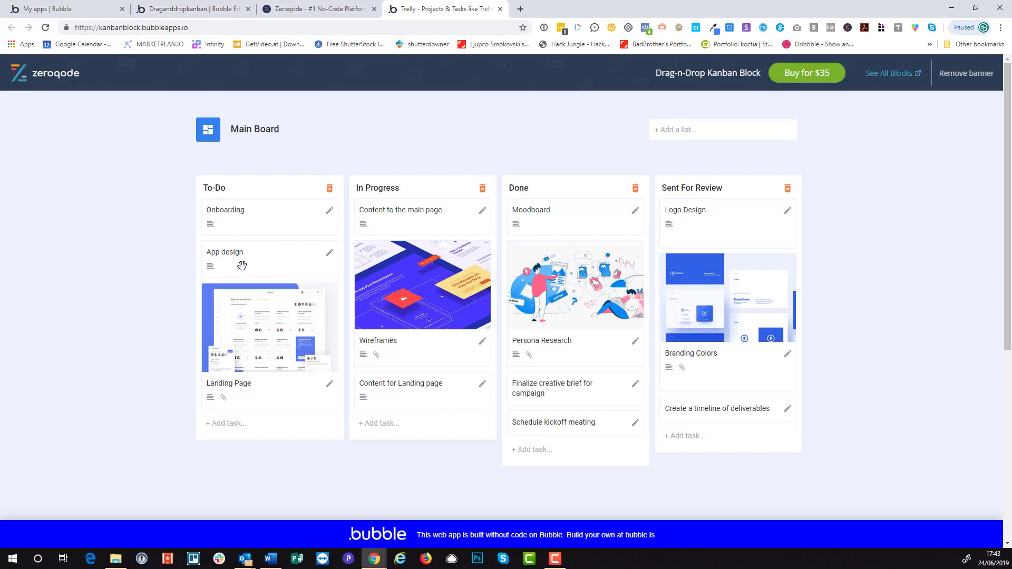
Step: Drag the Onboarding, Landing Page and another task between lists, then switch to the kanban editor
left_click_drag(242, 265, 414, 239)
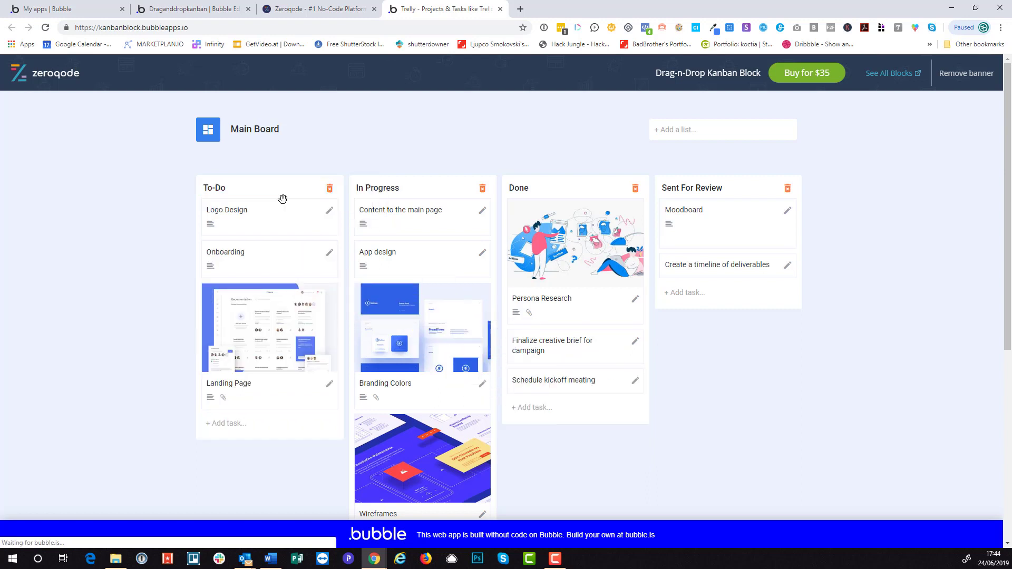
left_click_drag(269, 255, 422, 239)
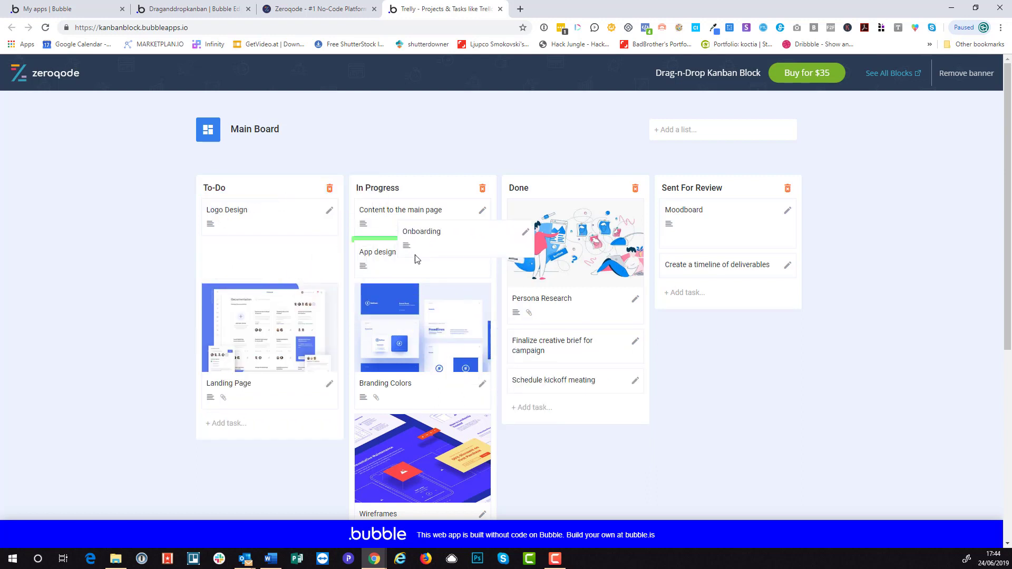
left_click_drag(269, 328, 304, 283)
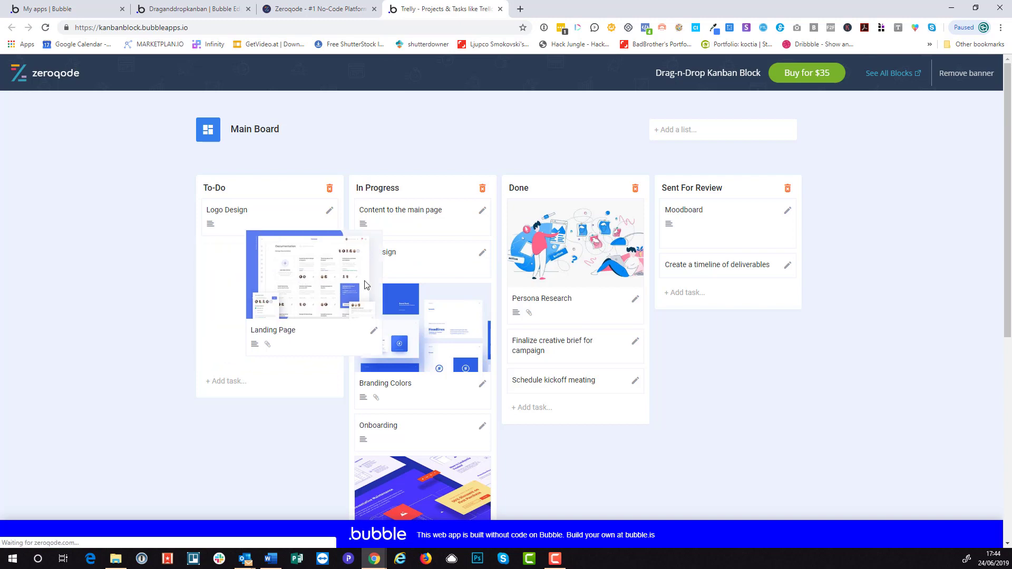
left_click(181, 9)
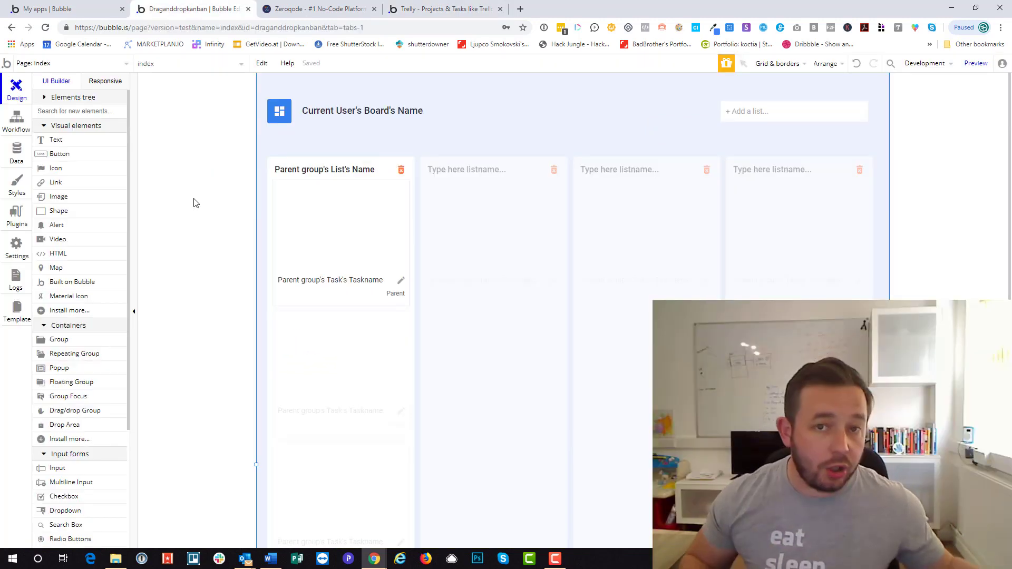
Step: Browse the kanban app's pages, then show the Attachment type's privacy rules
left_click(70, 63)
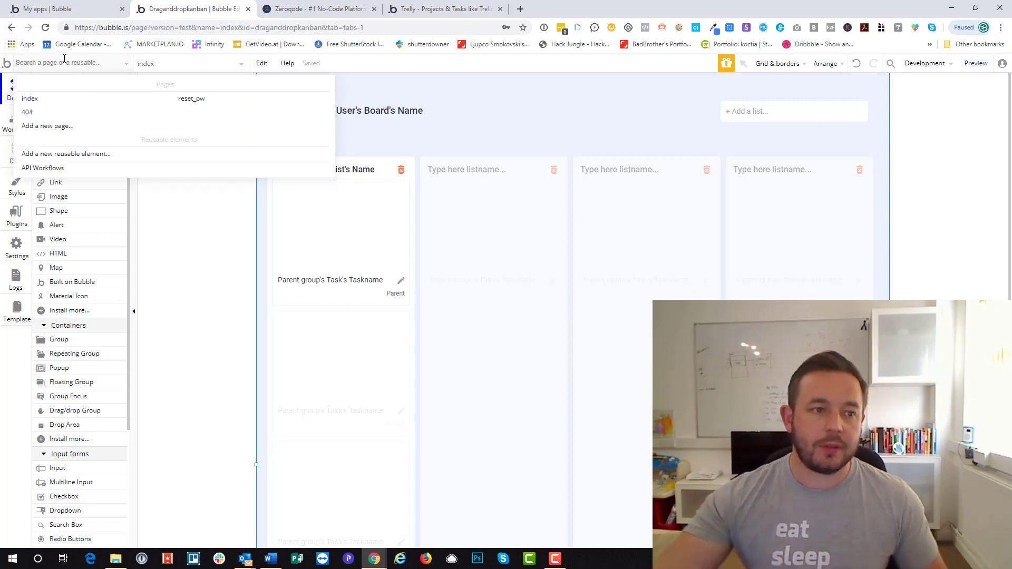
mouse_move(137, 131)
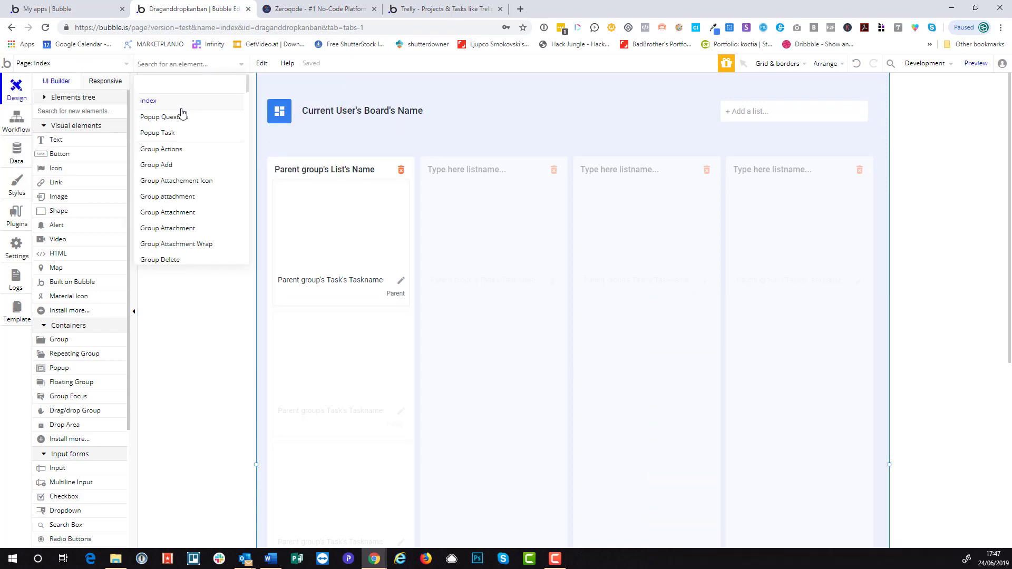
scroll("down", 3)
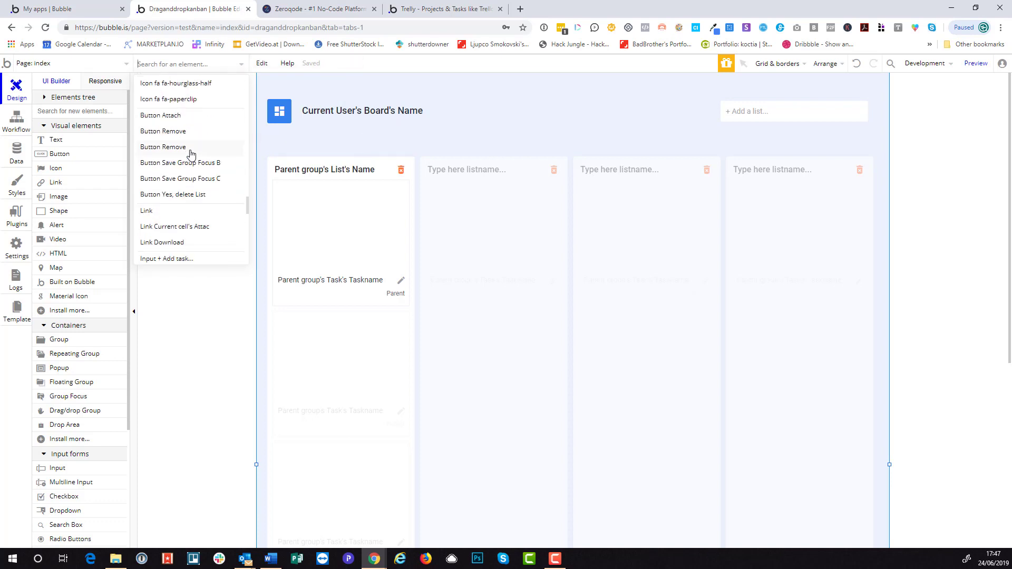
left_click(16, 152)
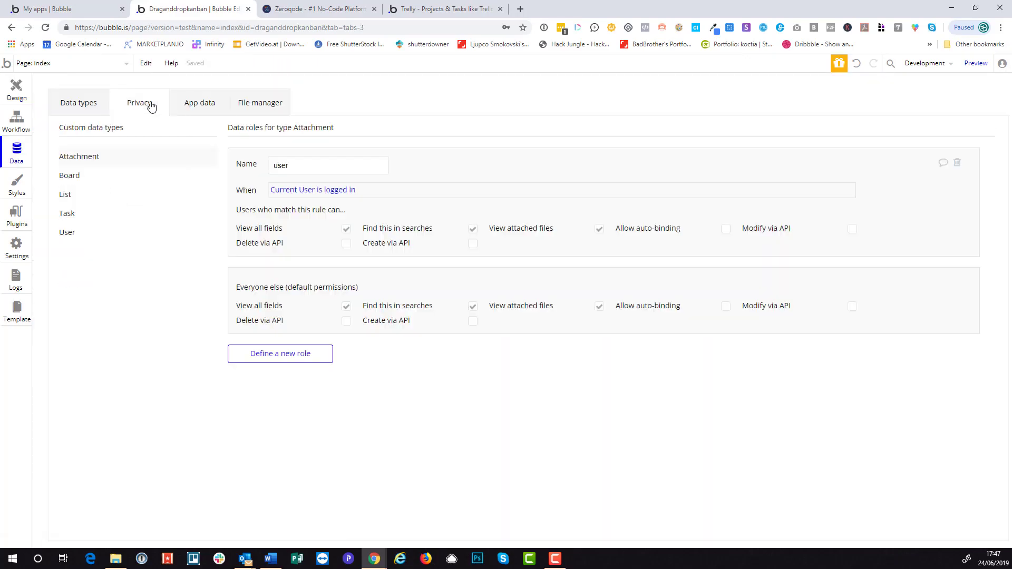
Step: Check the App data views, then display the index page's drop-area and dropzone workflow events
left_click(199, 102)
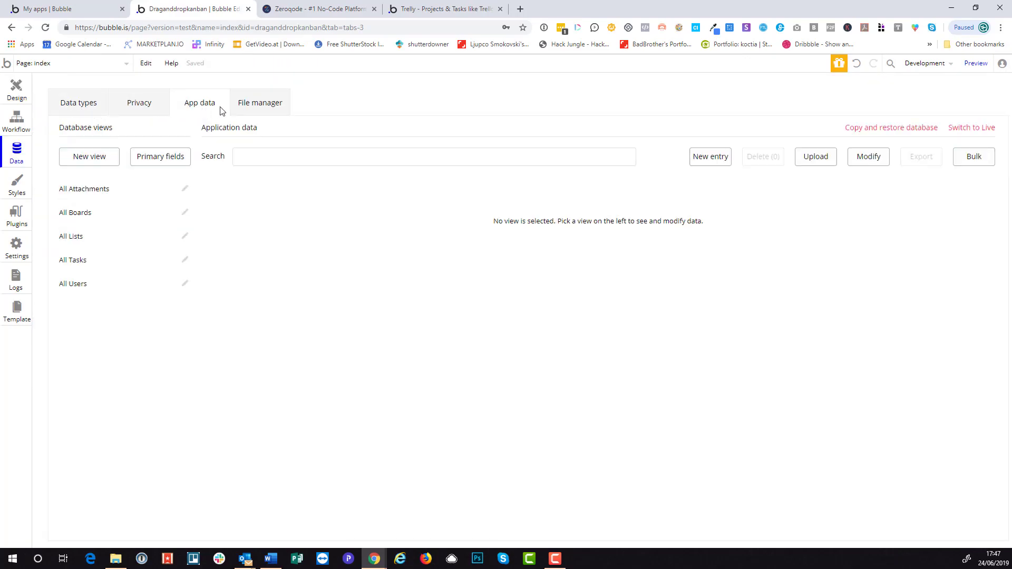
mouse_move(95, 227)
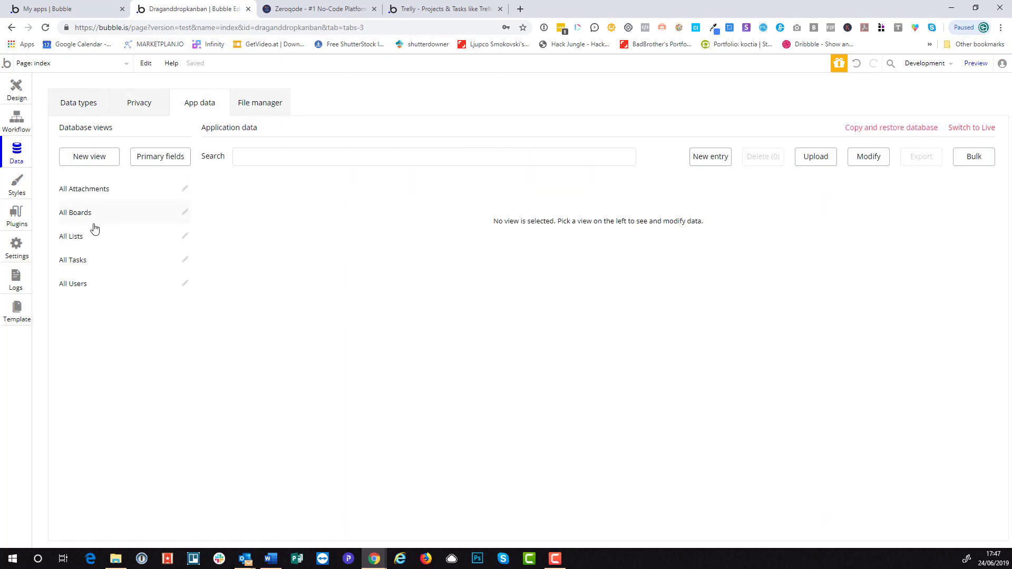
mouse_move(115, 293)
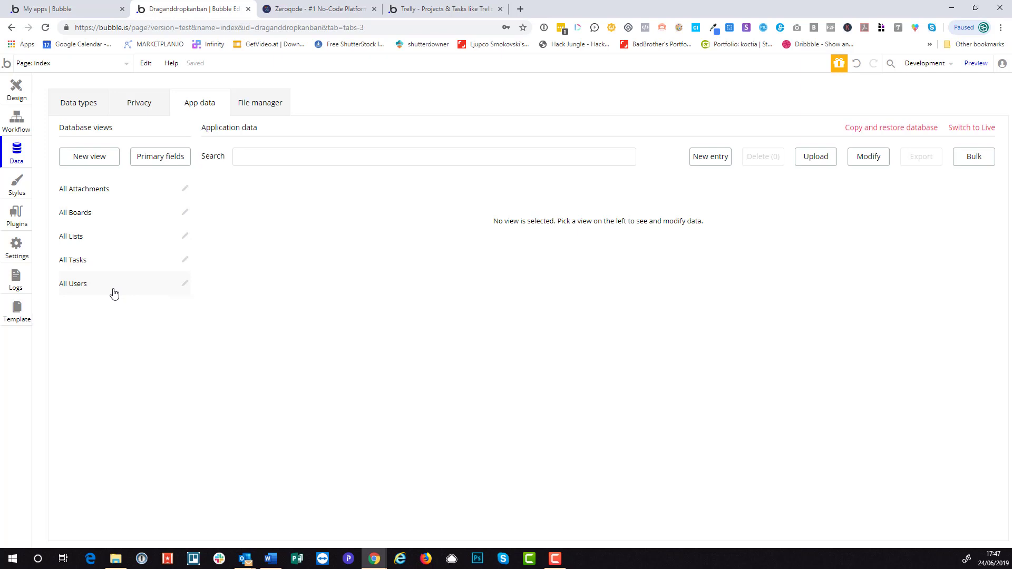
left_click(17, 120)
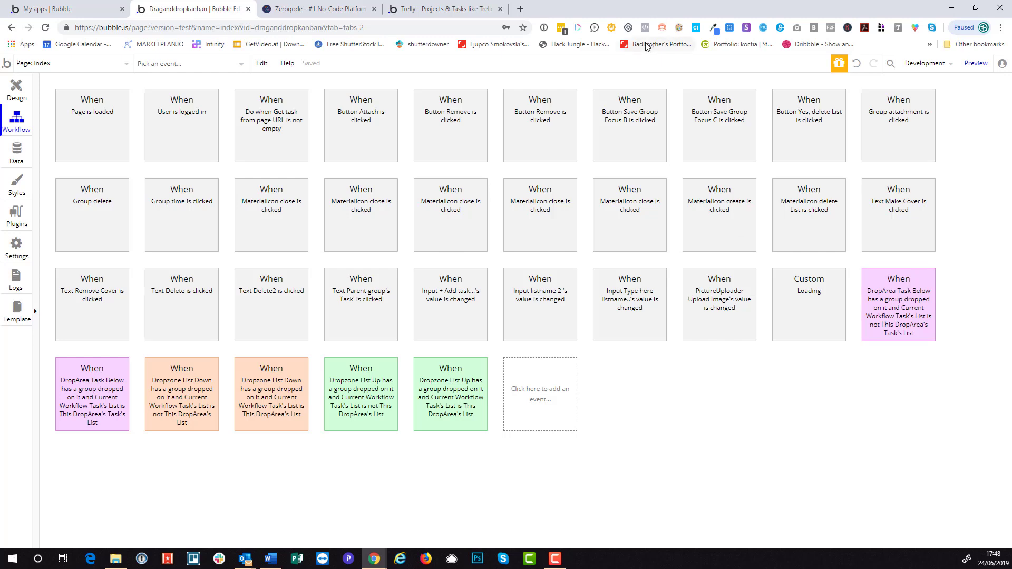
Step: Switch from the Bubble editor to the Zeroqode Application Form Block product page
left_click(348, 10)
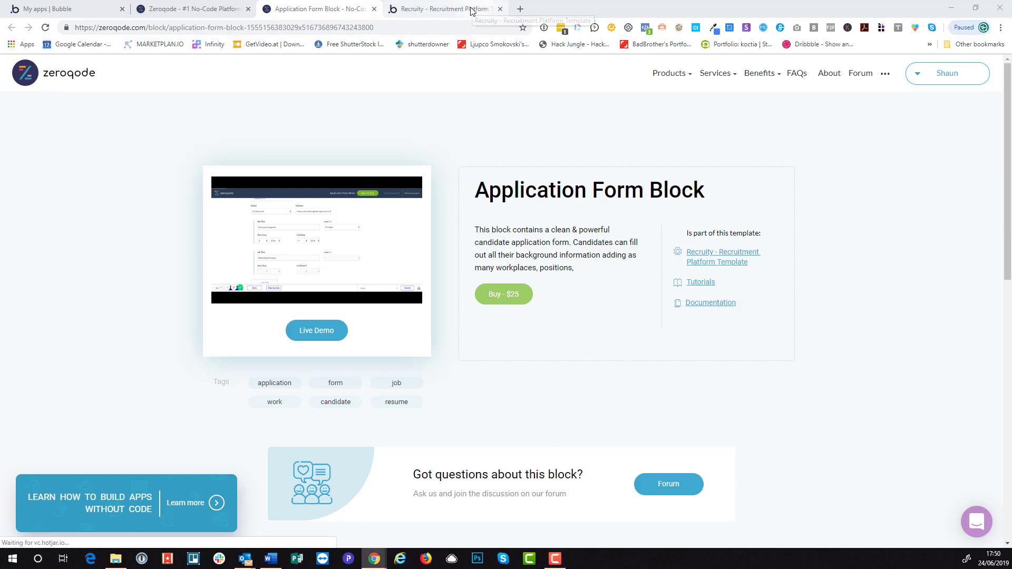
Step: Launch the Application Form Block live demo and add an Employer entry under Work Experience
left_click(316, 330)
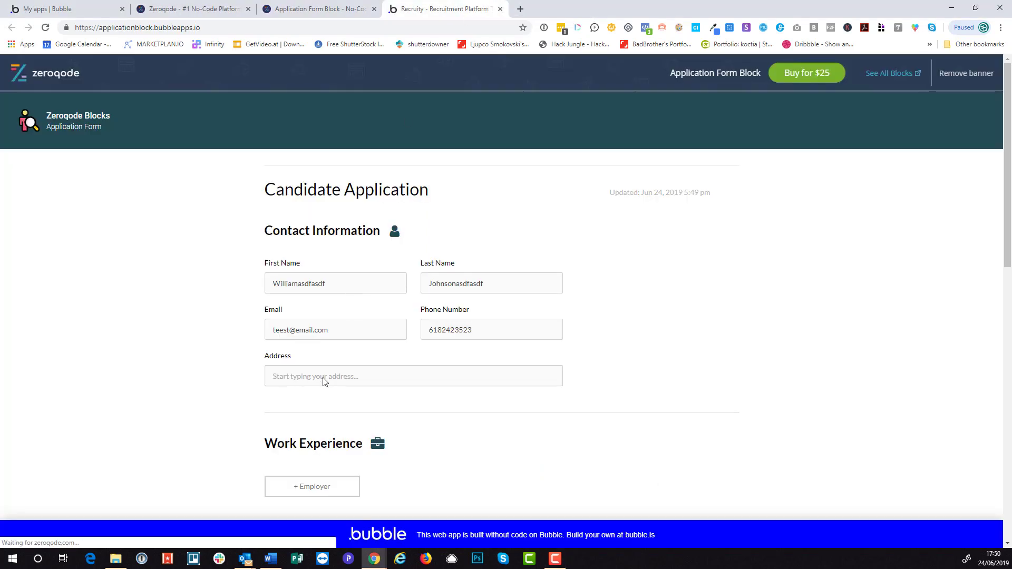
mouse_move(308, 348)
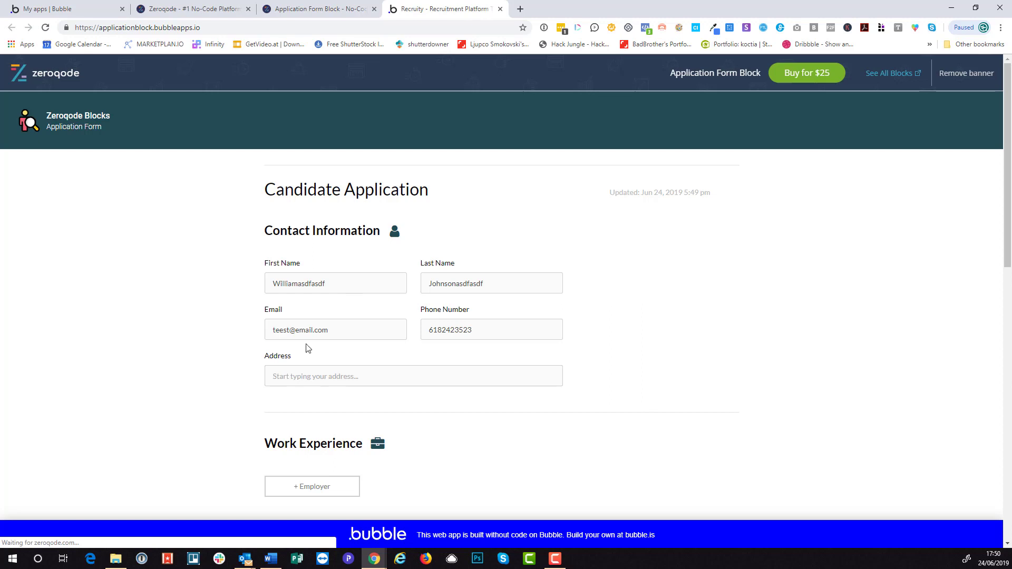
scroll("down", 3)
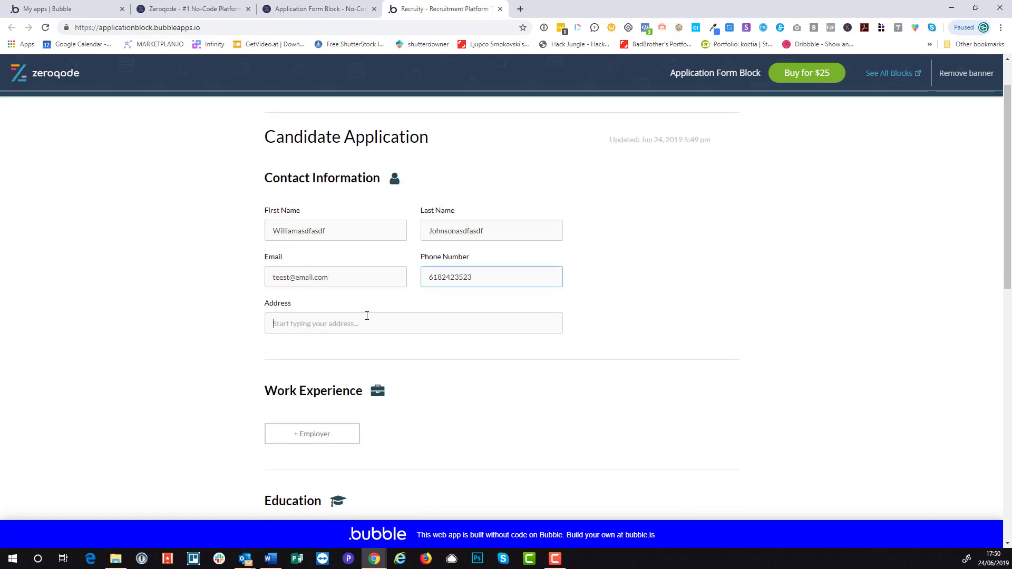
scroll("down", 3)
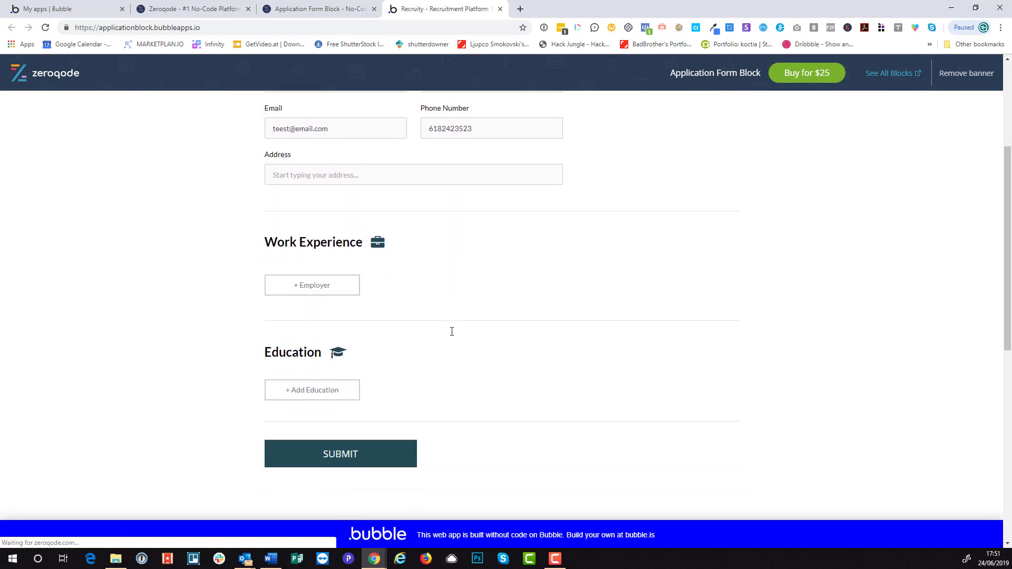
left_click(312, 285)
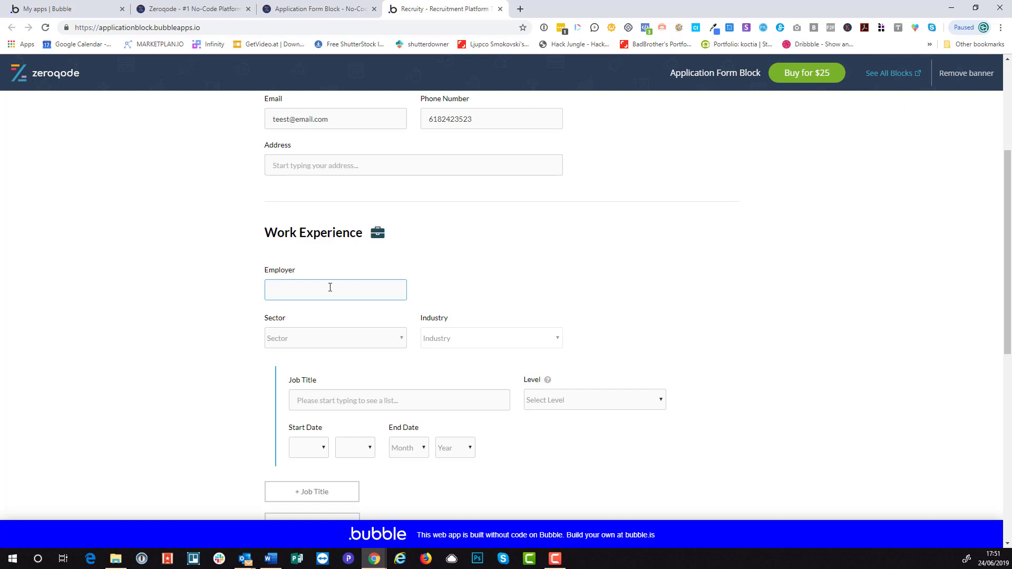
Step: Fill the employer entry with a name, Finance and insurance sector, insurance industry, job title and level
type("hsjhjsqhq")
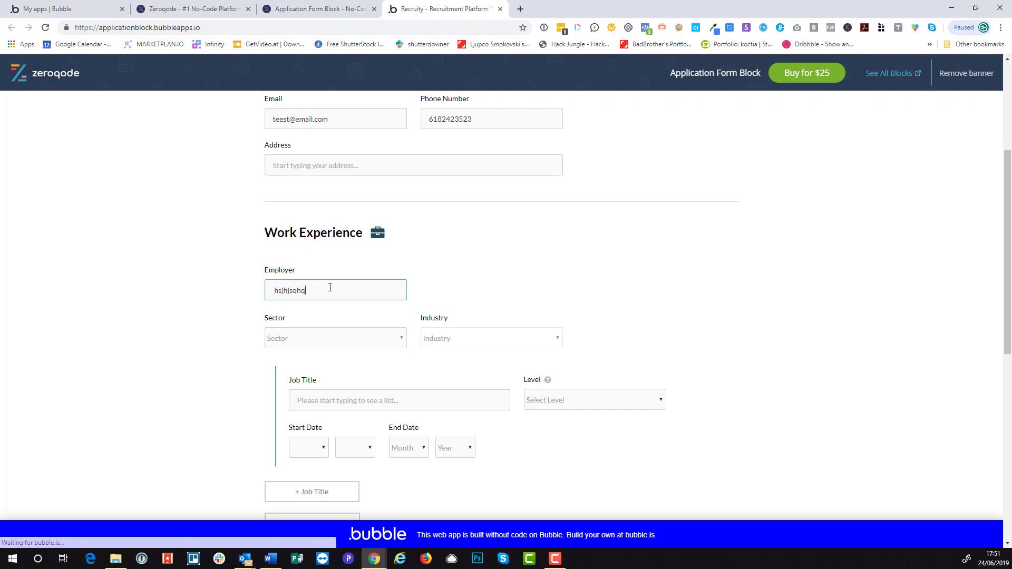
left_click(335, 338)
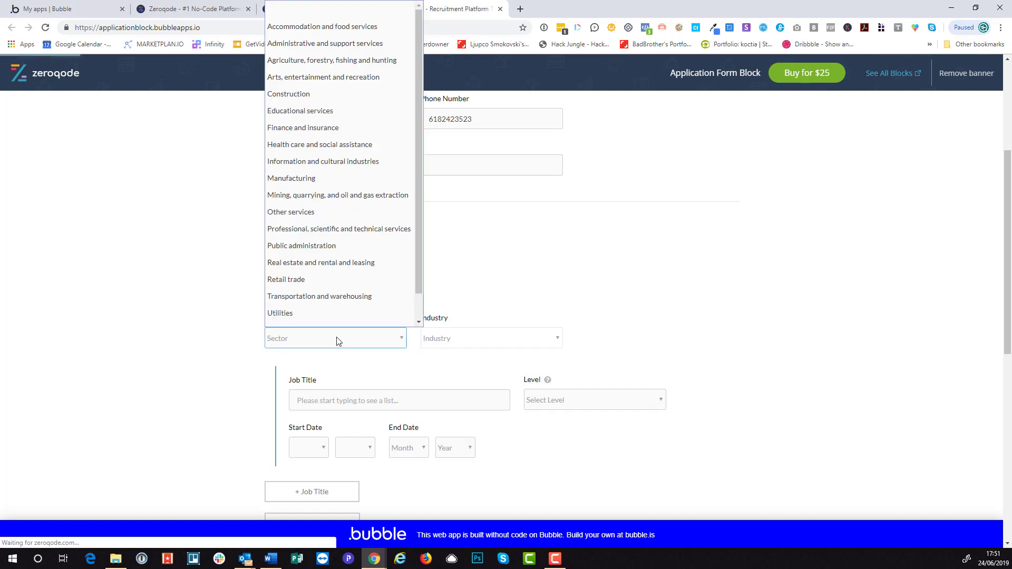
left_click(320, 263)
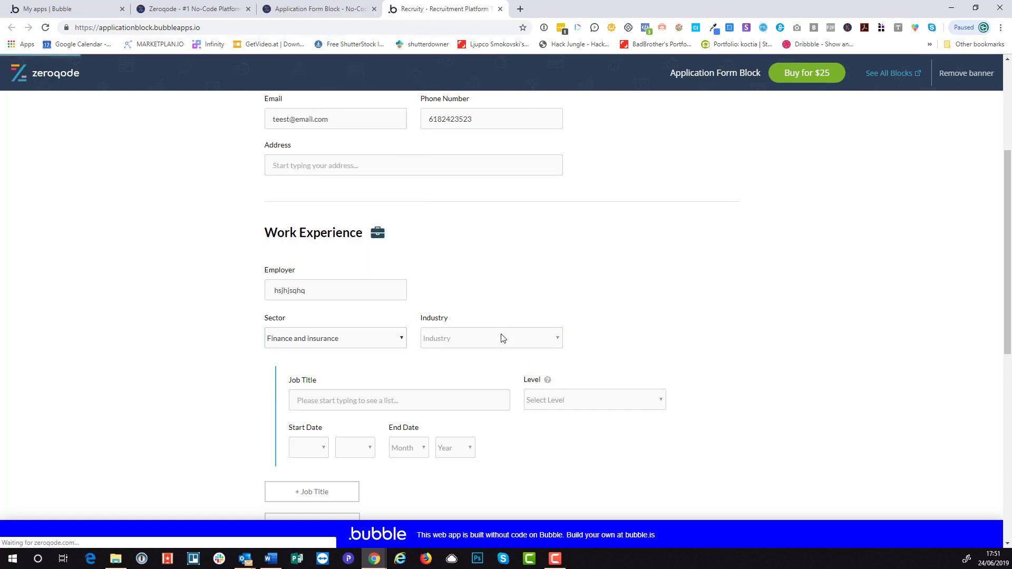
left_click(491, 337)
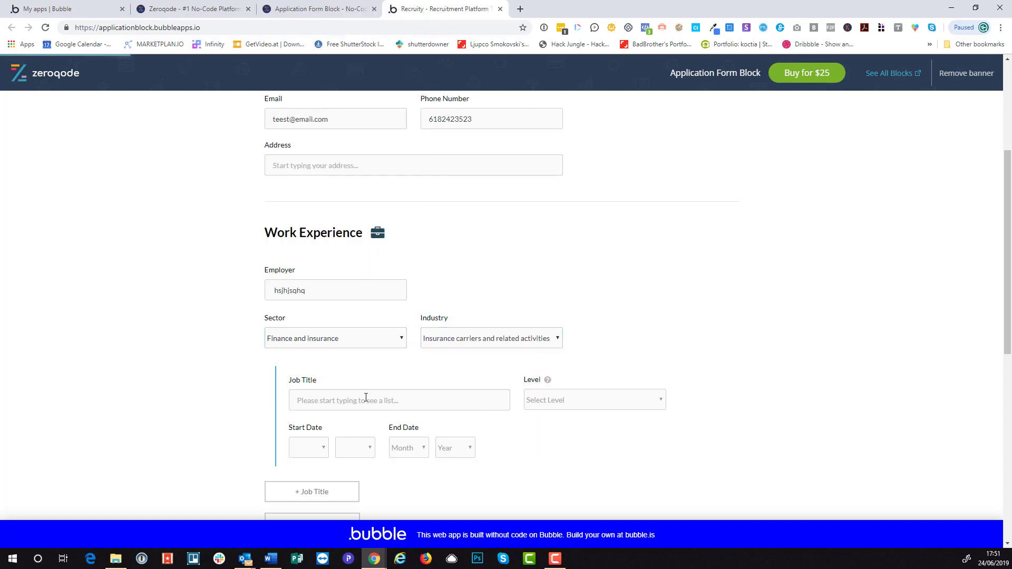
type("wy")
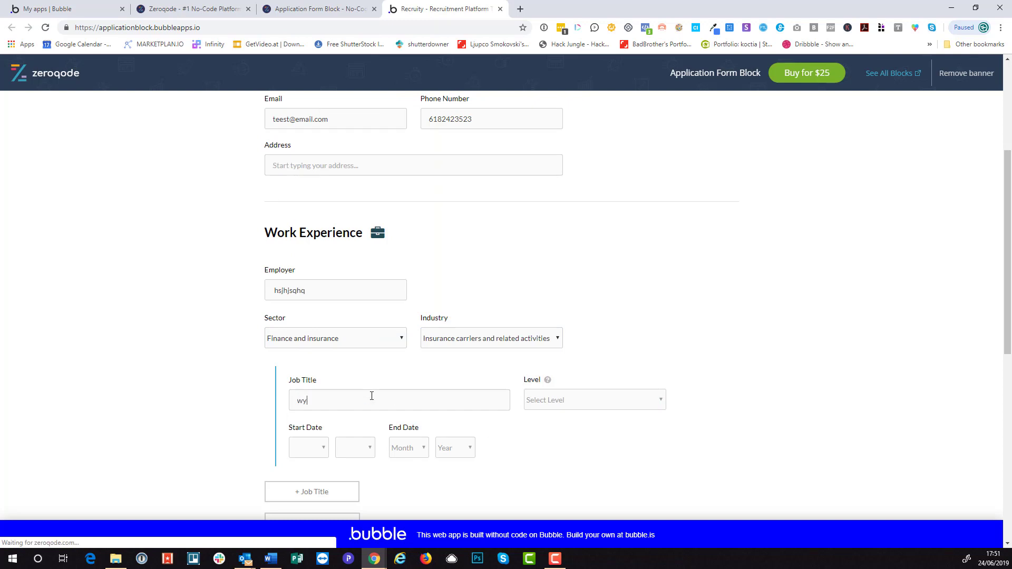
left_click(595, 400)
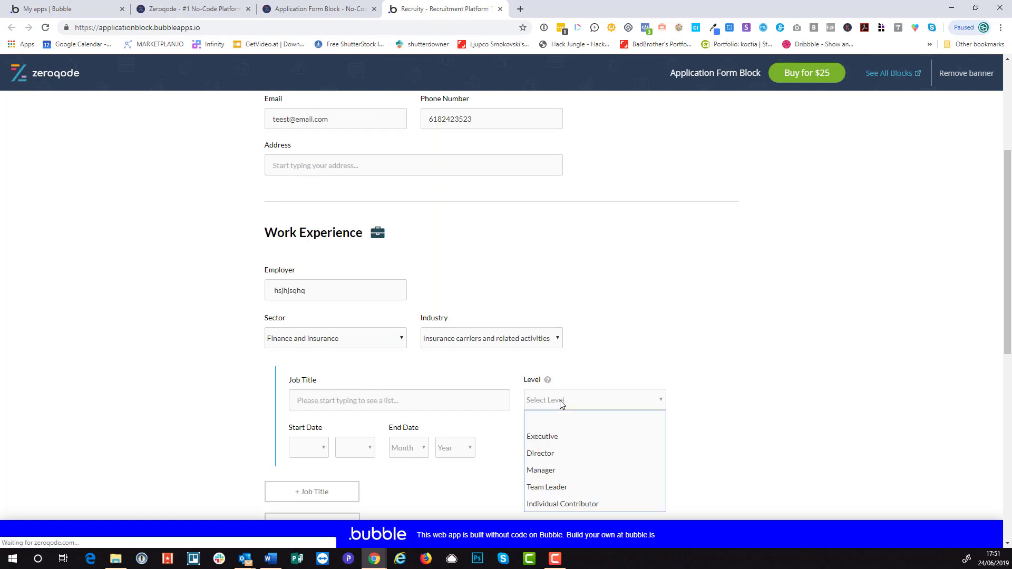
left_click(542, 437)
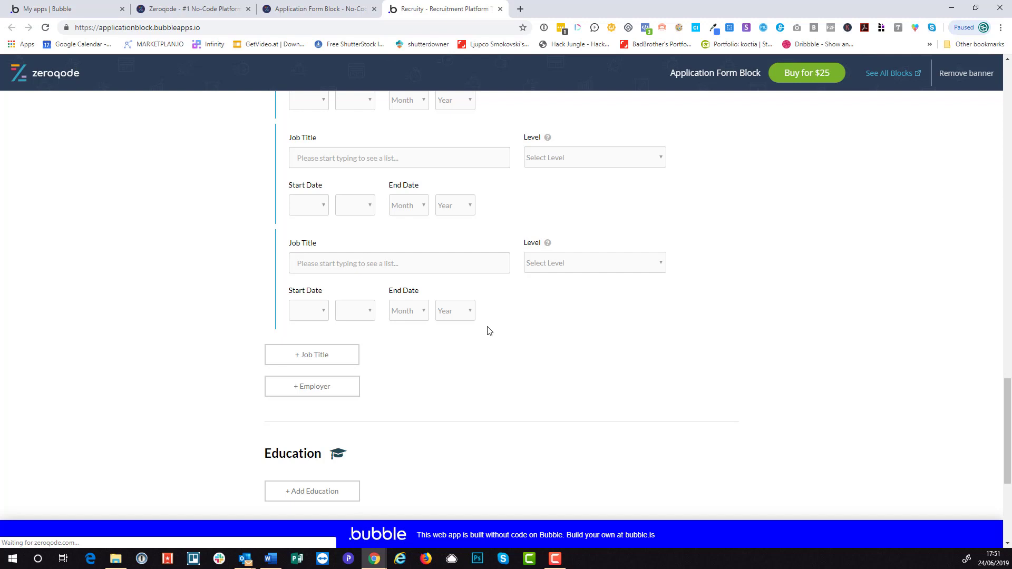
mouse_move(310, 239)
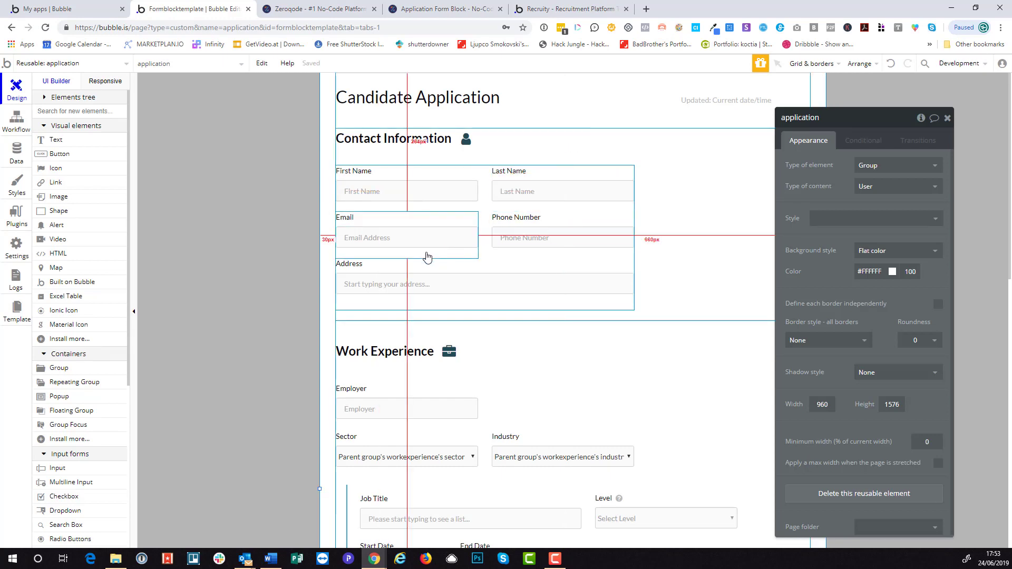
Step: Inspect the First Name and Last Name form elements and browse the full element list
left_click(362, 171)
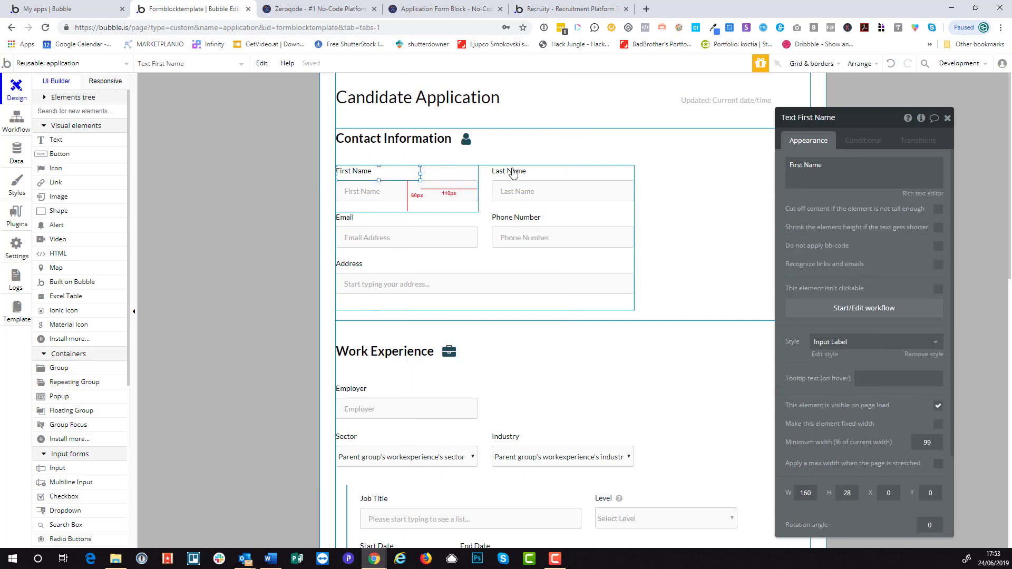
left_click(562, 191)
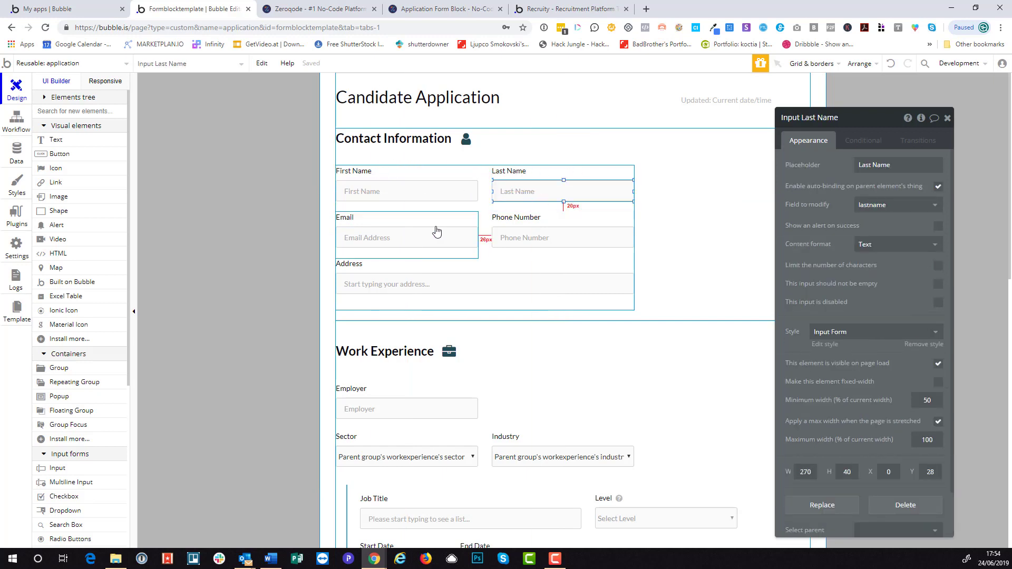
left_click(406, 238)
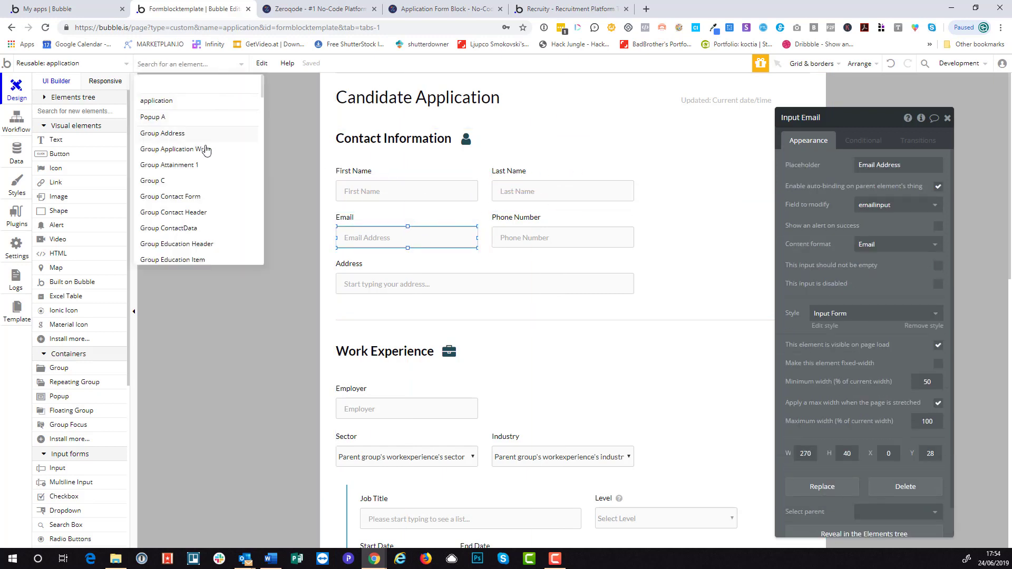
scroll("down", 3)
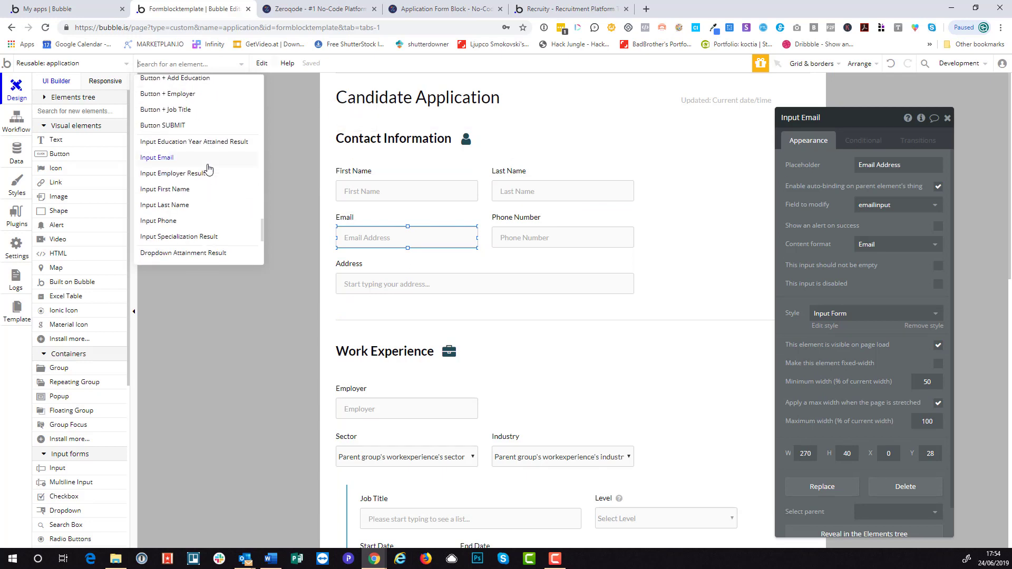
scroll("down", 3)
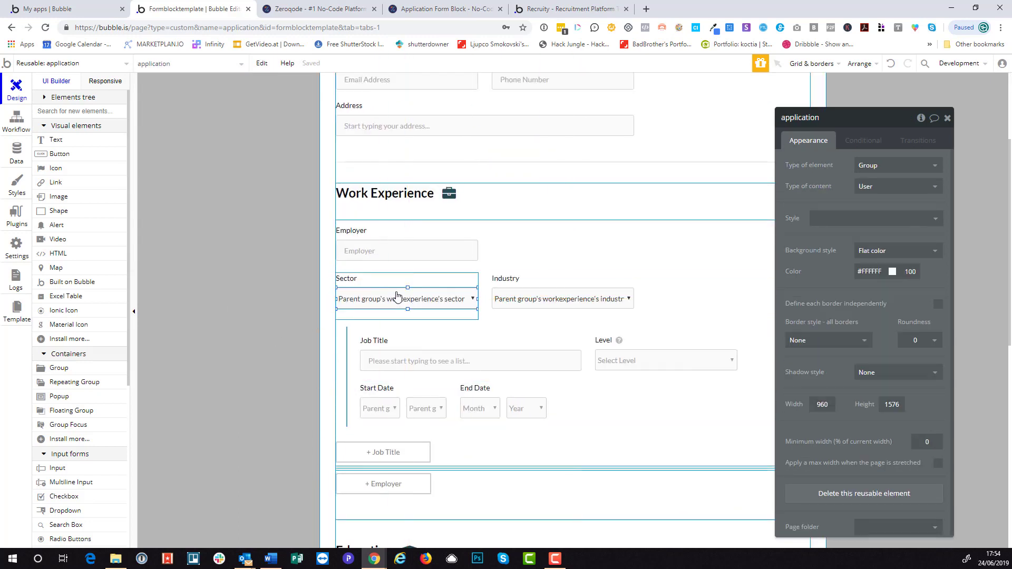
Step: Check how the Sector and Industry dropdowns get their choices, then view the form's workflow events
left_click(407, 299)
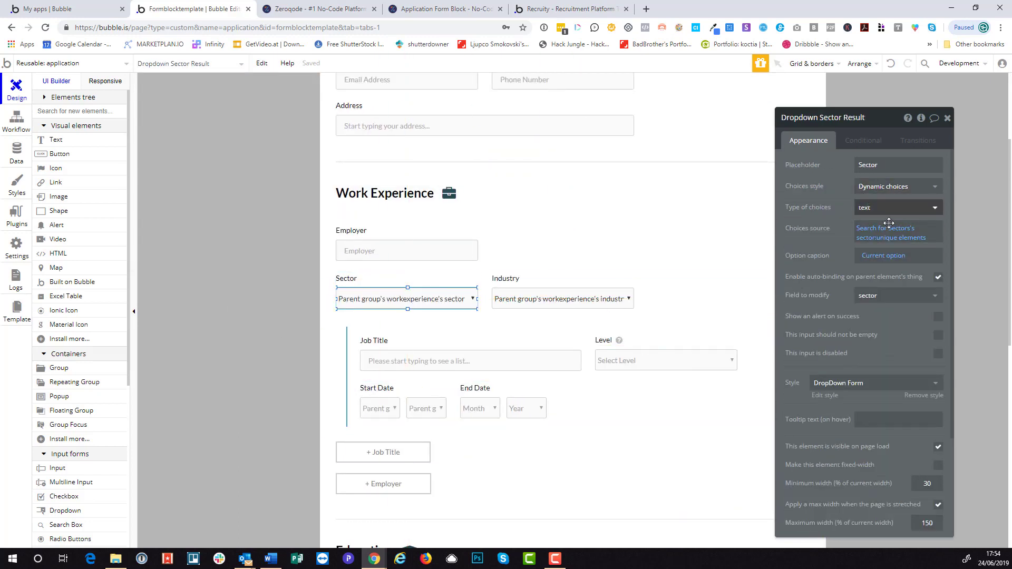
left_click(563, 298)
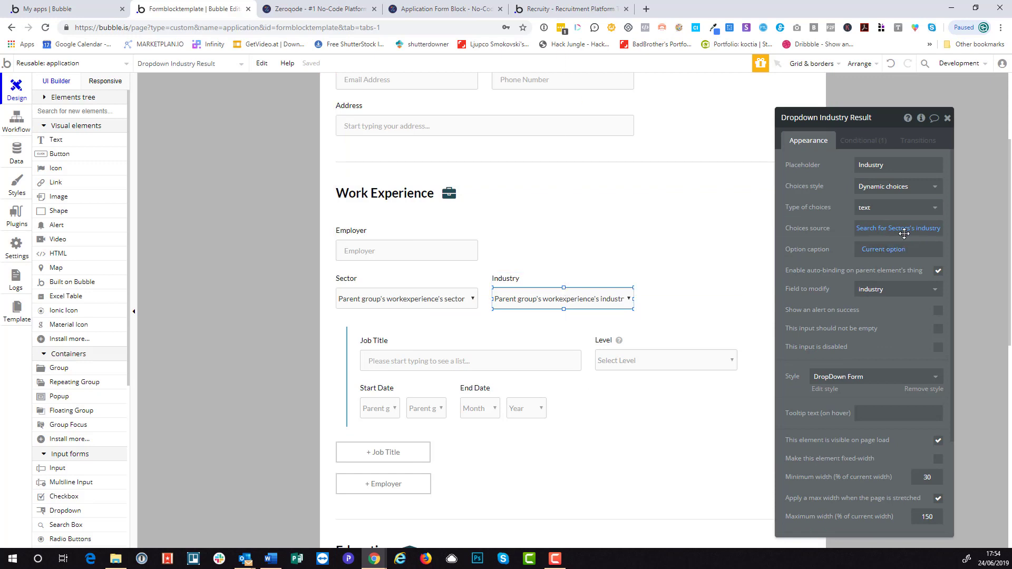
mouse_move(812, 288)
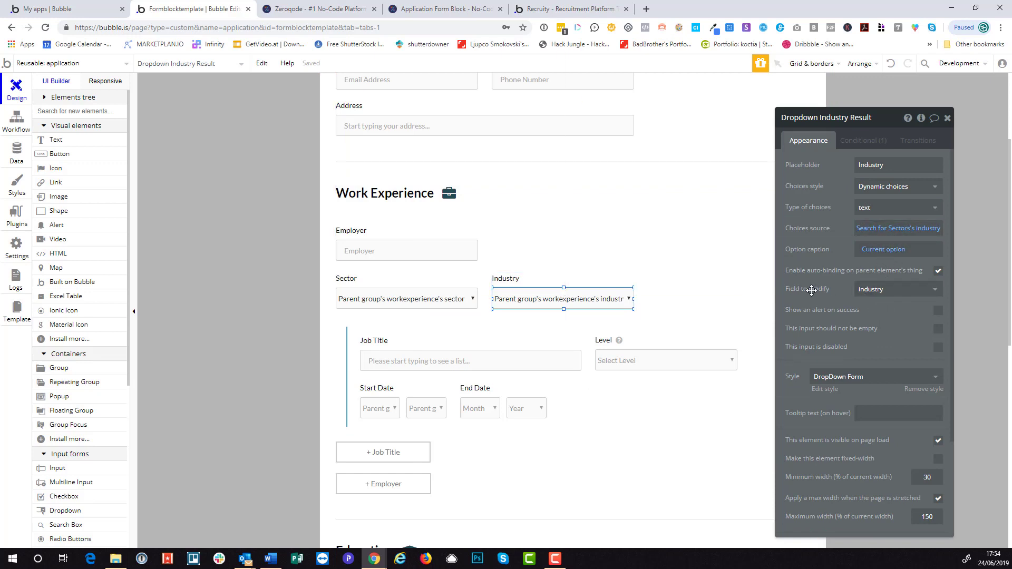
left_click(407, 298)
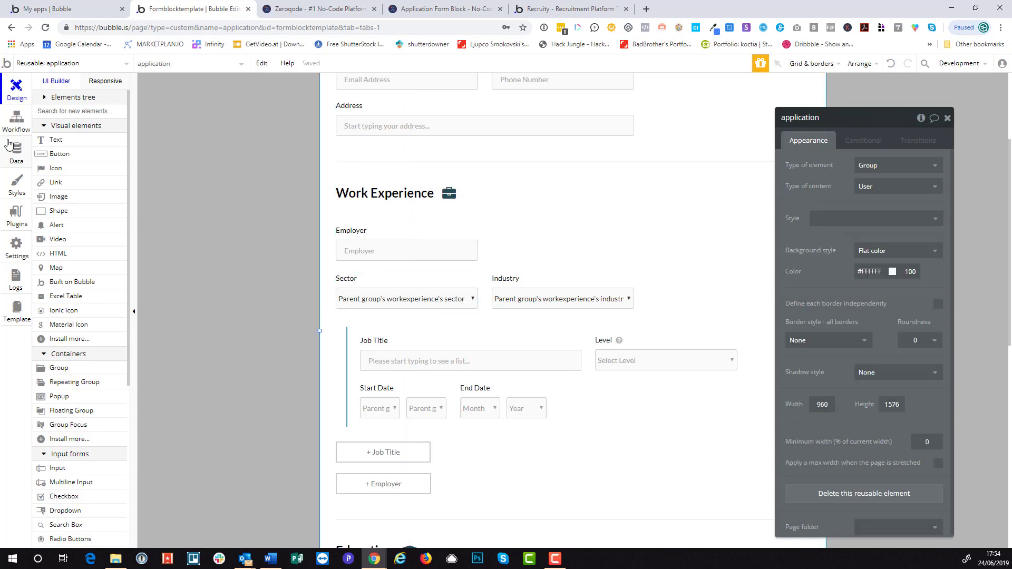
left_click(16, 121)
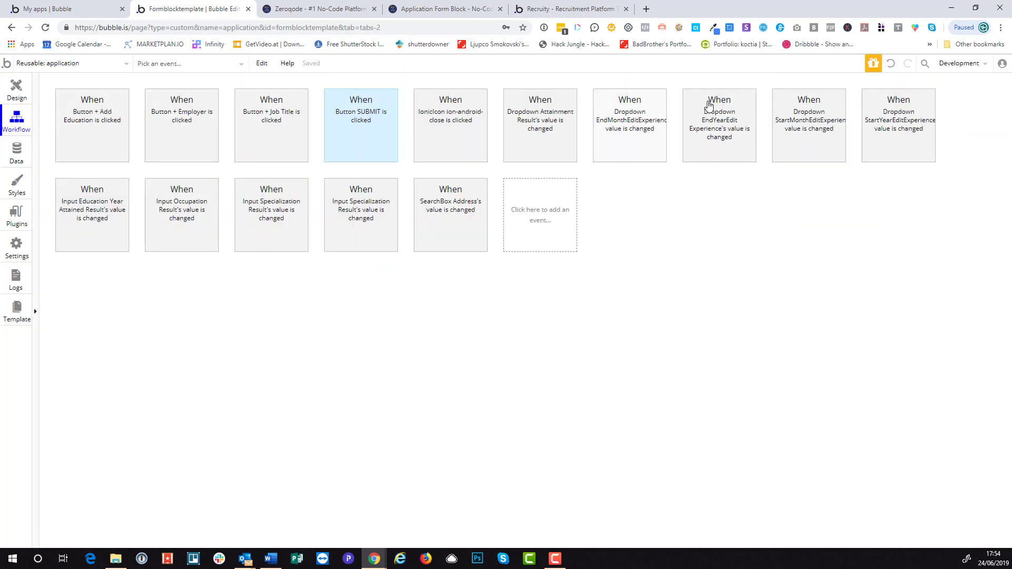
Step: Review the app's Data types and App data, then return to the Headstart index page in Design view
left_click(17, 151)
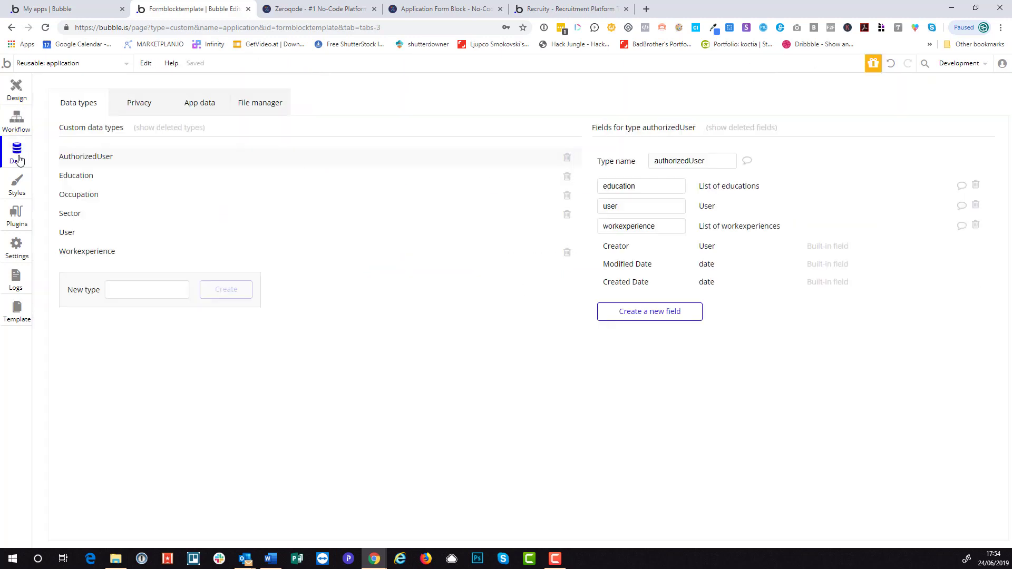
left_click(199, 102)
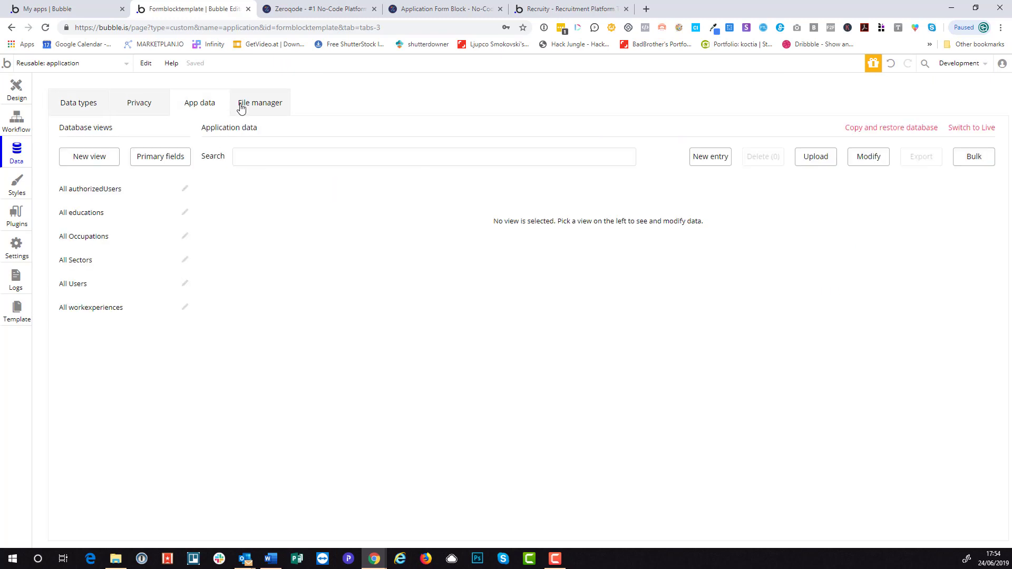
left_click(17, 90)
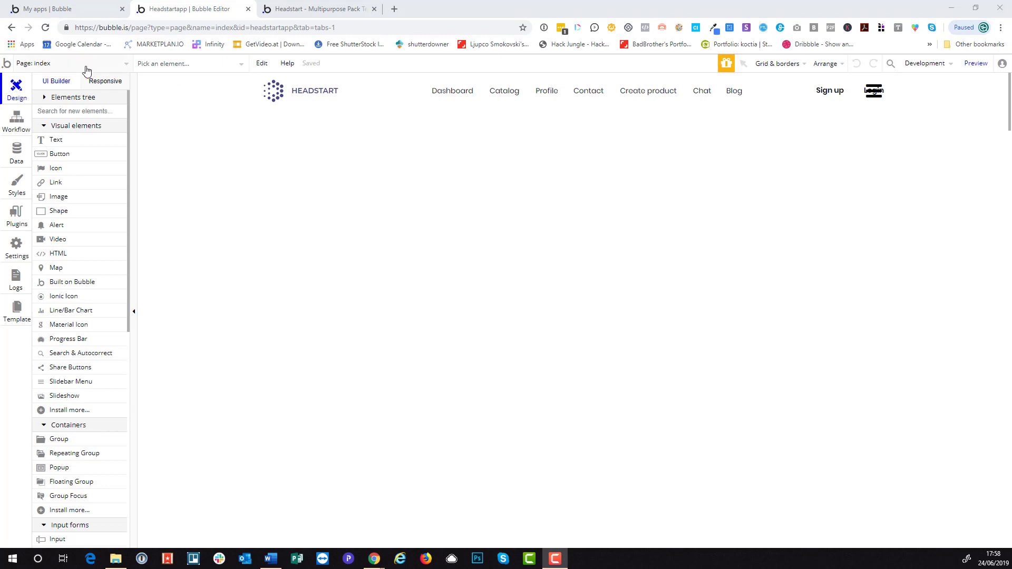
Step: Browse the Headstart blog page and then the chat page from the page dropdown
left_click(68, 63)
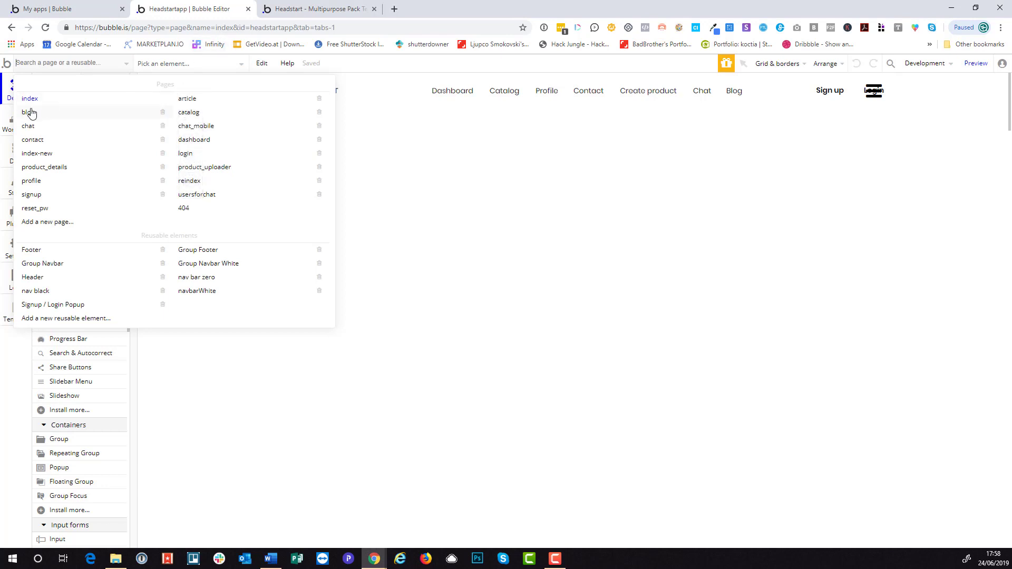
left_click(27, 112)
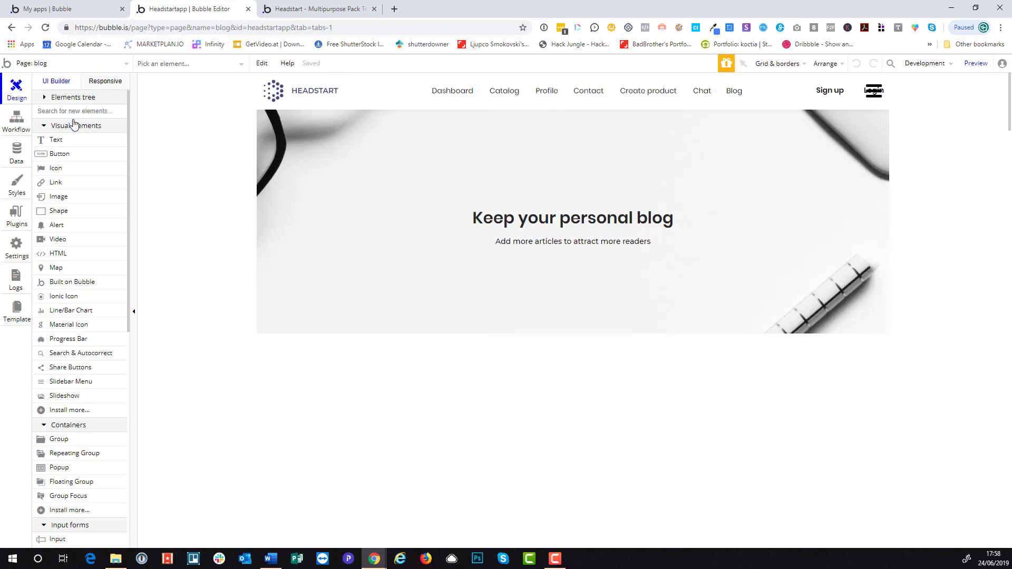
scroll("down", 3)
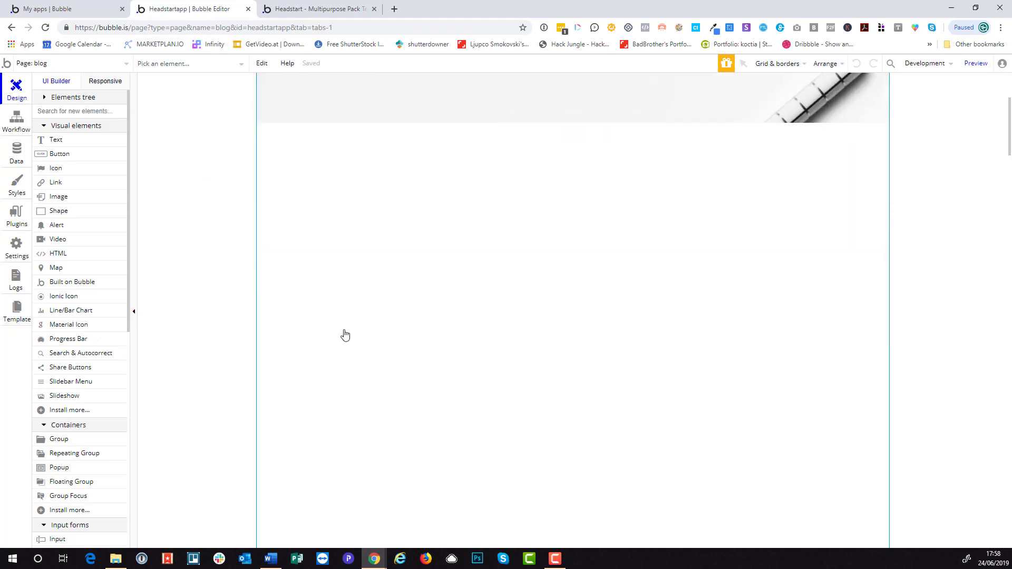
left_click(72, 63)
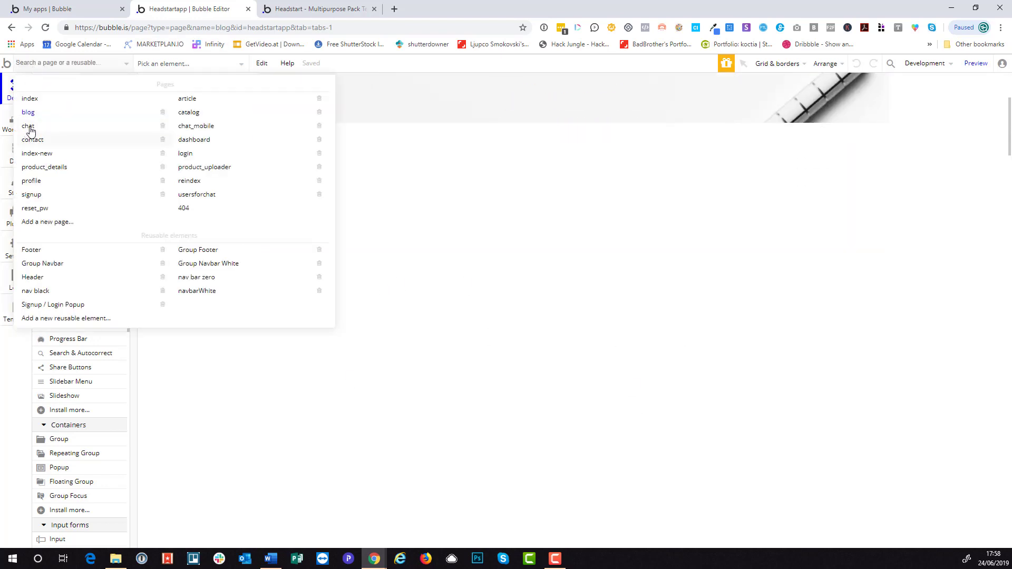
left_click(25, 126)
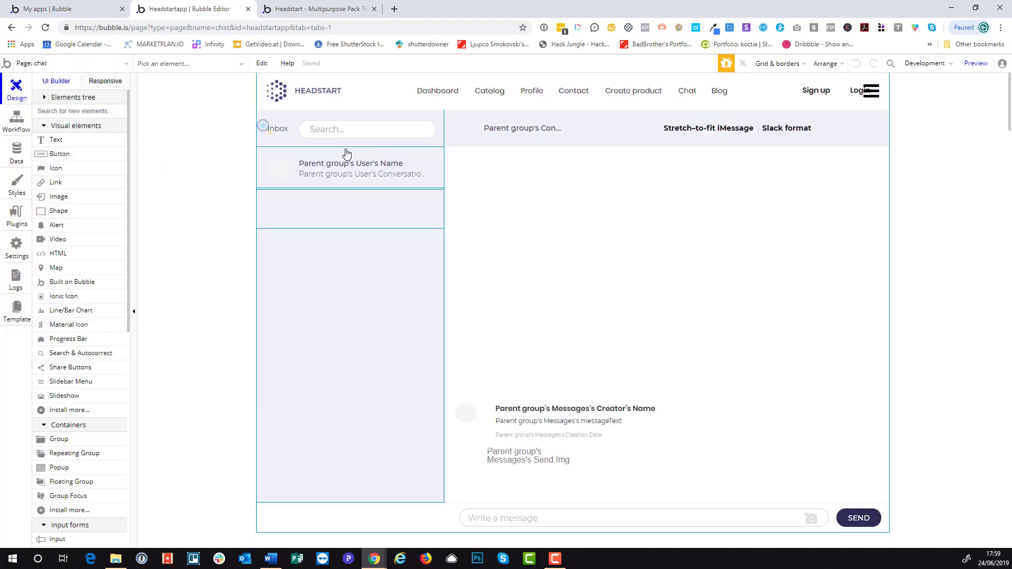
Step: Switch to the contact page and scroll through its name, email and message form
left_click(72, 63)
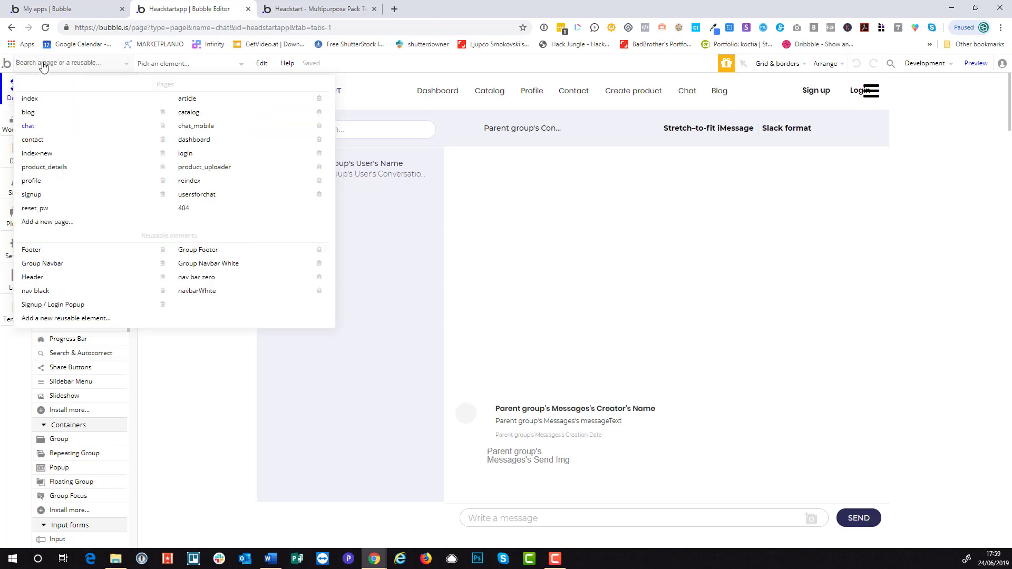
left_click(32, 140)
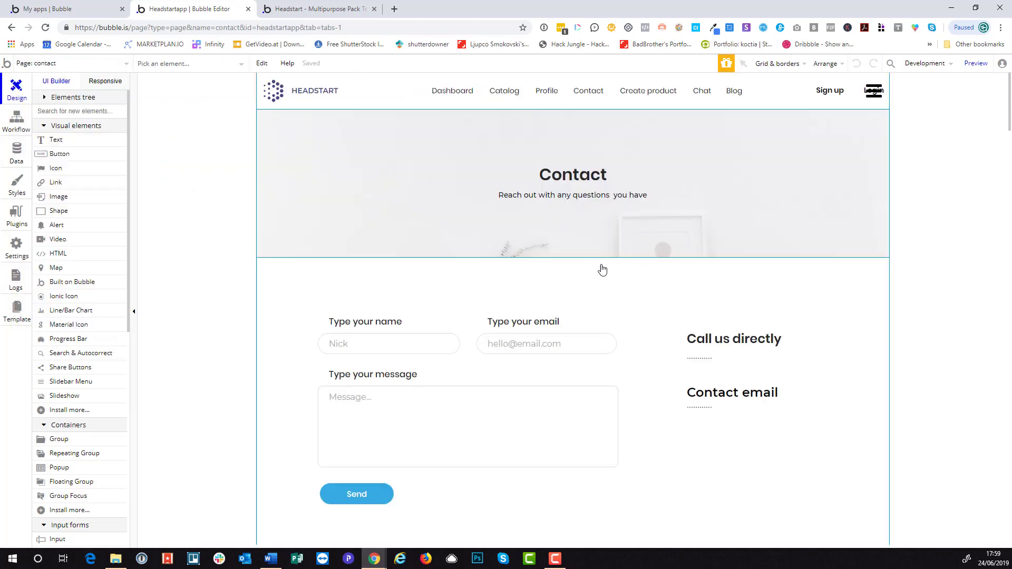
scroll("down", 3)
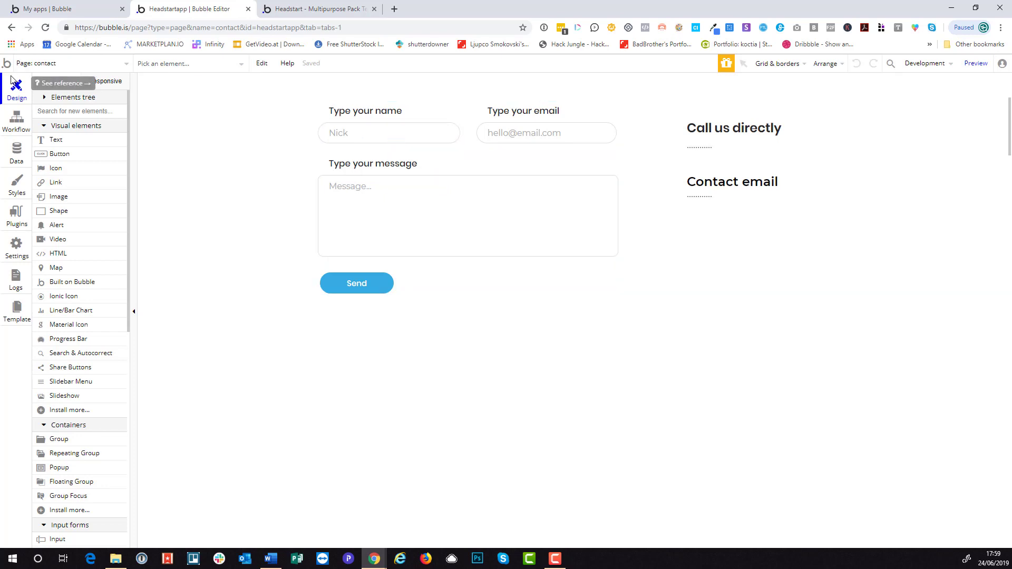
Step: Browse the index-new page and then the product_details page from the page dropdown
left_click(68, 63)
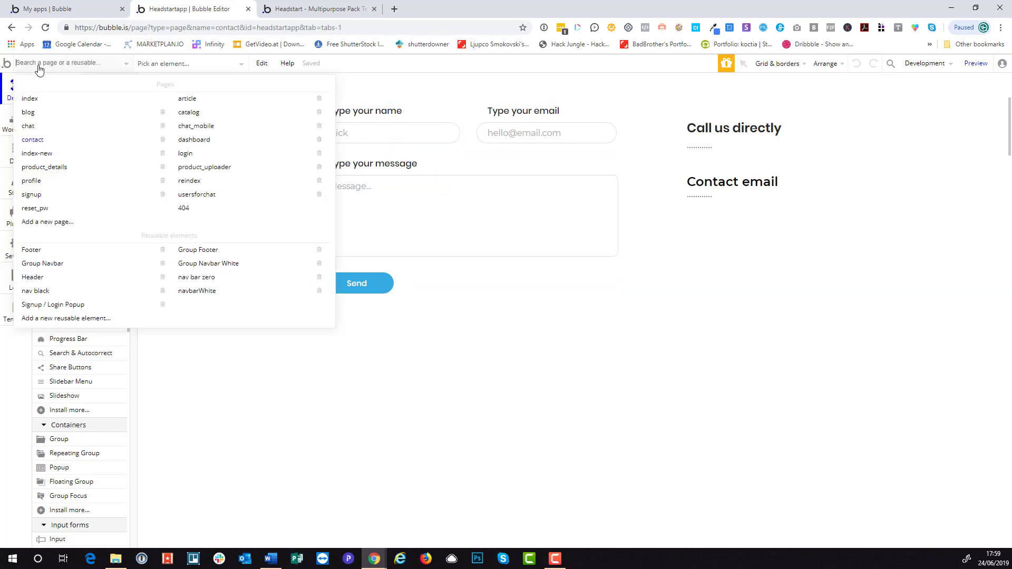
left_click(37, 153)
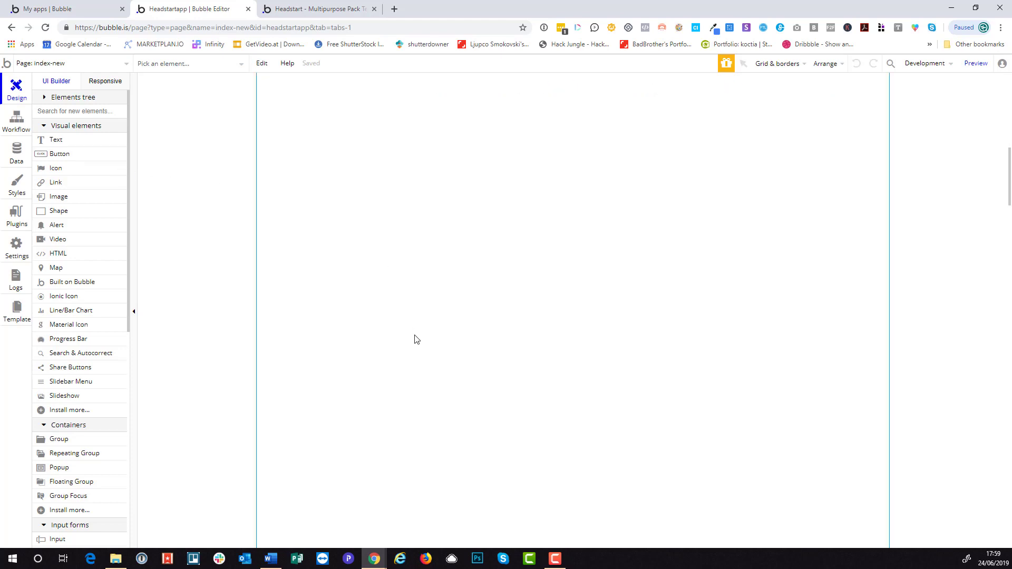
scroll("down", 3)
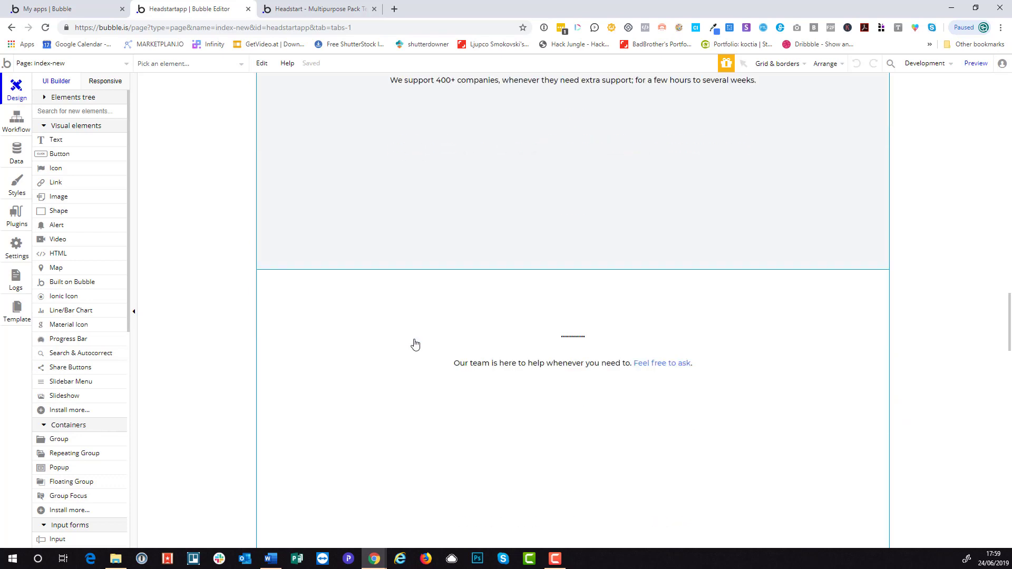
left_click(69, 63)
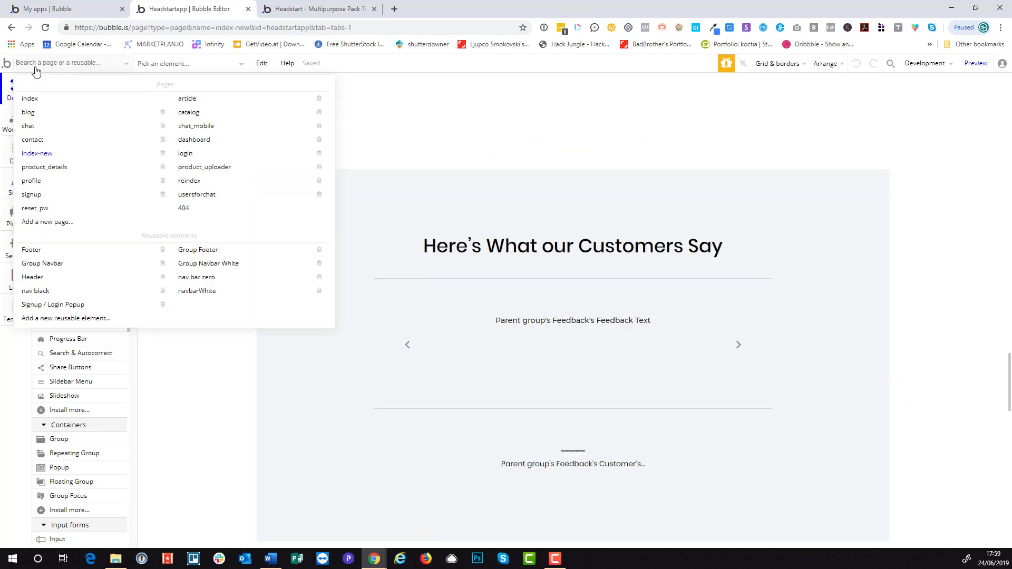
left_click(44, 166)
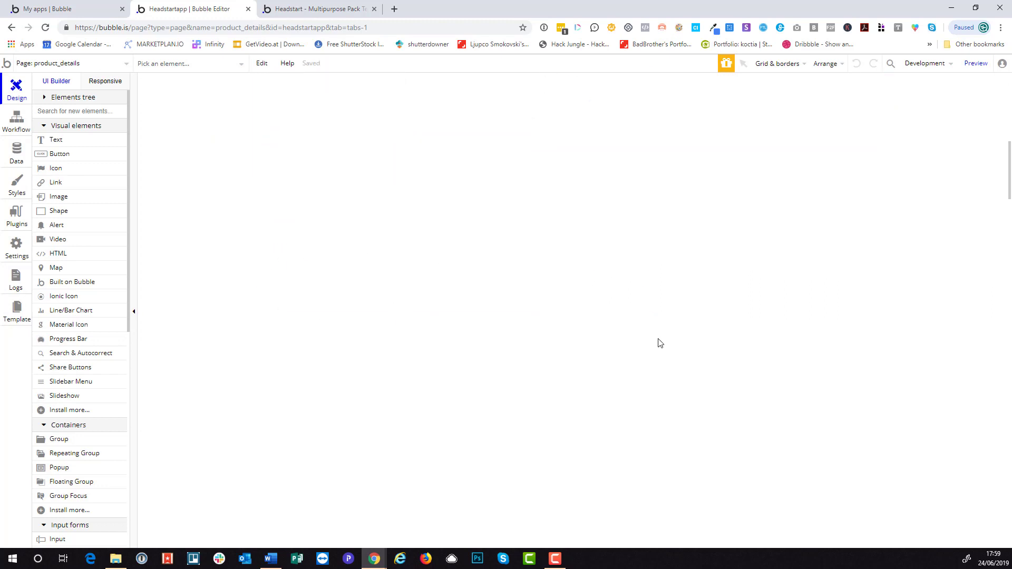
Step: Browse the signup page and then the article page with its blog title and share icons
left_click(72, 64)
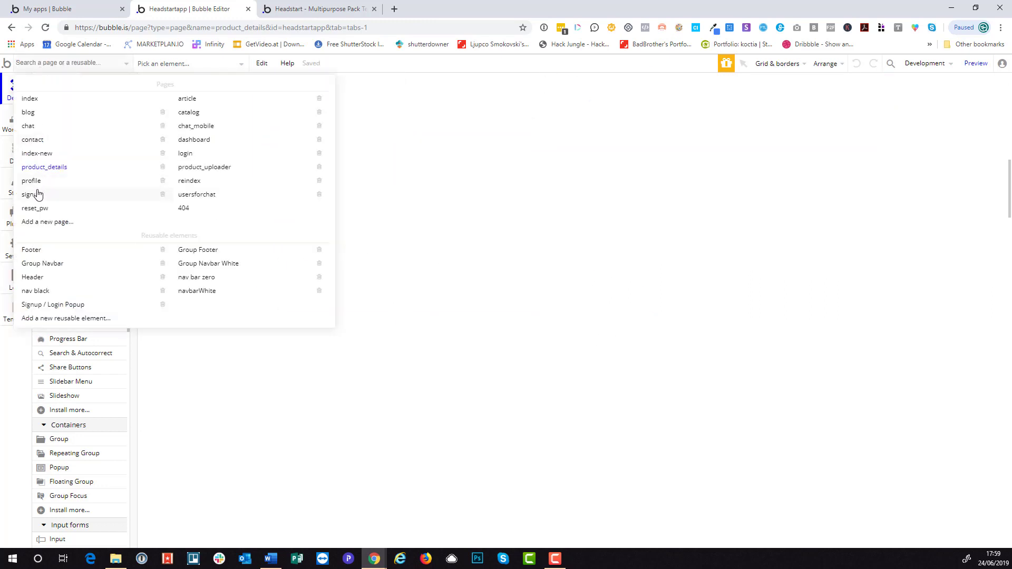
left_click(30, 180)
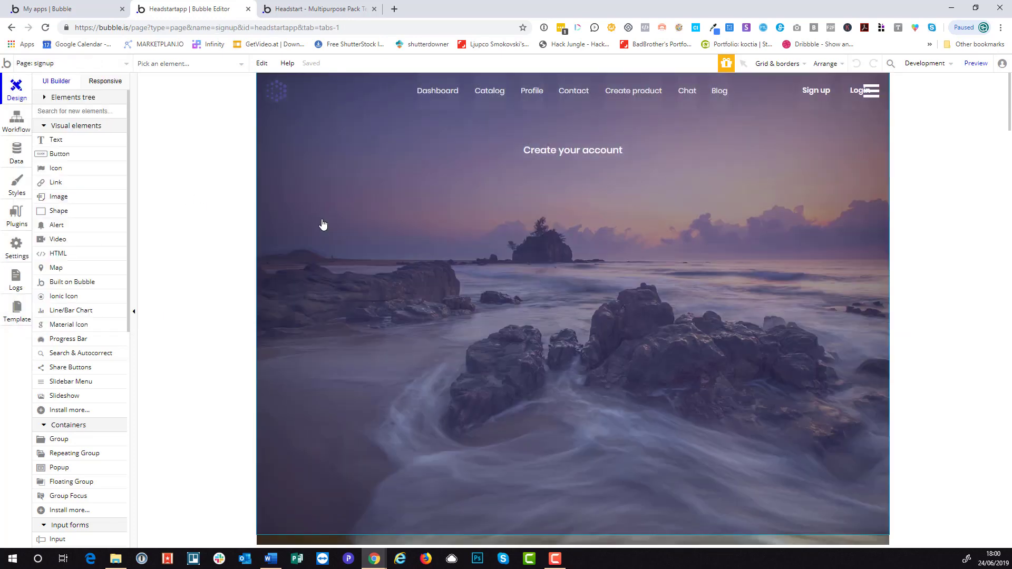
scroll("down", 3)
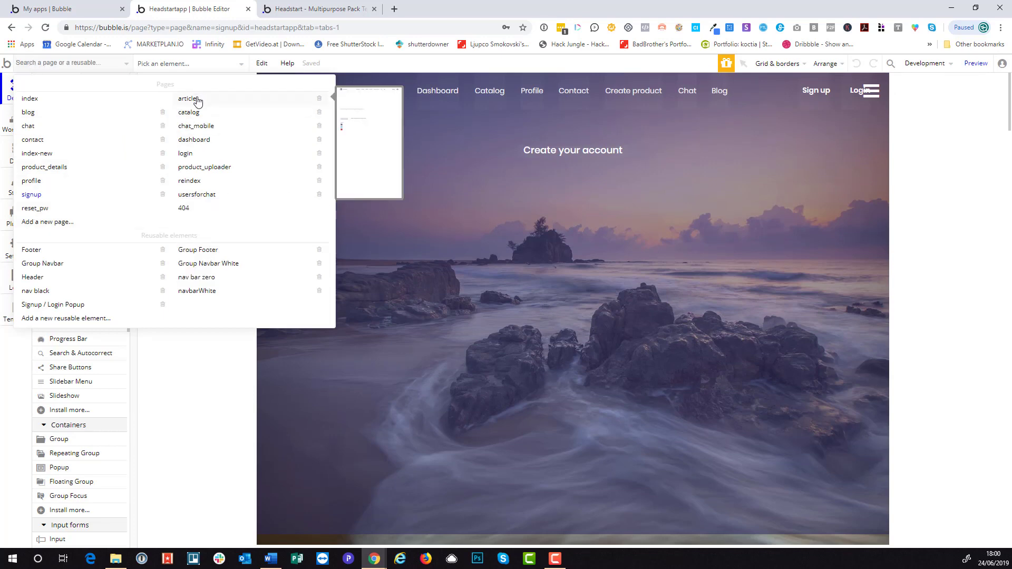
left_click(188, 99)
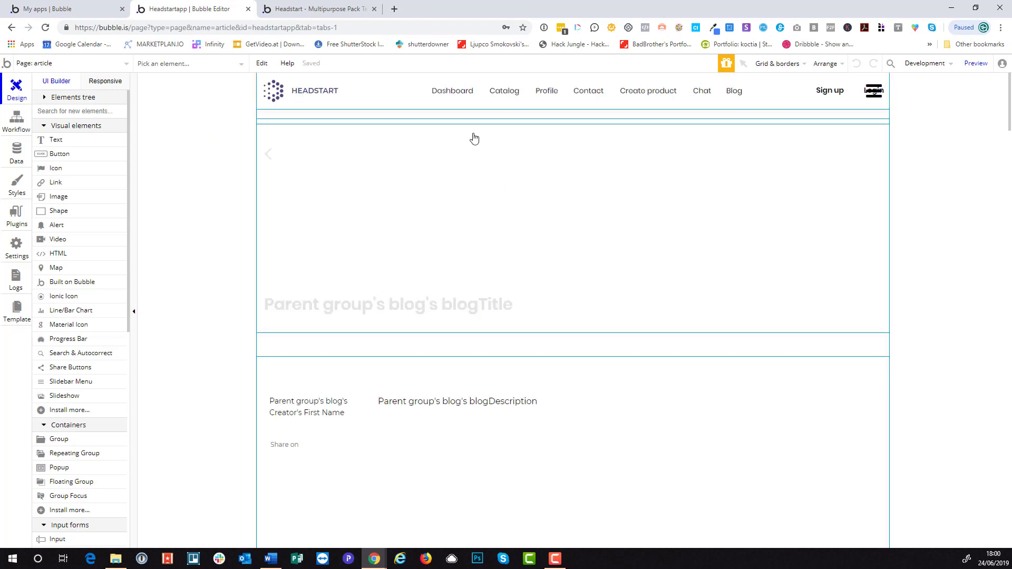
scroll("down", 3)
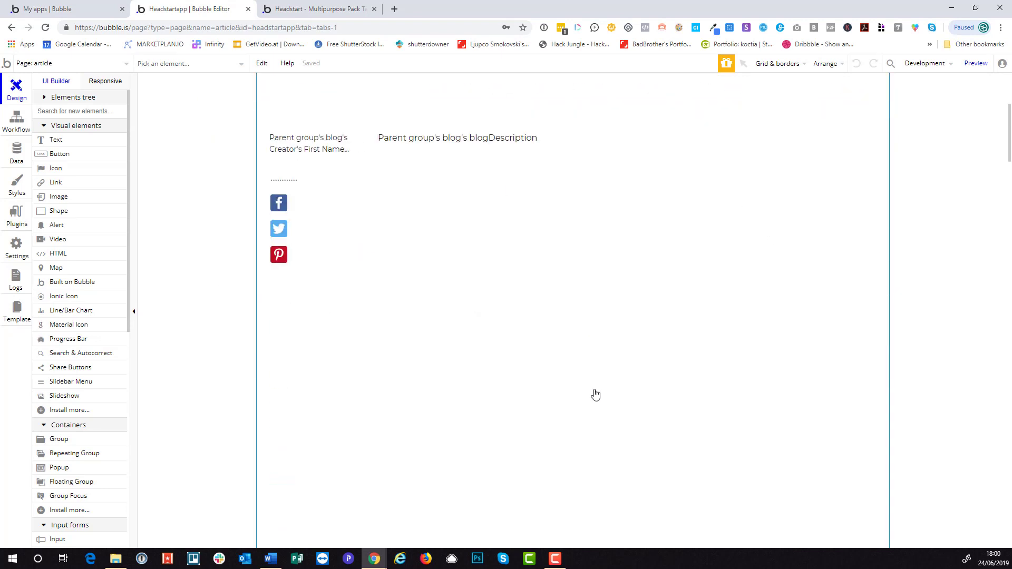
left_click(69, 63)
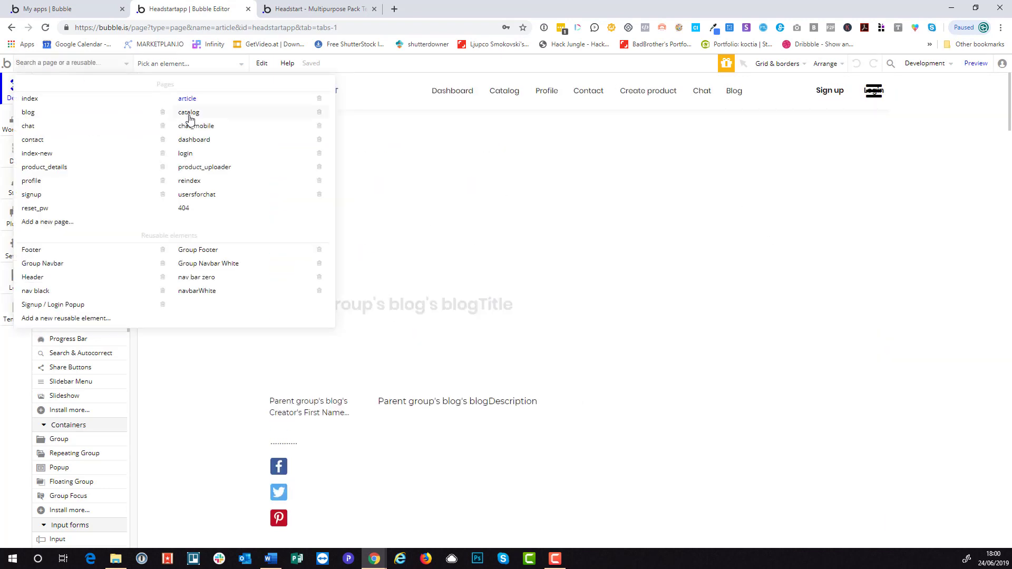
Step: Browse the catalog page and then the dashboard page from the page dropdown
left_click(188, 112)
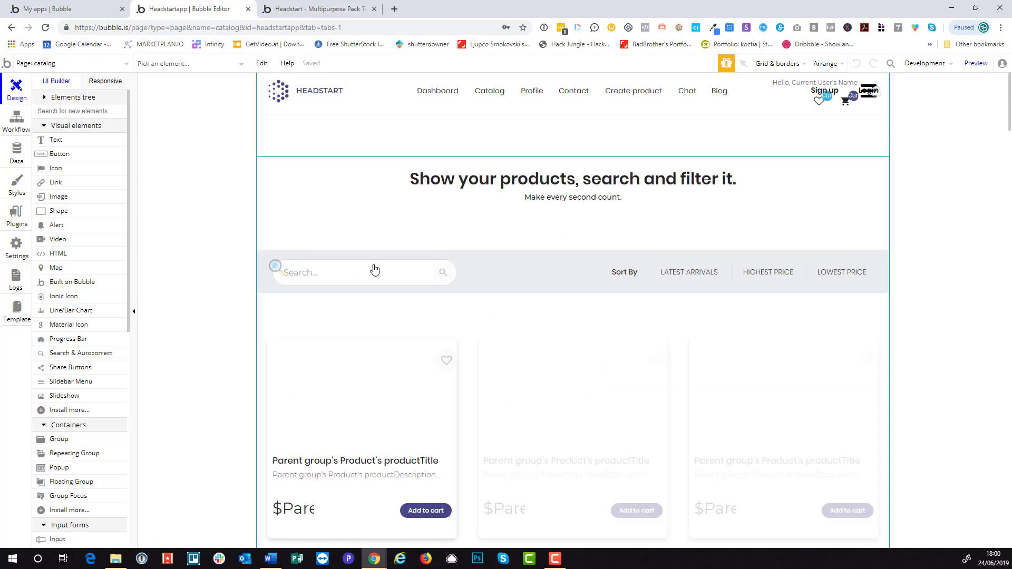
scroll("down", 3)
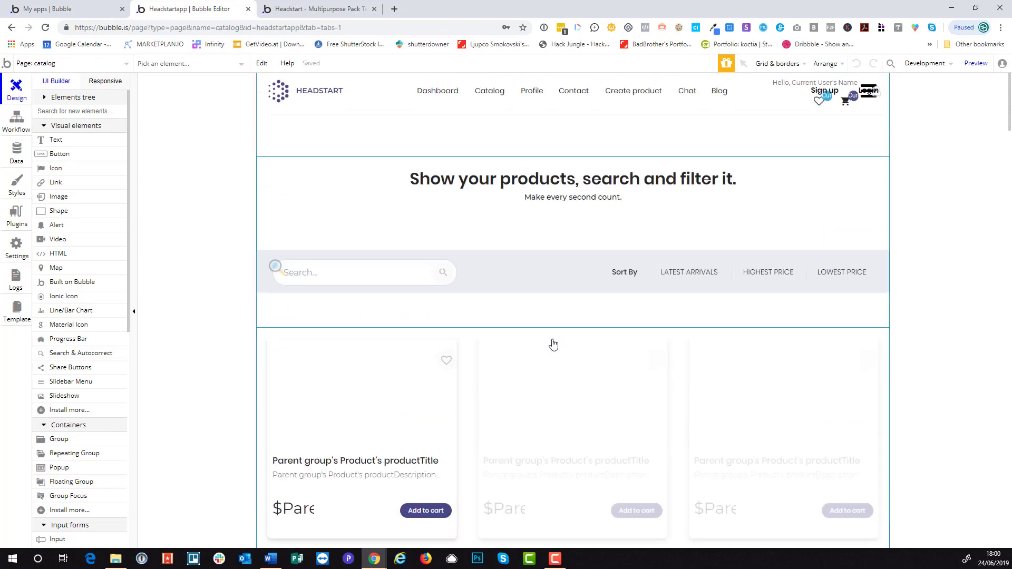
left_click(74, 63)
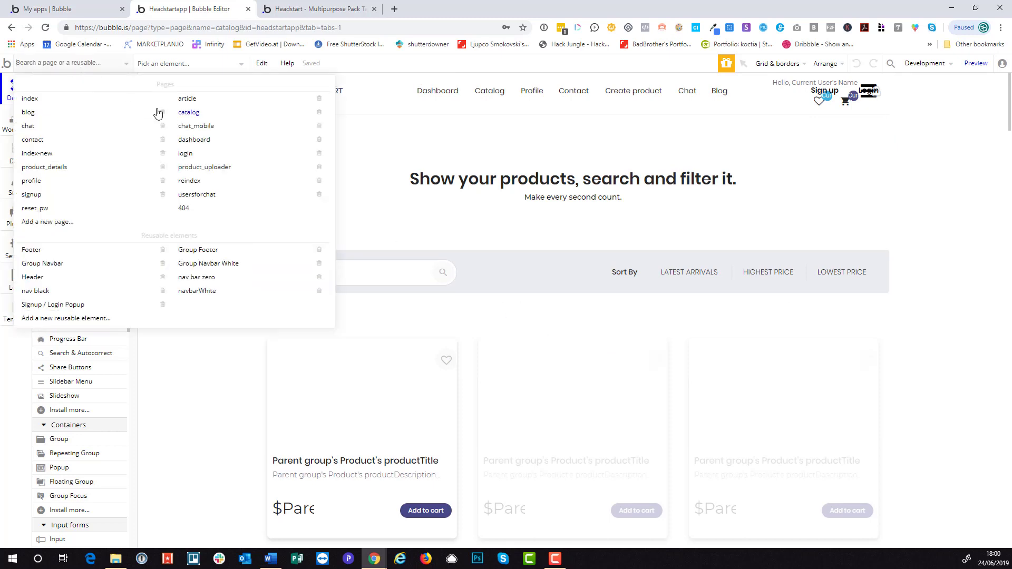
left_click(194, 139)
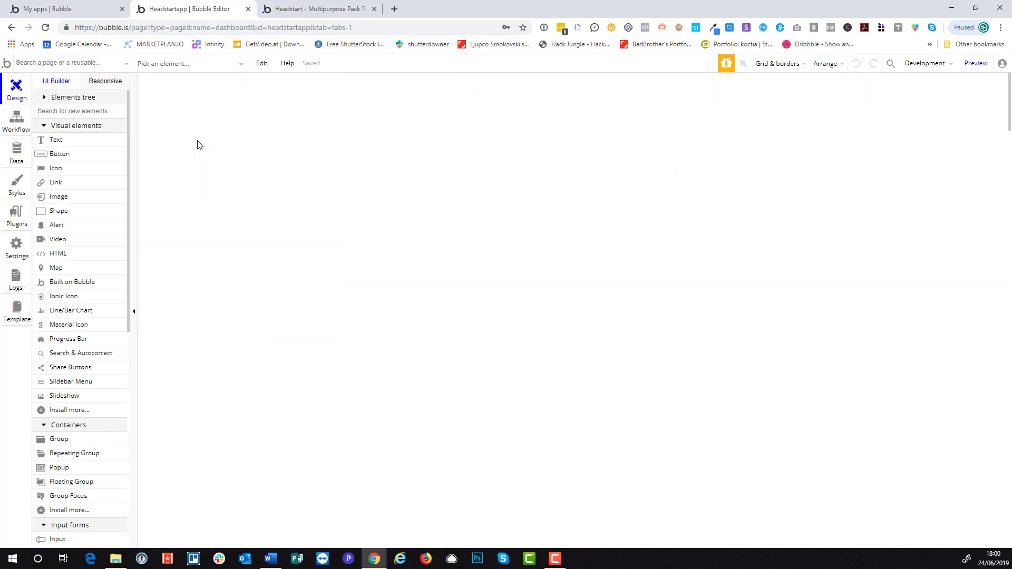
mouse_move(573, 291)
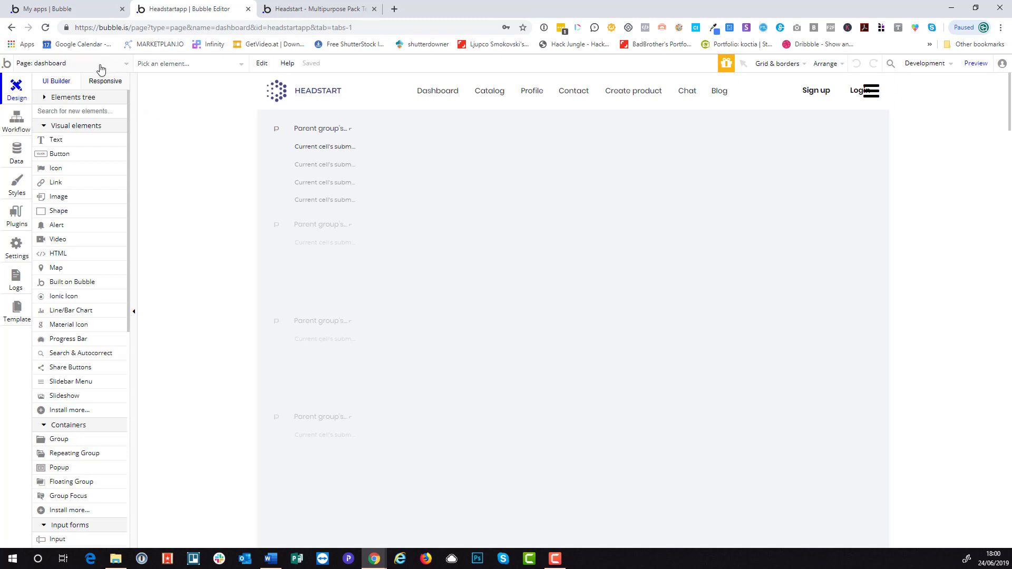
Step: Scroll through the product_uploader page's Create a New product form and launch the live preview
left_click(80, 64)
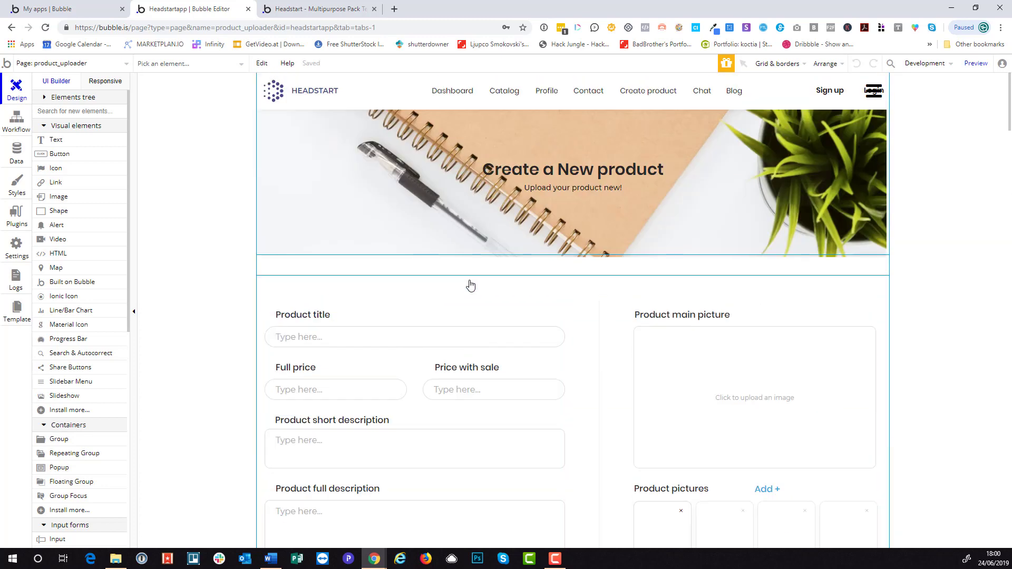
scroll("down", 3)
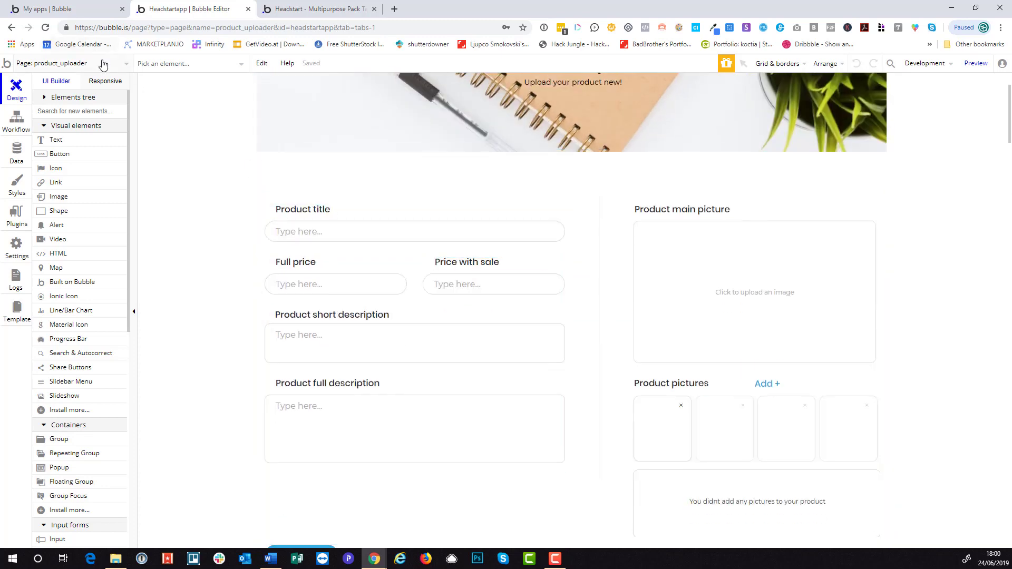
left_click(73, 63)
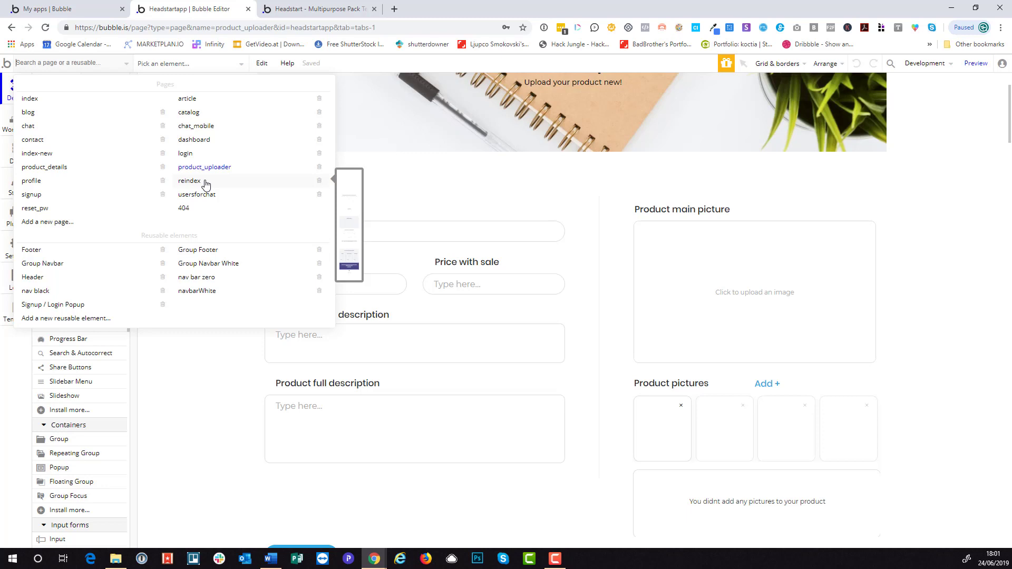
left_click(329, 8)
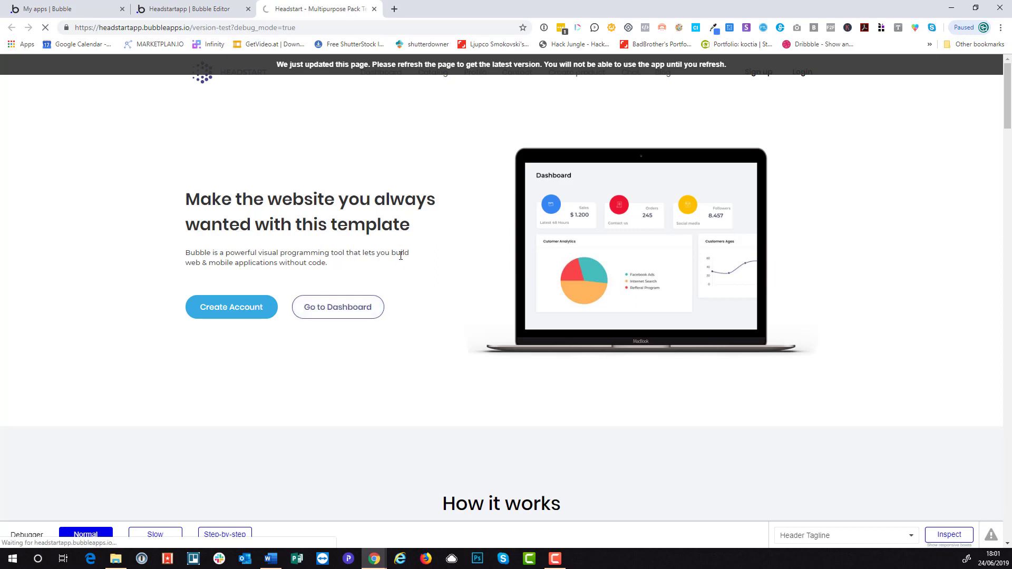
Step: Go from the preview landing page to the Dashboard with its stats cards and charts
left_click(337, 307)
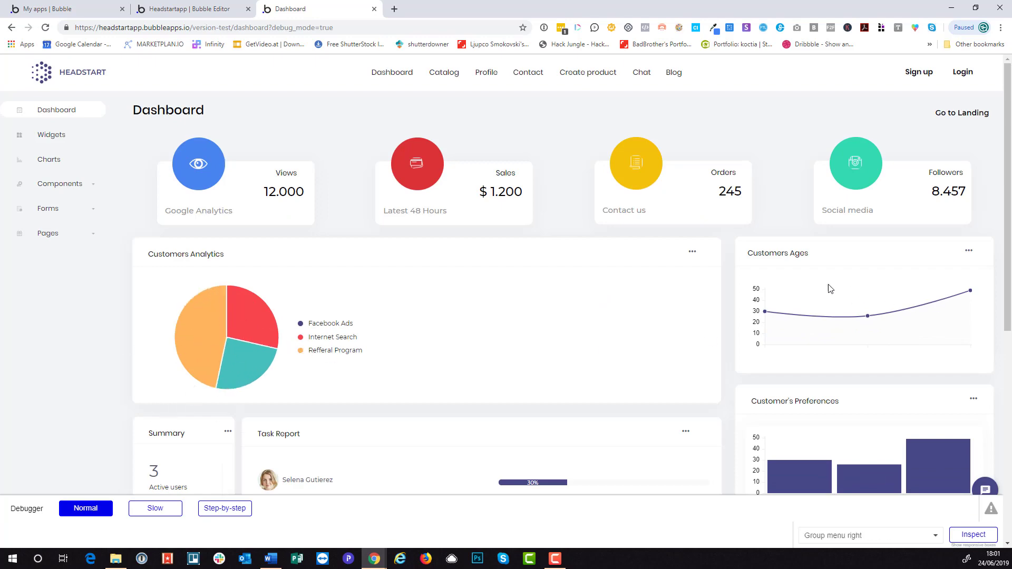
scroll("down", 3)
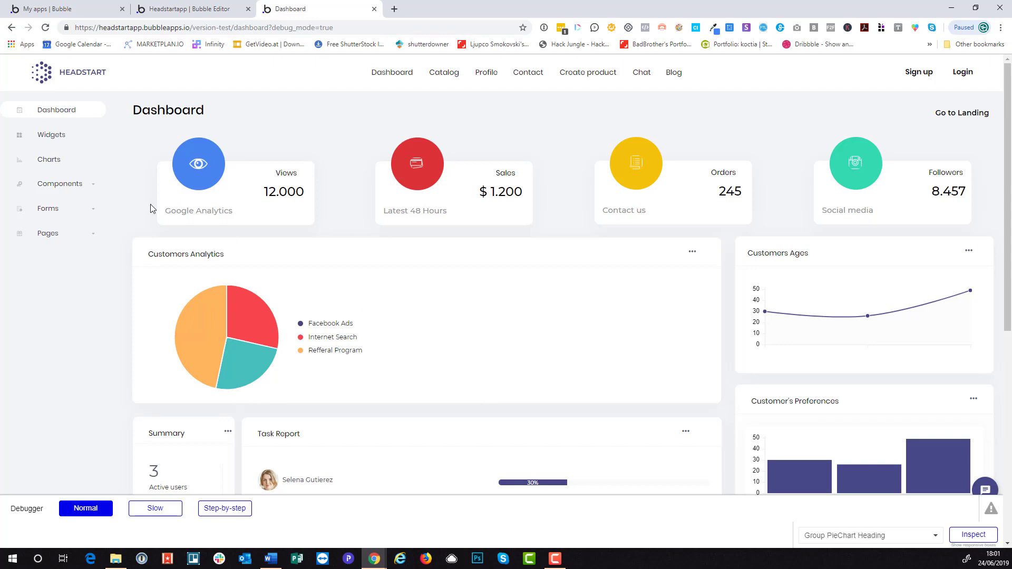
Step: View the dashboard's Widgets section and switch between the Business, Company and Freelance task lists
left_click(50, 135)
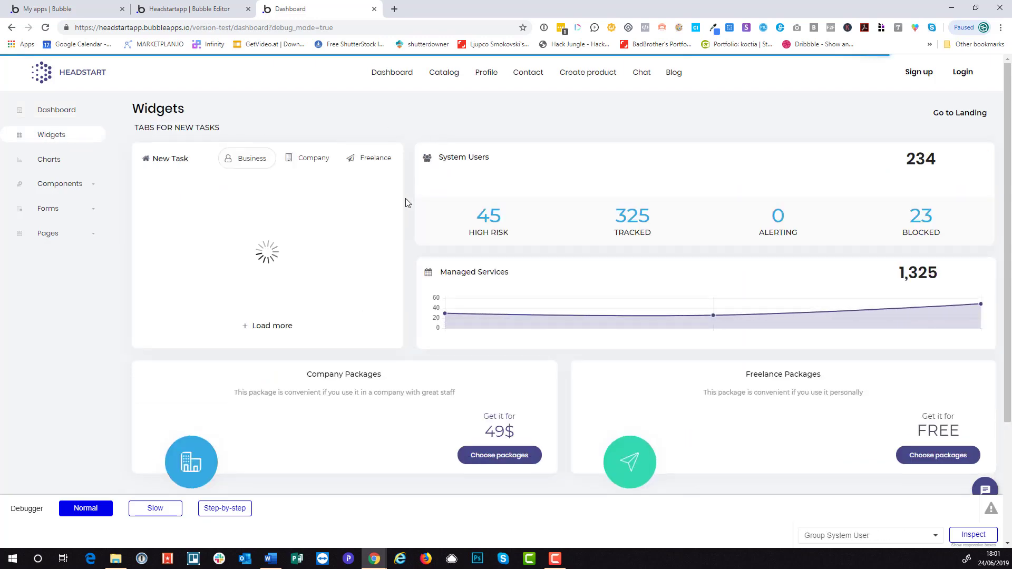
scroll("down", 3)
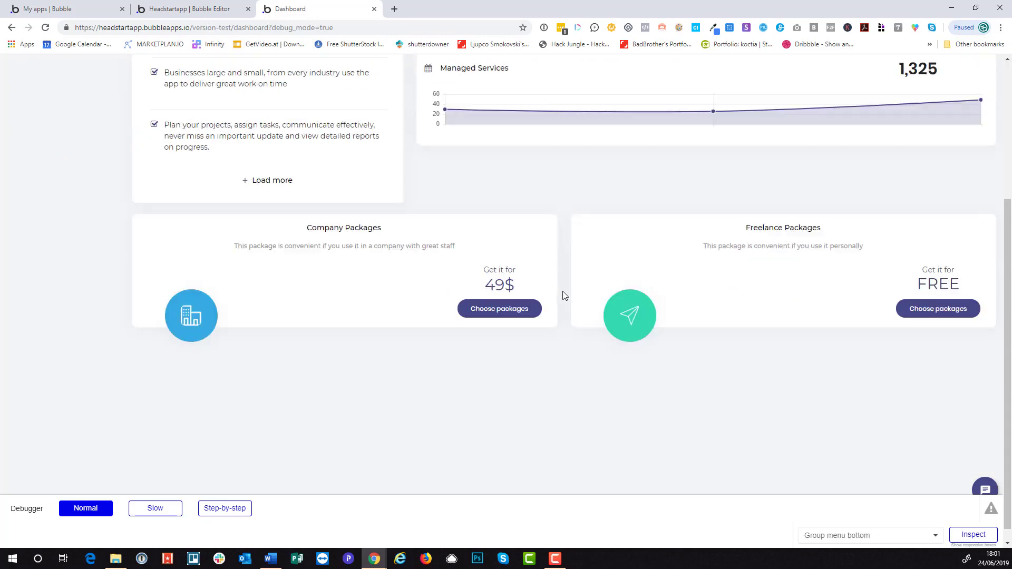
scroll("down", 3)
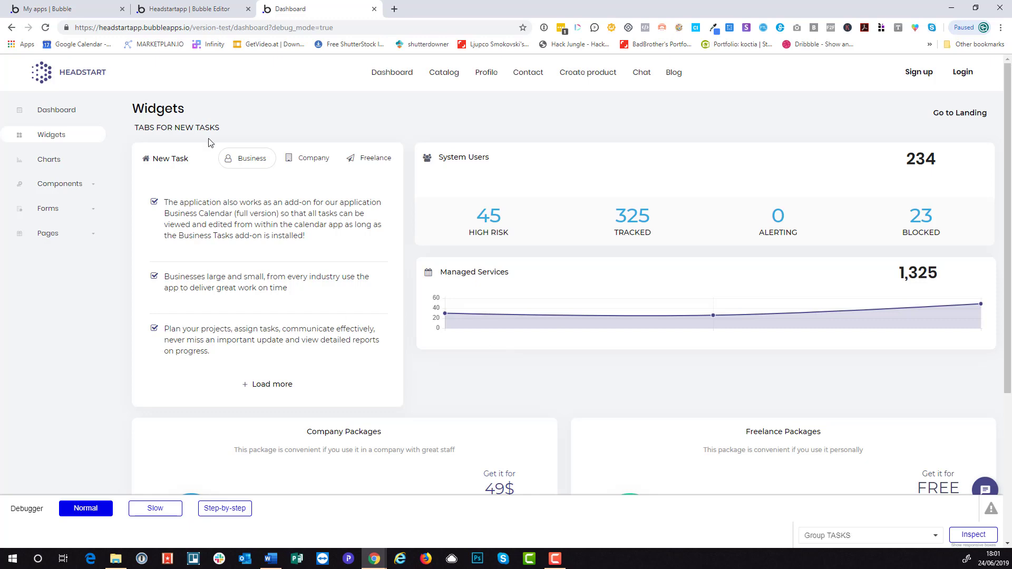
left_click(314, 158)
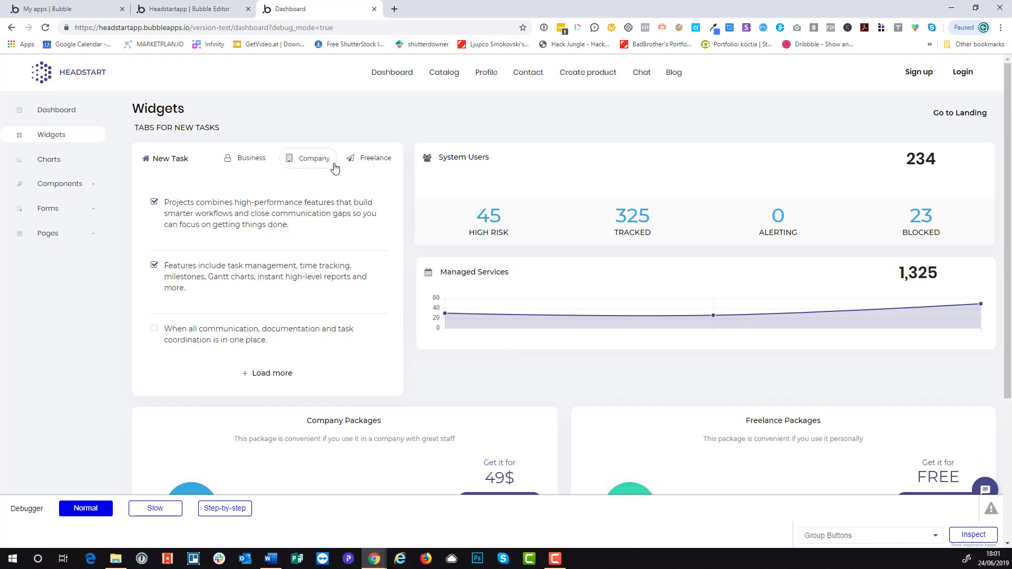
left_click(375, 159)
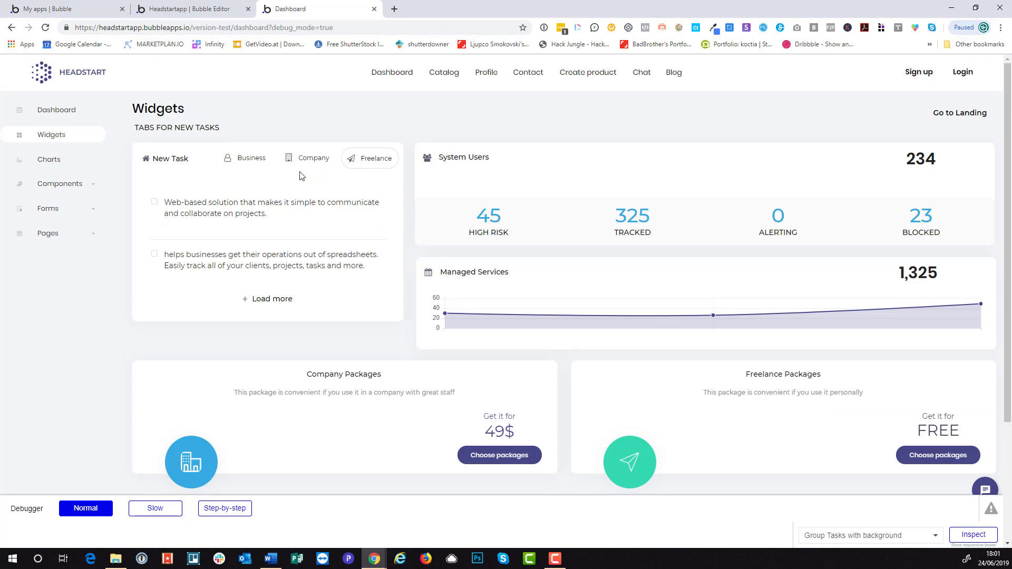
Step: View the Charts section of the dashboard and scroll through its charts
left_click(49, 159)
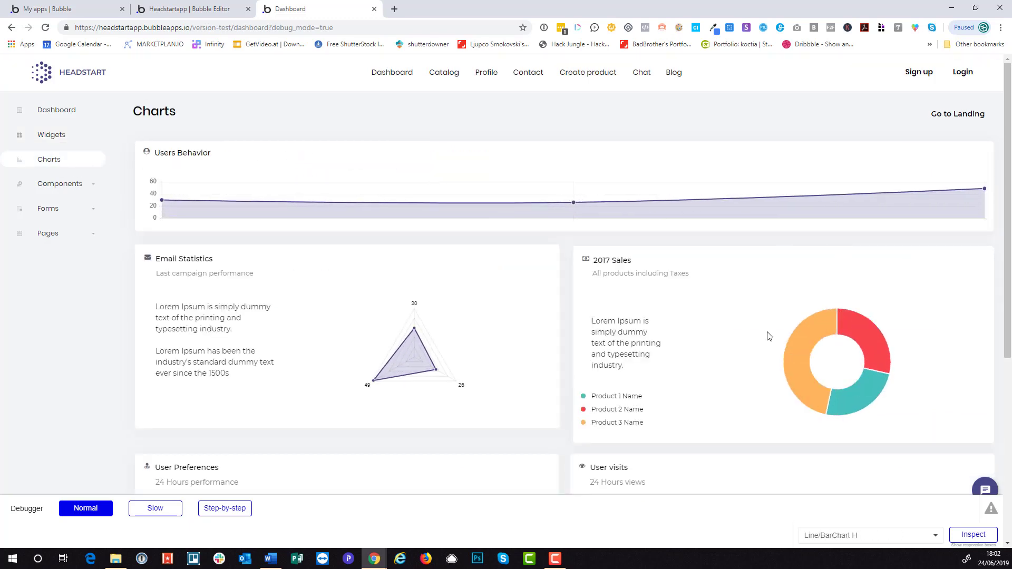
scroll("down", 3)
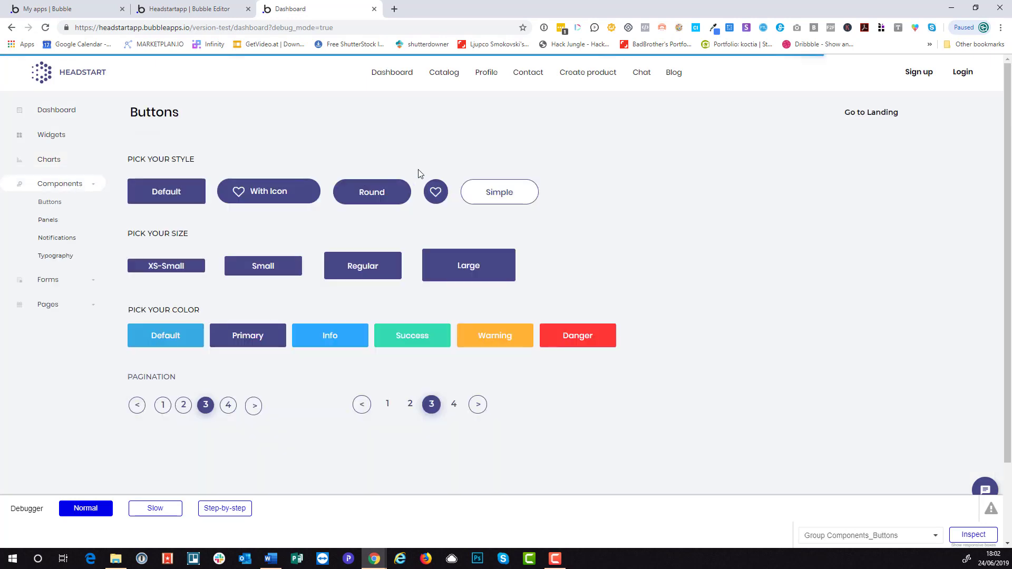
scroll("down", 3)
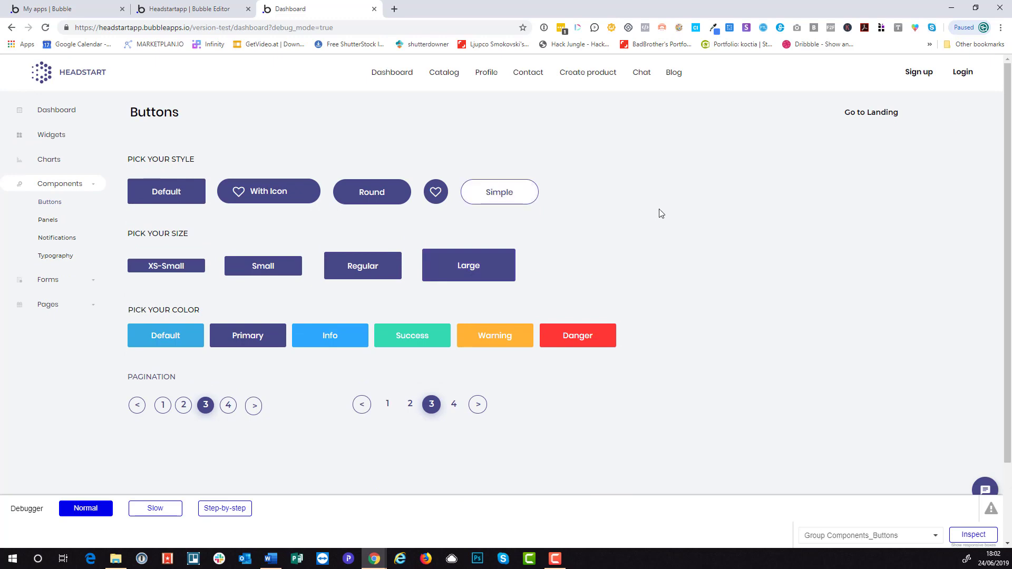
mouse_move(528, 210)
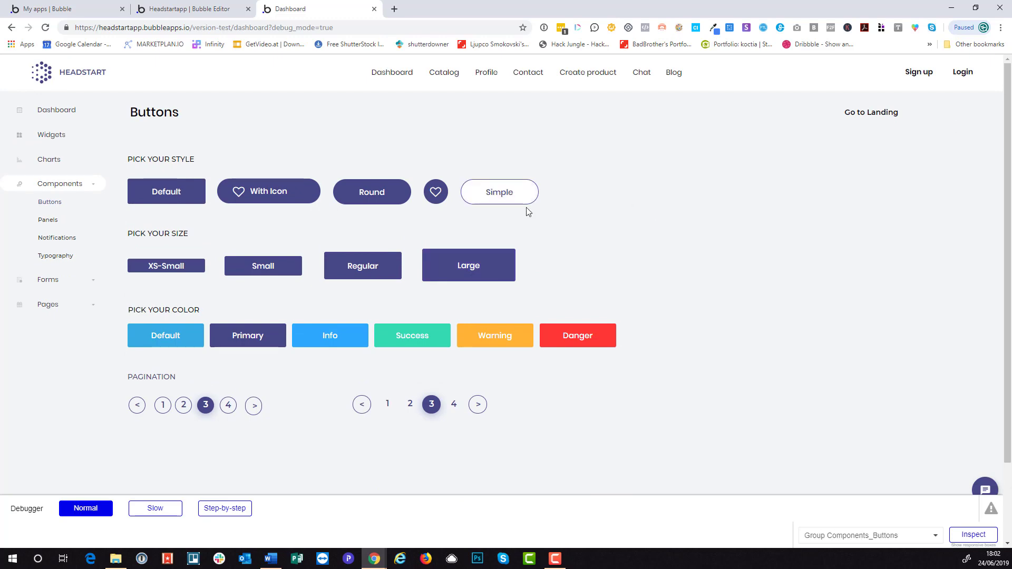
Step: Show the Panels components page and switch its horizontal tabs demo to Tab 3
left_click(48, 219)
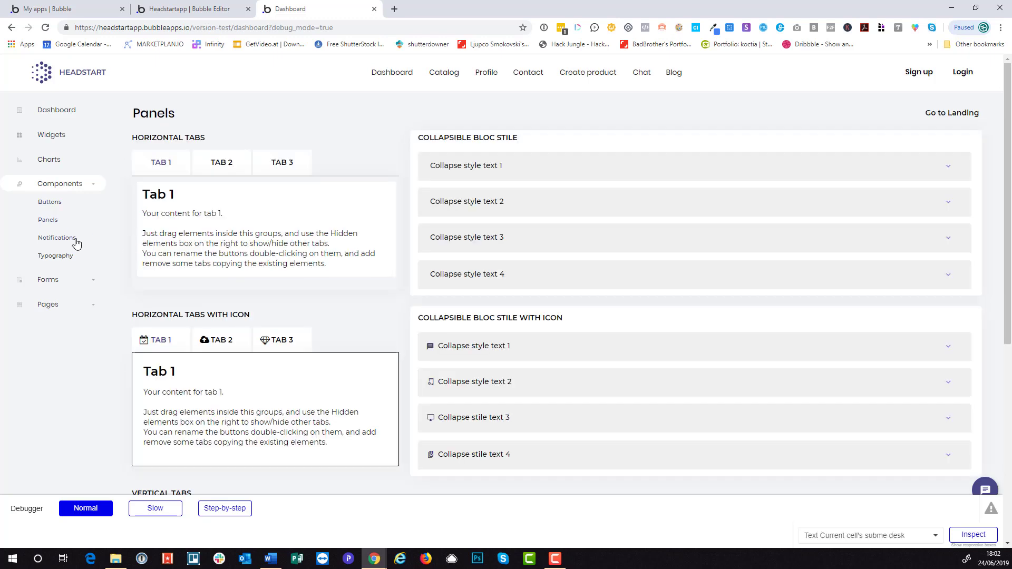
left_click(221, 162)
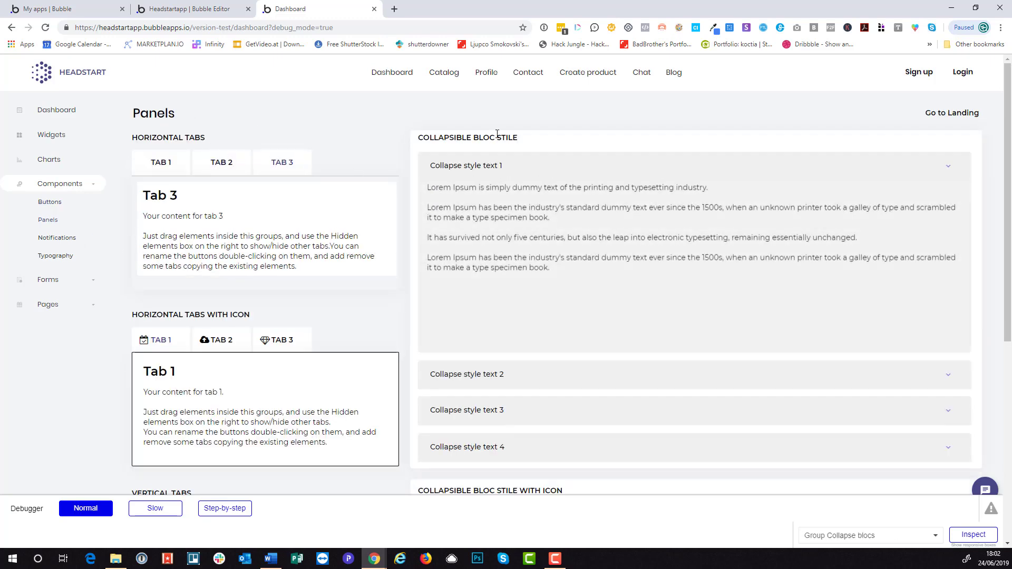
scroll("down", 3)
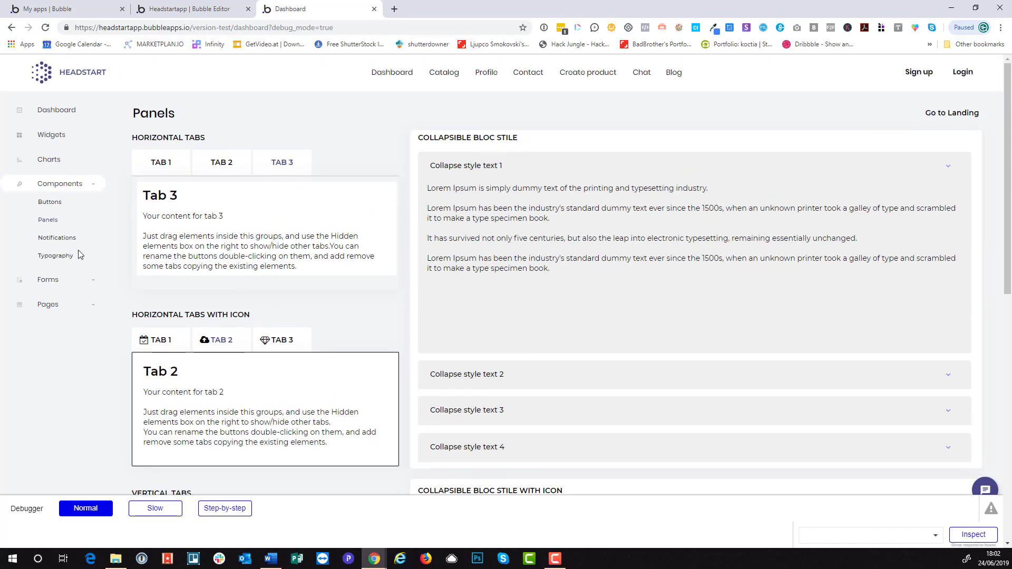
Step: Show the Notifications page, then the Typography page and look through its samples
left_click(57, 238)
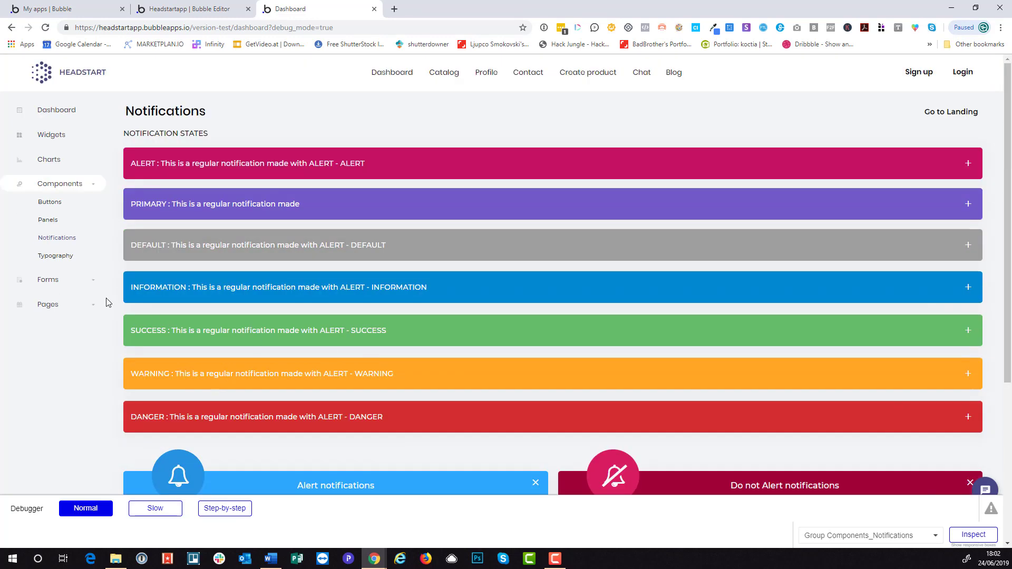
left_click(54, 255)
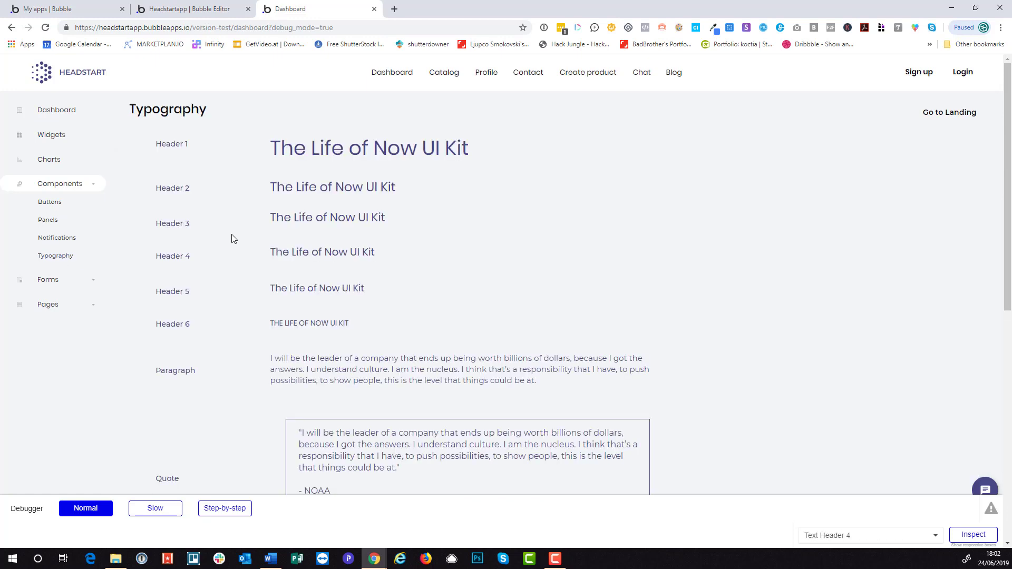
scroll("down", 3)
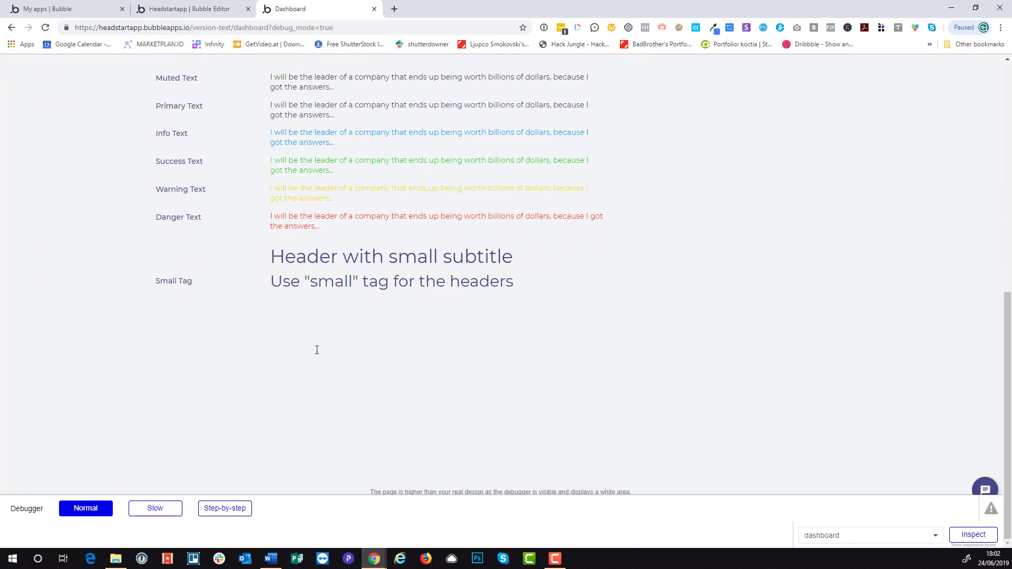
scroll("up", 3)
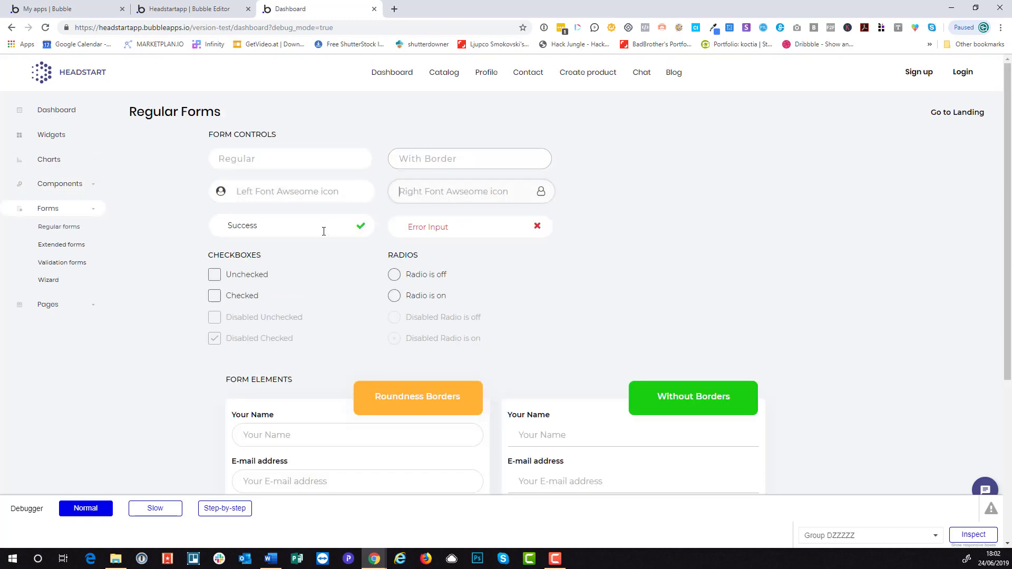
Step: Try the Regular Forms controls: the Error Input field and the sample checkboxes and radios
left_click(469, 226)
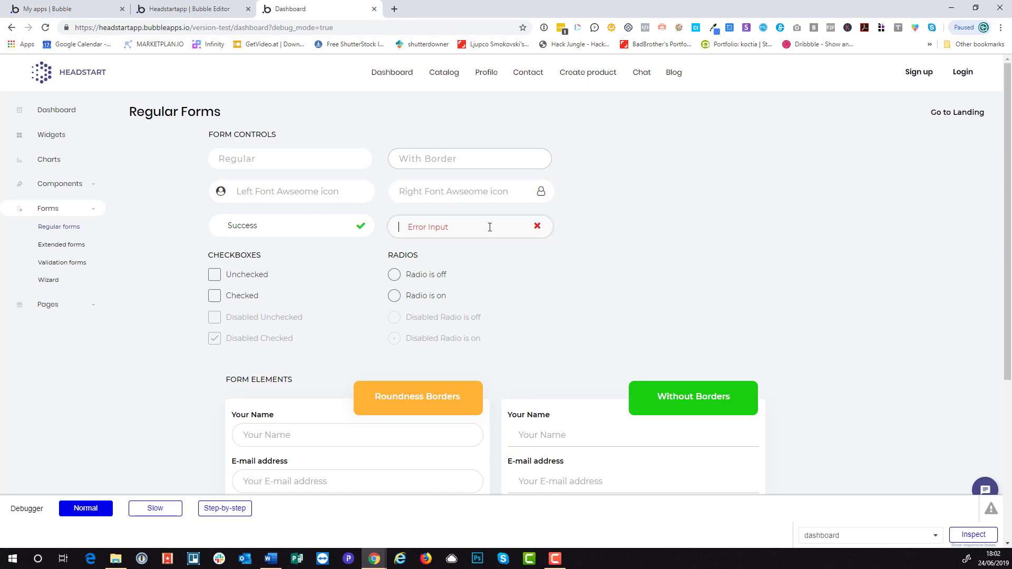
left_click(393, 274)
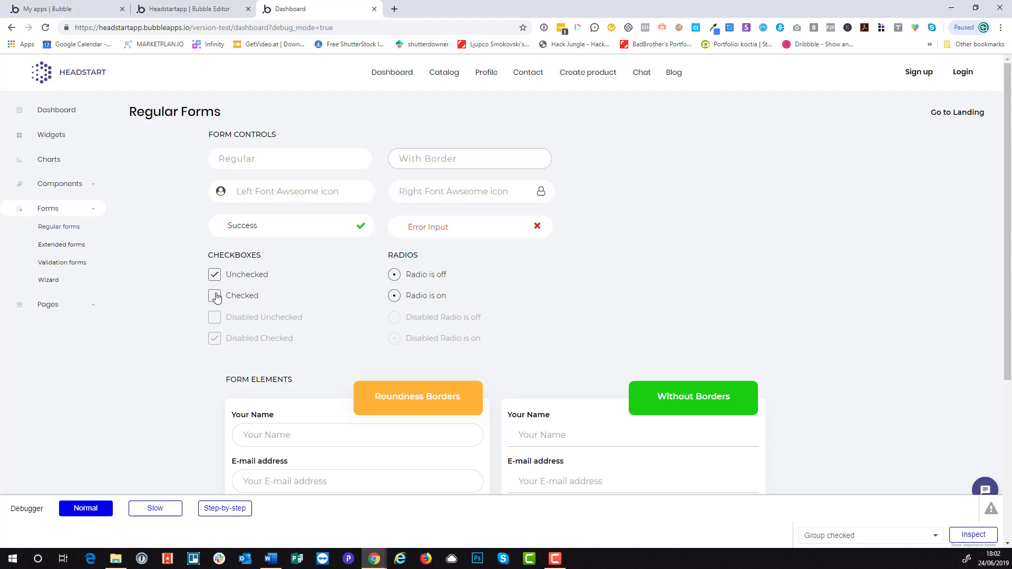
scroll("down", 3)
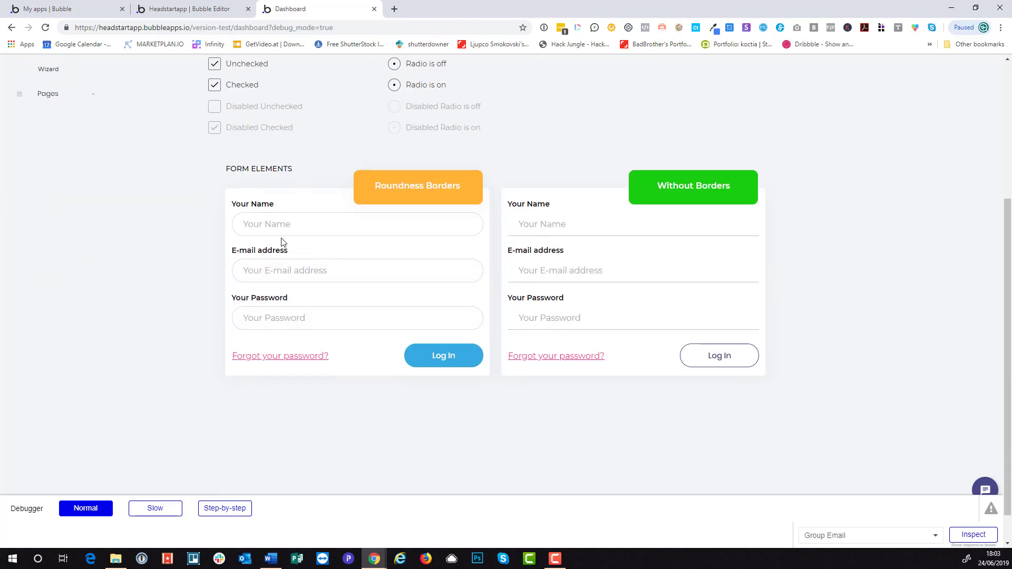
scroll("up", 3)
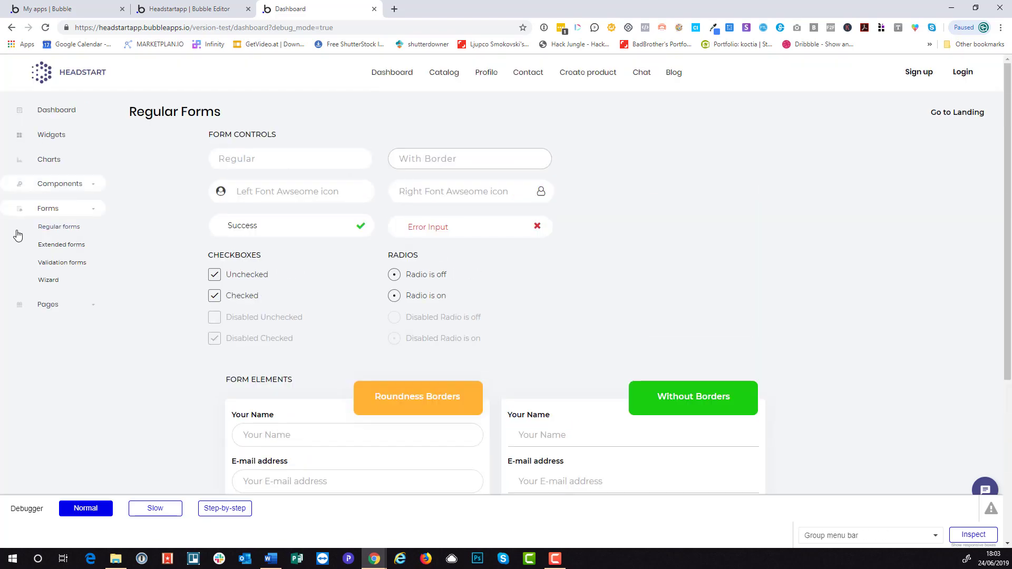
Step: Try the Extended Forms range sliders, then show the Validation Forms page
left_click(61, 245)
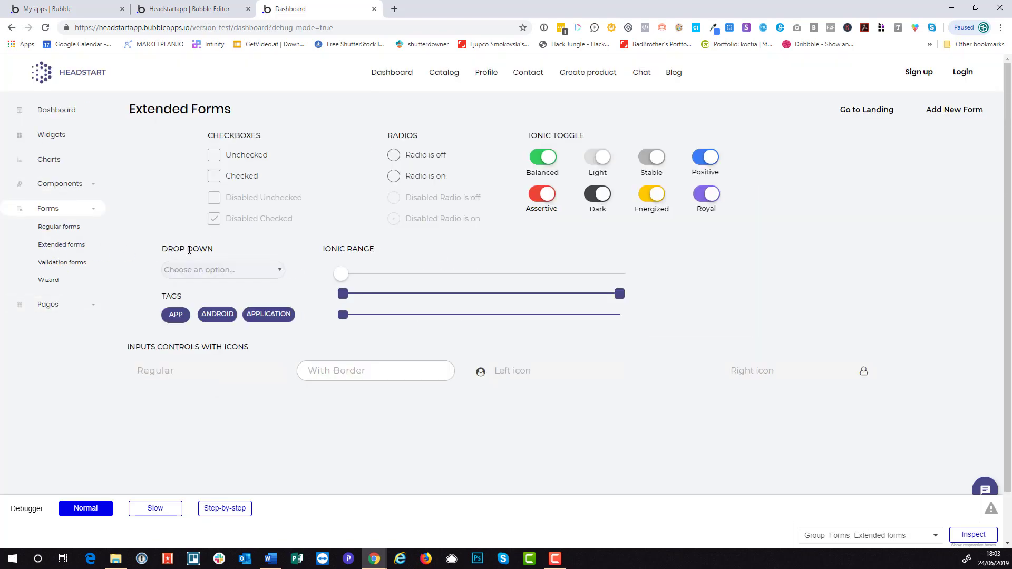
left_click_drag(340, 275, 459, 274)
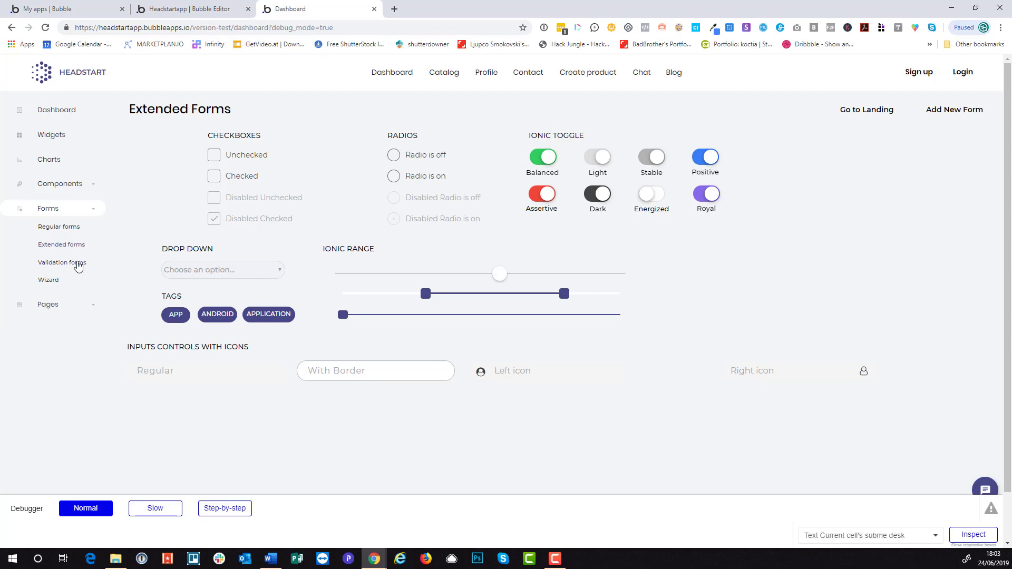
left_click(61, 262)
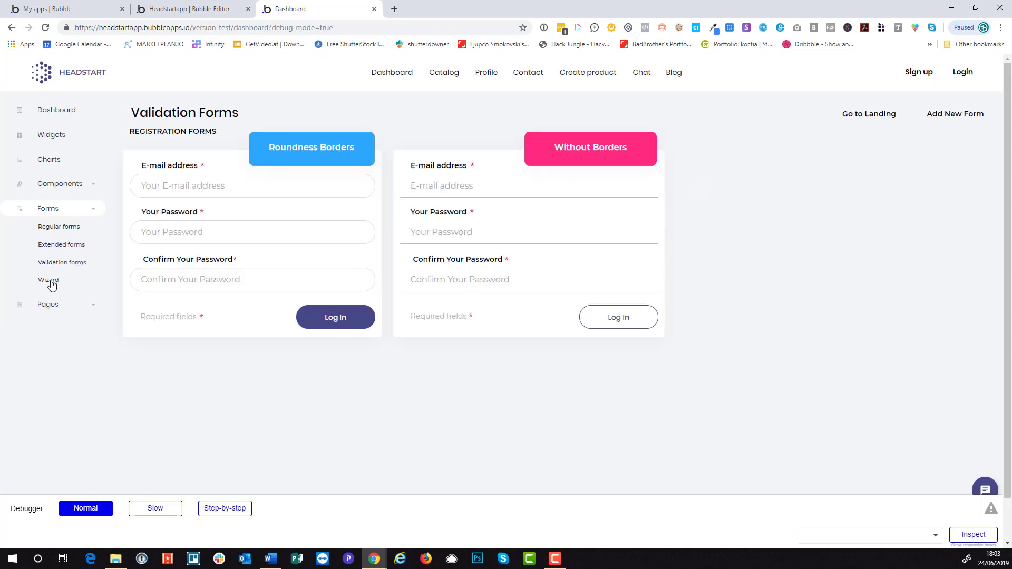
Step: Show the Wizard forms page, try First Name and the Birthday picker, then move to the Contact Information step
left_click(48, 281)
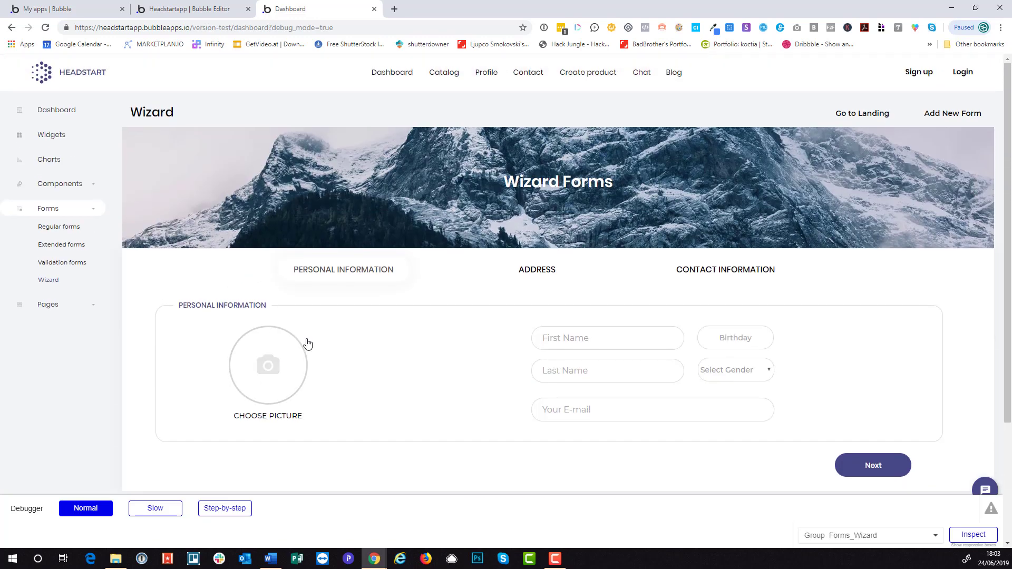
scroll("down", 3)
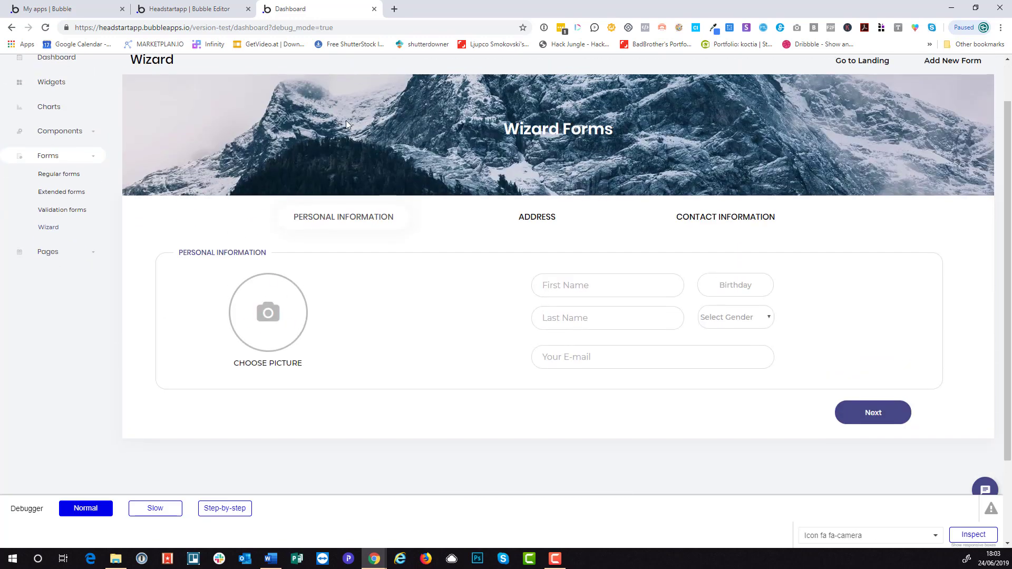
left_click(607, 285)
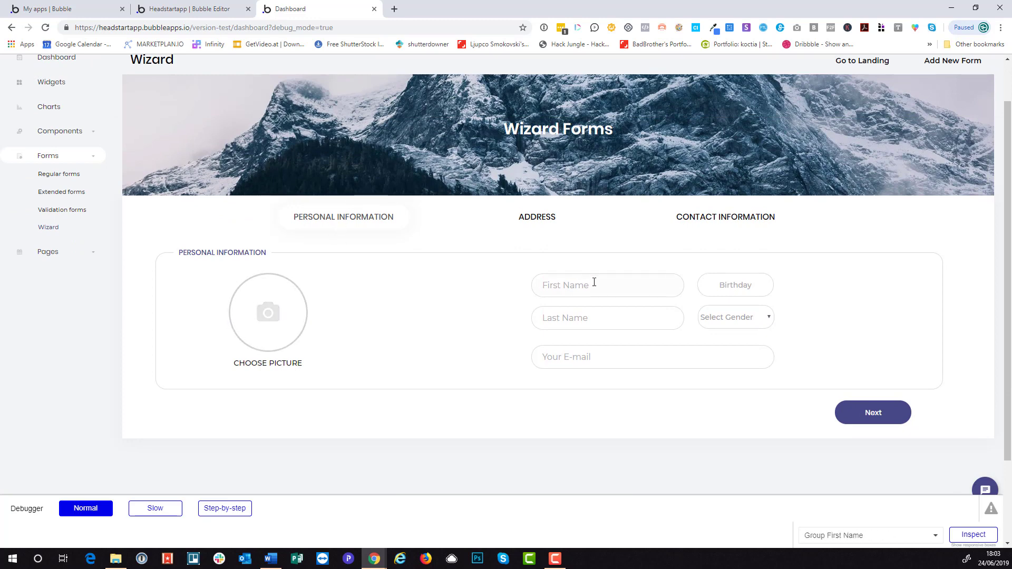
left_click(736, 285)
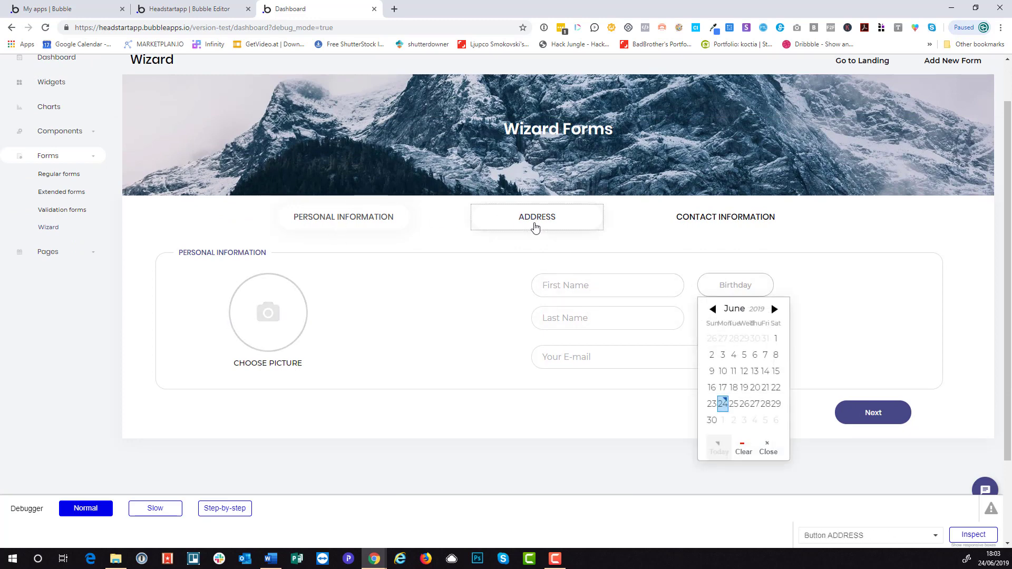
left_click(725, 217)
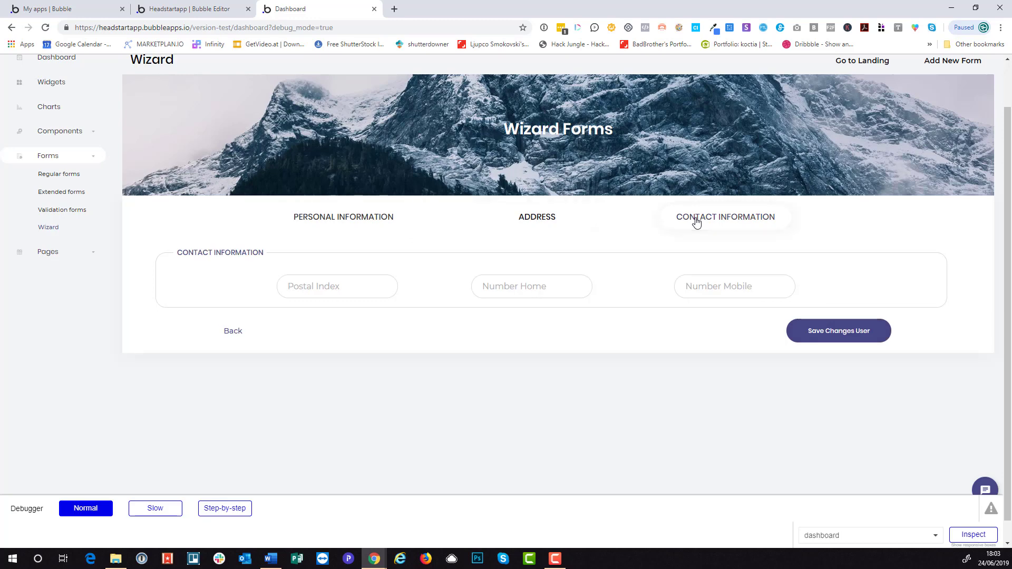
mouse_move(651, 360)
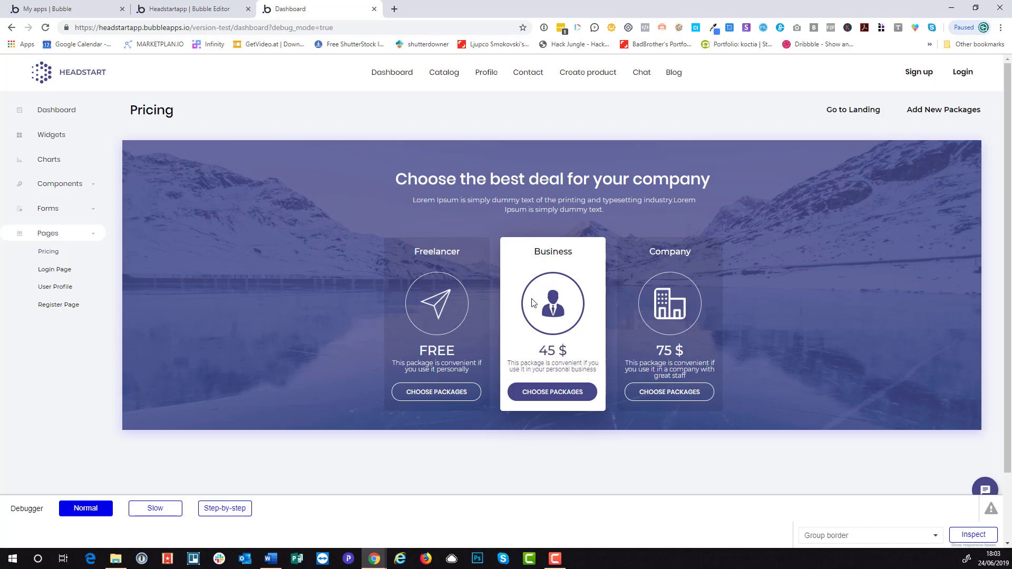
mouse_move(444, 390)
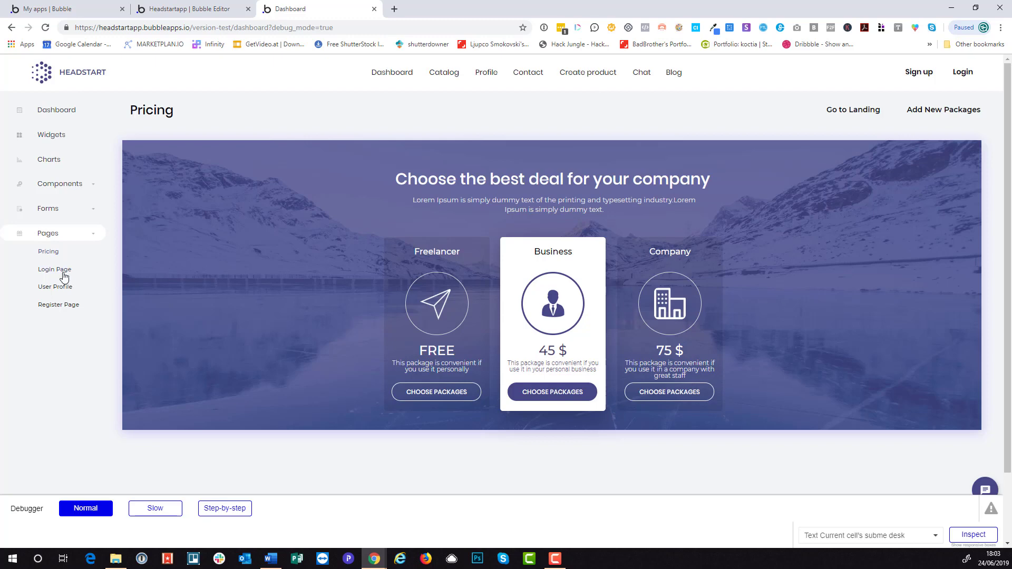
Step: Show the Login, User Profile and Register pages in turn, then return to the Dashboard
left_click(54, 270)
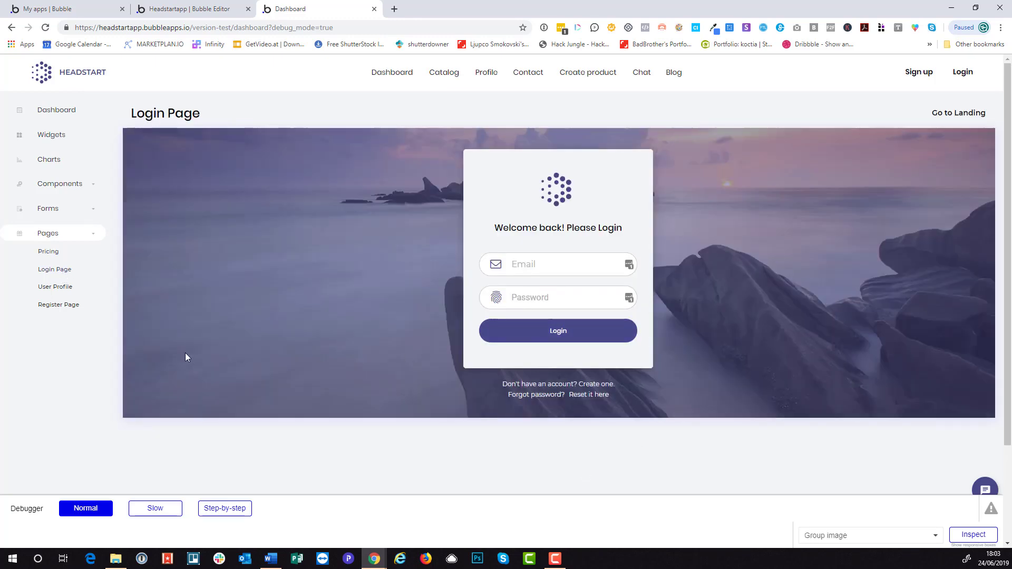
left_click(55, 287)
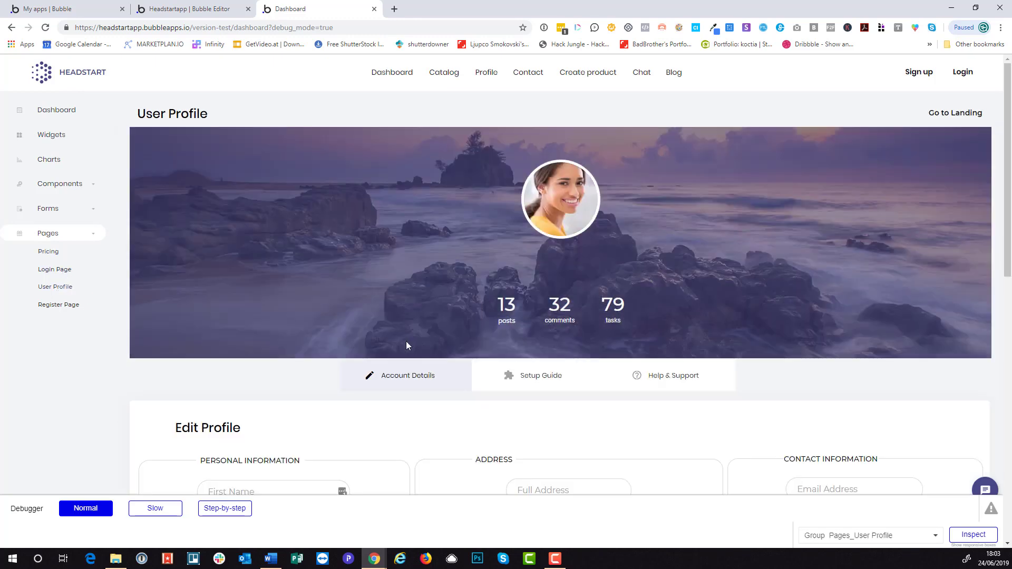
scroll("down", 3)
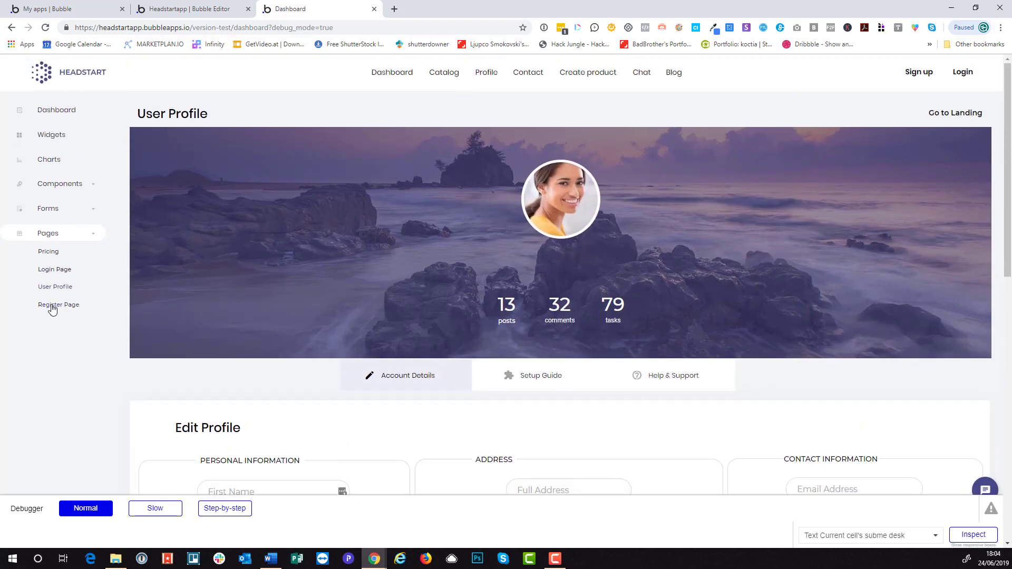
left_click(59, 305)
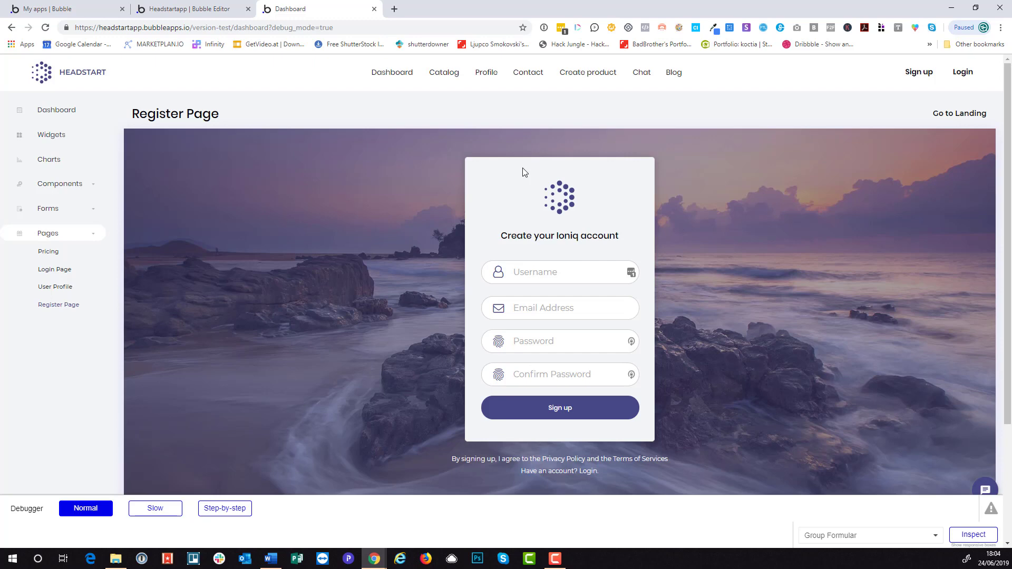
left_click(56, 110)
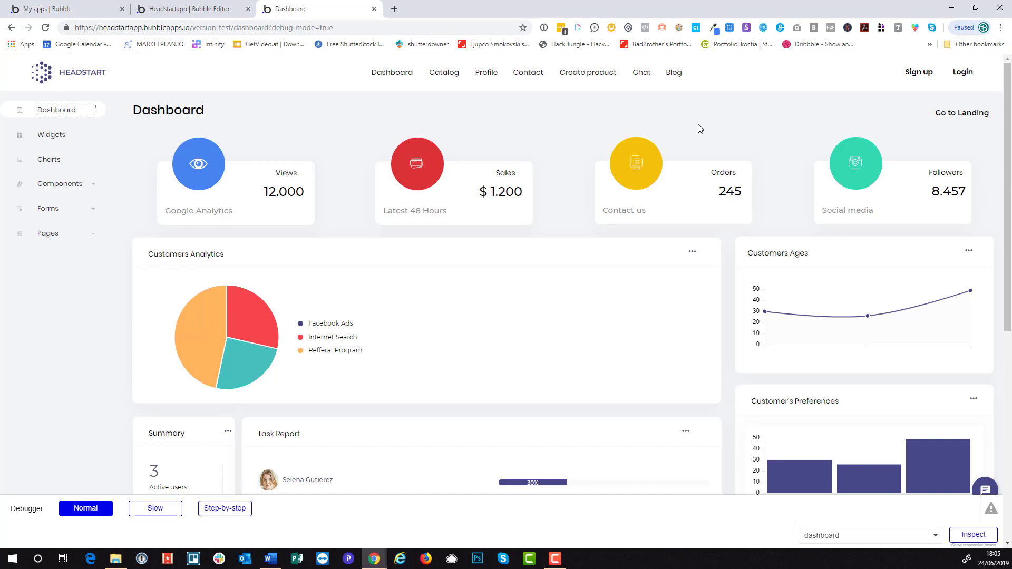
Step: Switch to the Bubble editor's Design view and load the chat page for editing
left_click(190, 8)
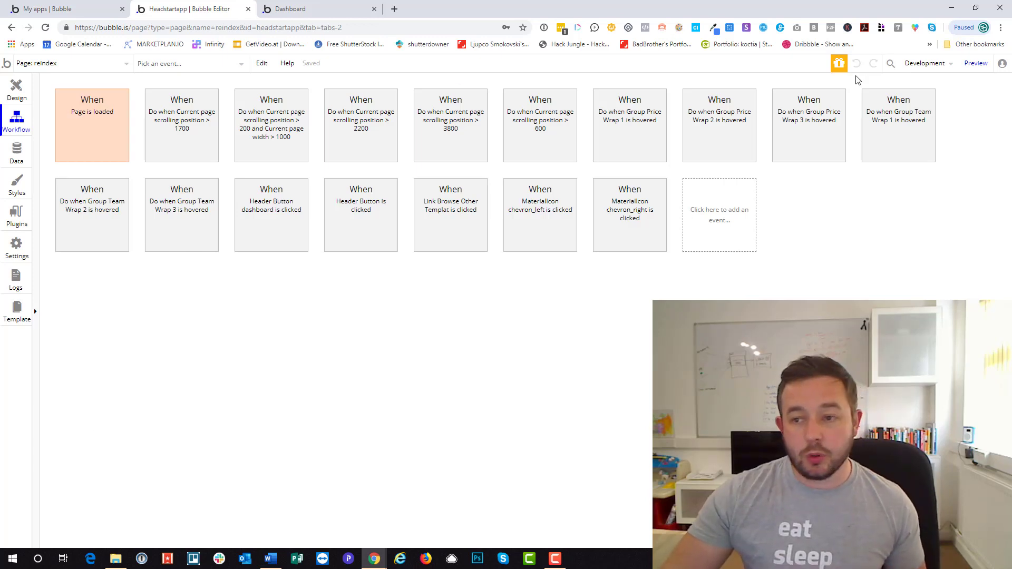
mouse_move(16, 88)
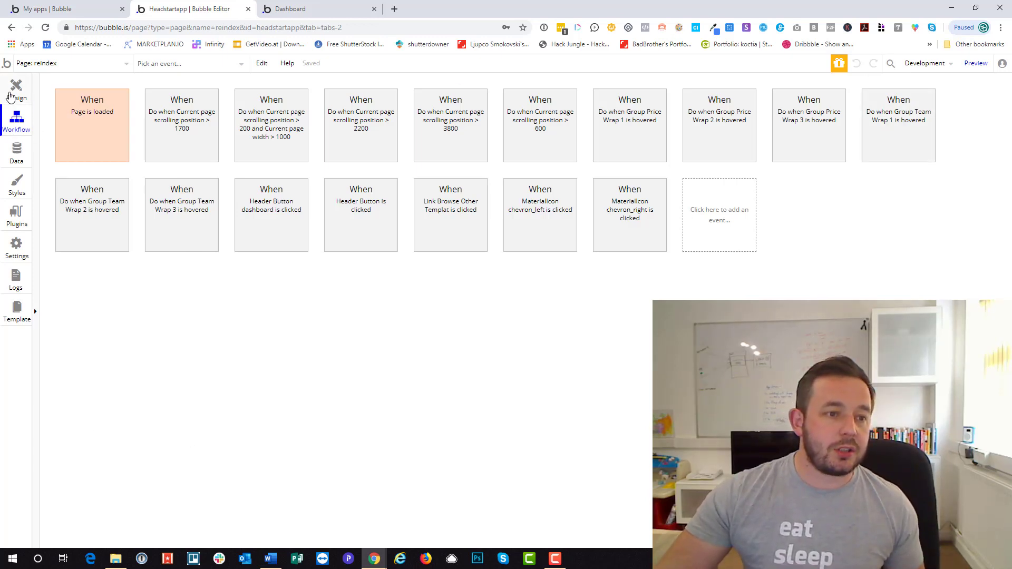
left_click(16, 85)
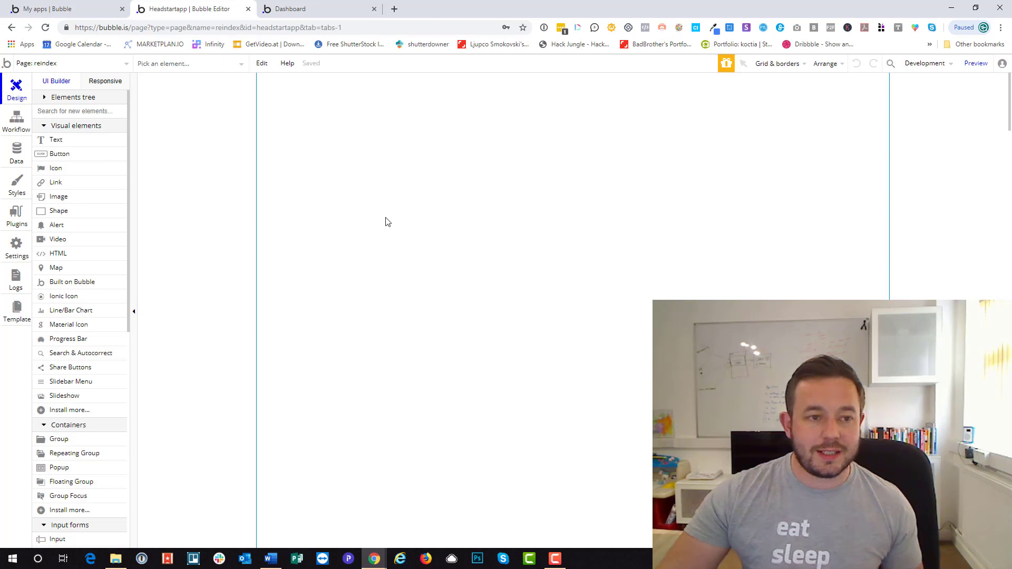
left_click(68, 63)
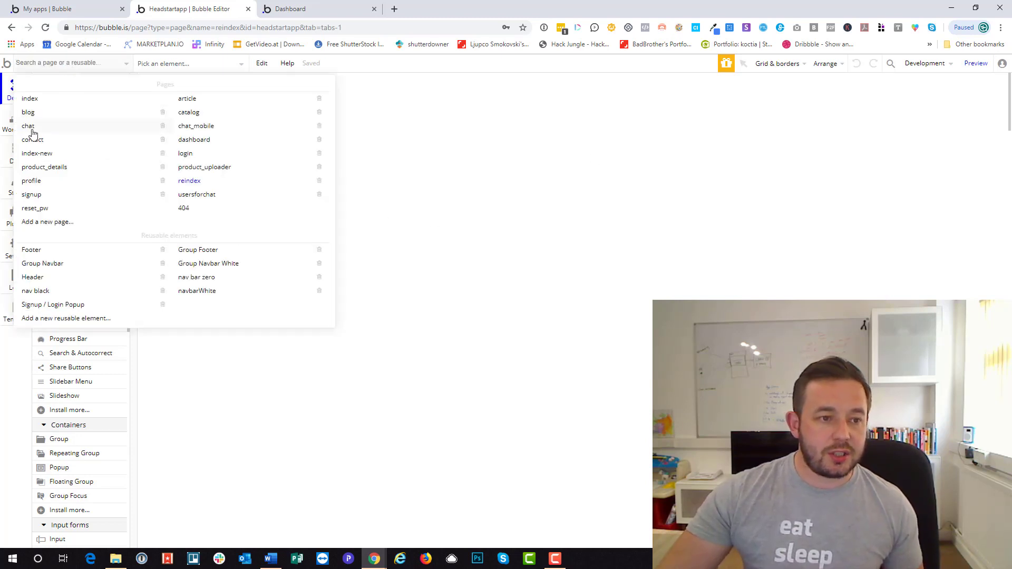
left_click(27, 125)
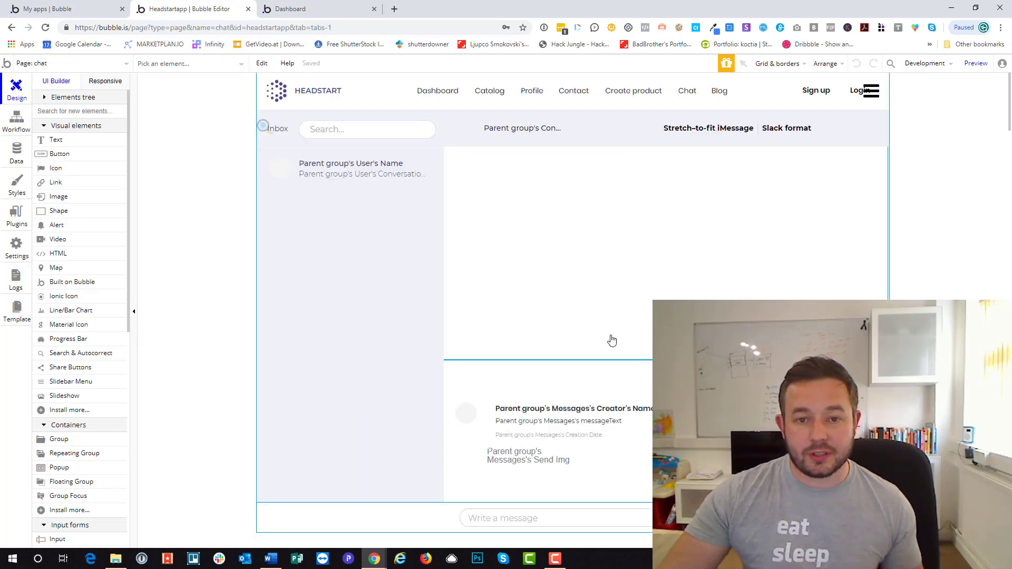